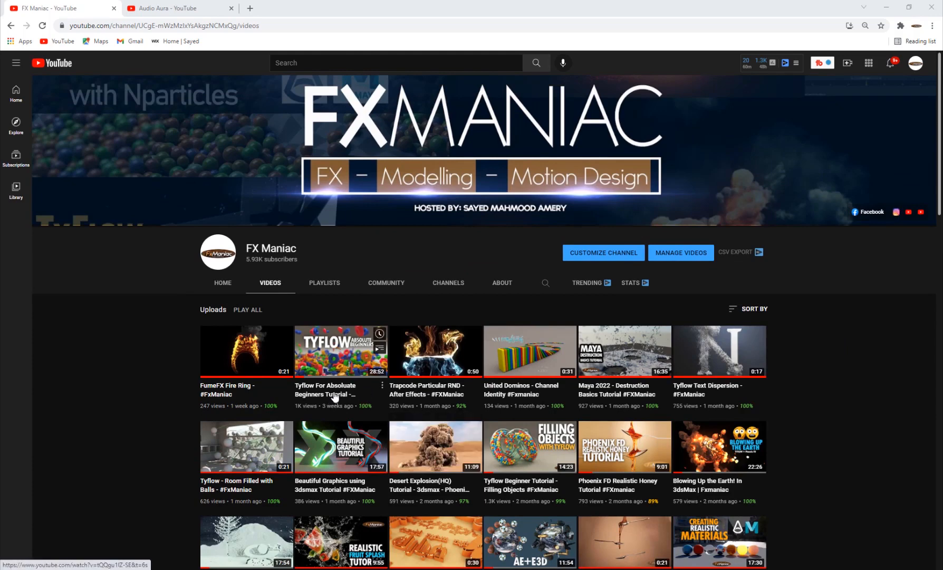
pyautogui.moveTo(337, 397)
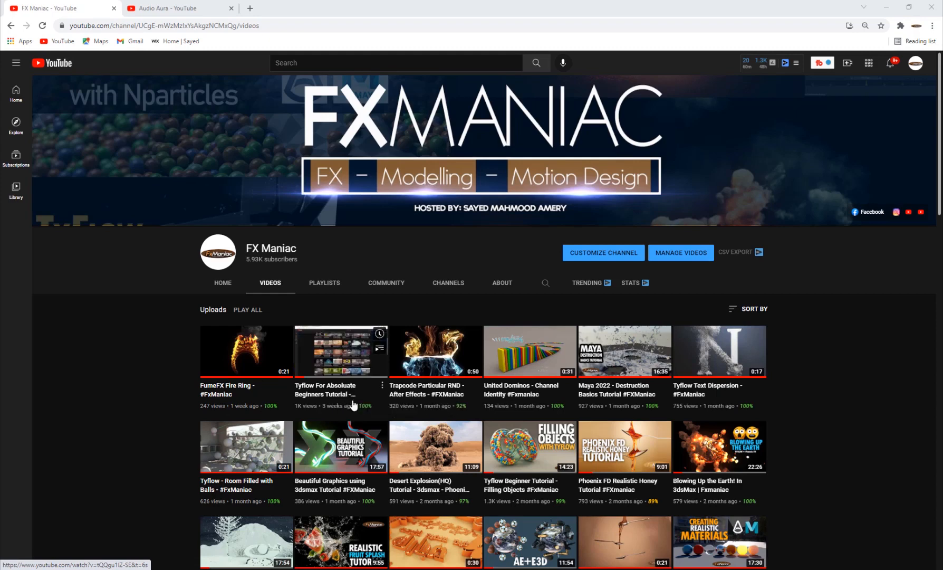
pyautogui.moveTo(324, 393)
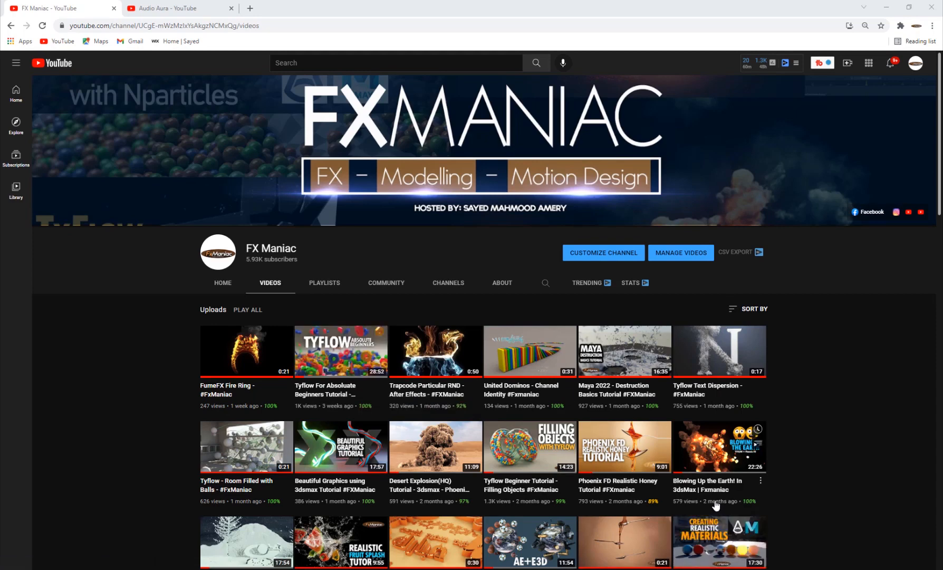
pyautogui.moveTo(687, 514)
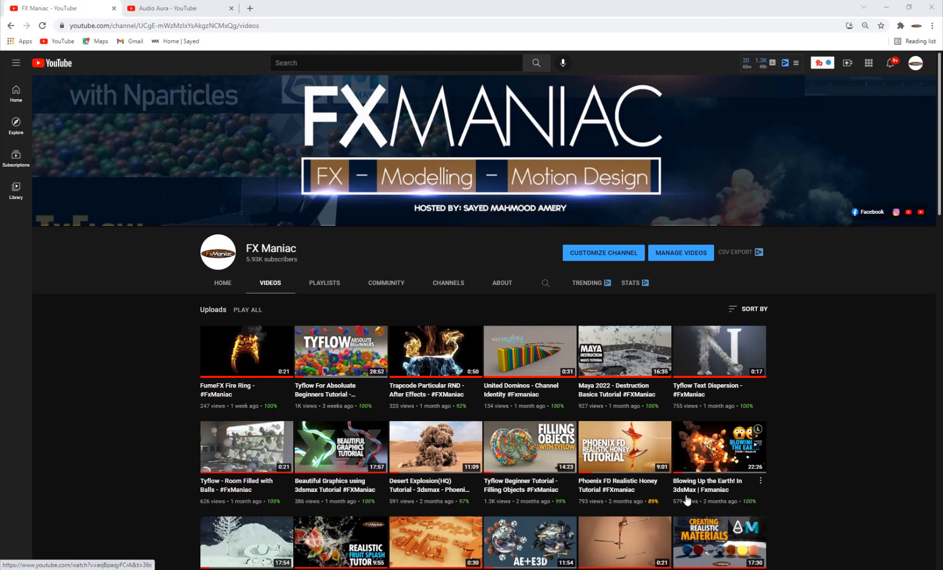
pyautogui.moveTo(281, 461)
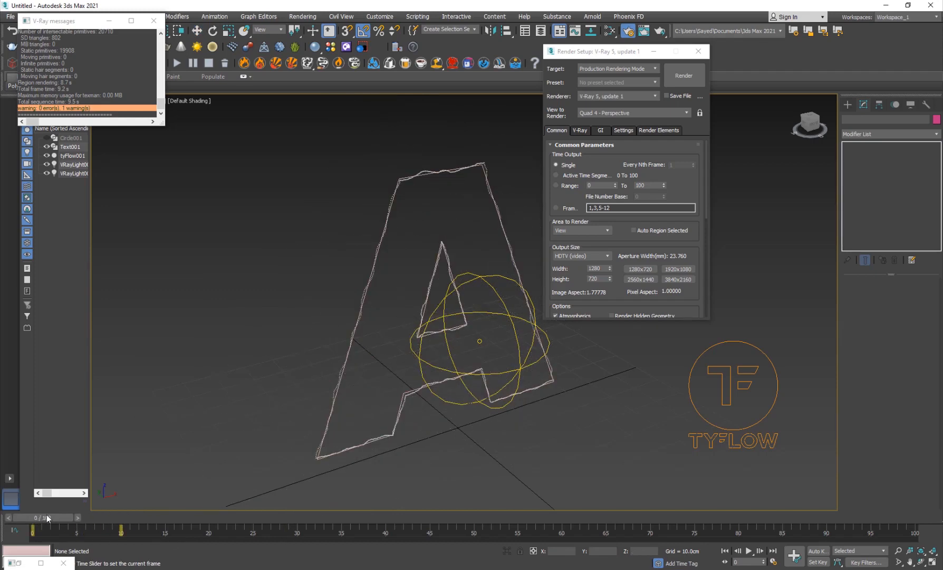
# - Rewind the animation, then scrub forward to preview the particle spread up to frame 50
pyautogui.click(85, 518)
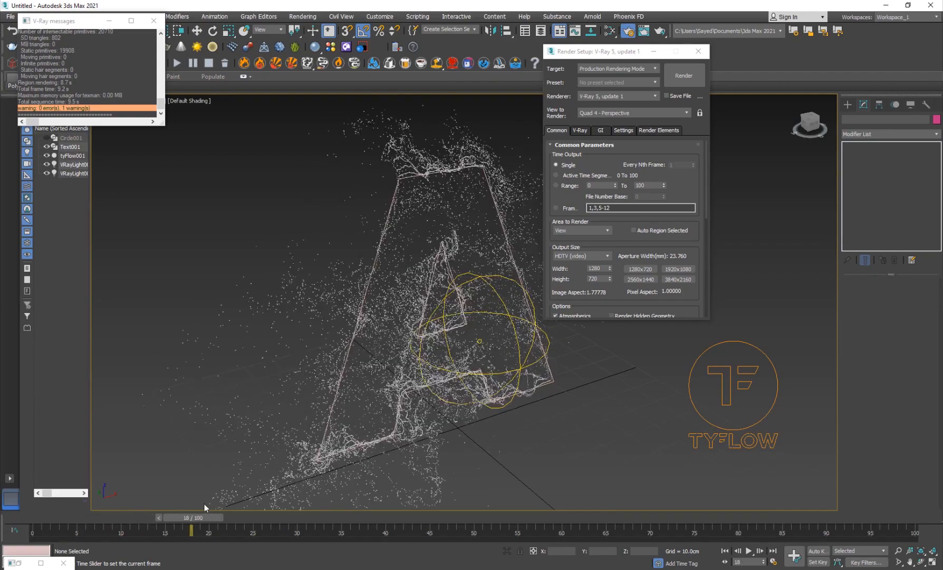
pyautogui.moveTo(191, 517); pyautogui.dragTo(544, 517)
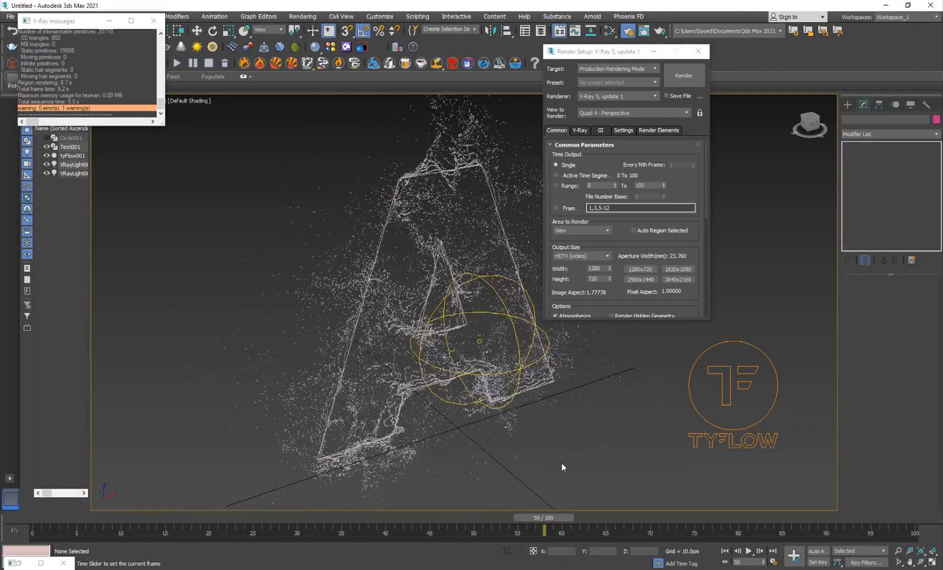
pyautogui.moveTo(544, 532); pyautogui.dragTo(412, 532)
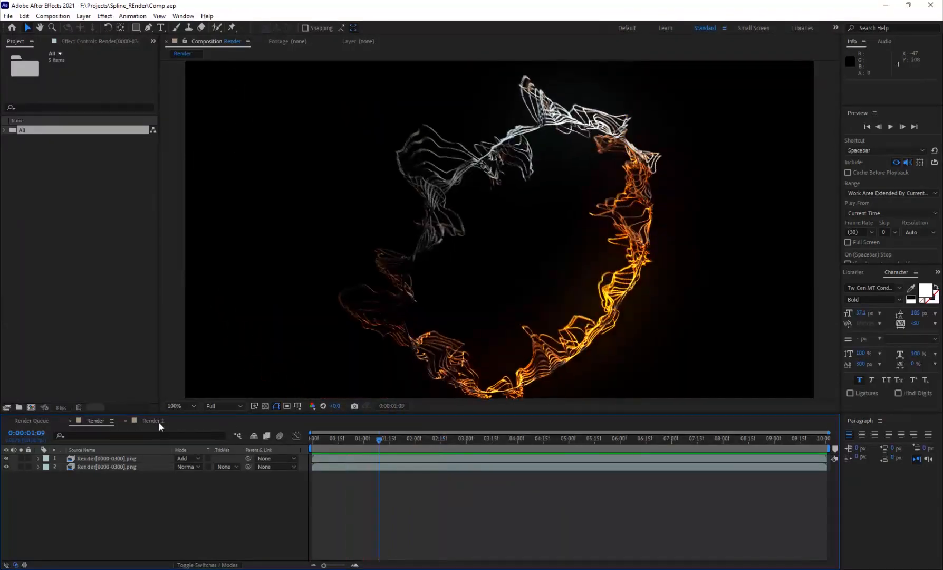
# - Show the Render 2 composition, scrub its particle burst and play back the preview
pyautogui.click(153, 421)
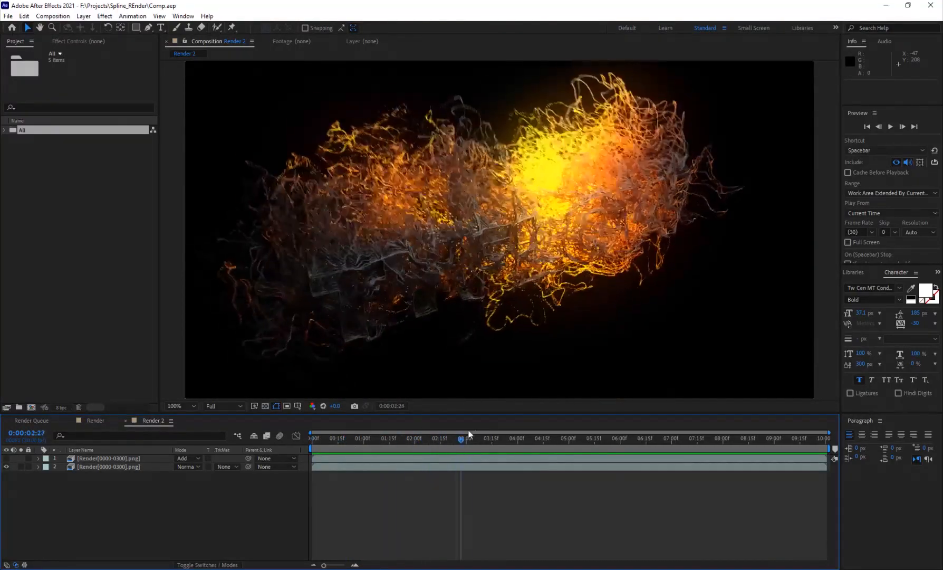
pyautogui.moveTo(470, 438); pyautogui.dragTo(786, 437)
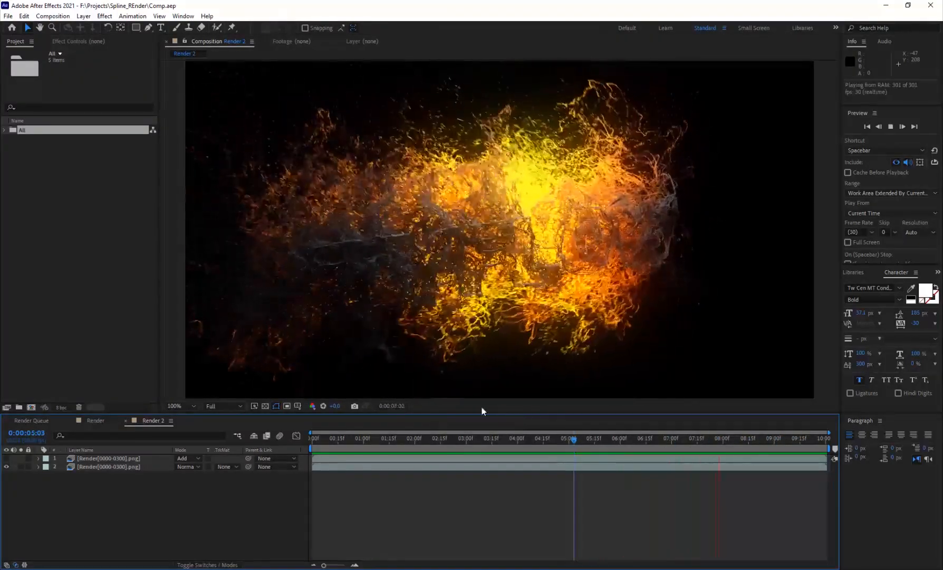
pyautogui.click(425, 440)
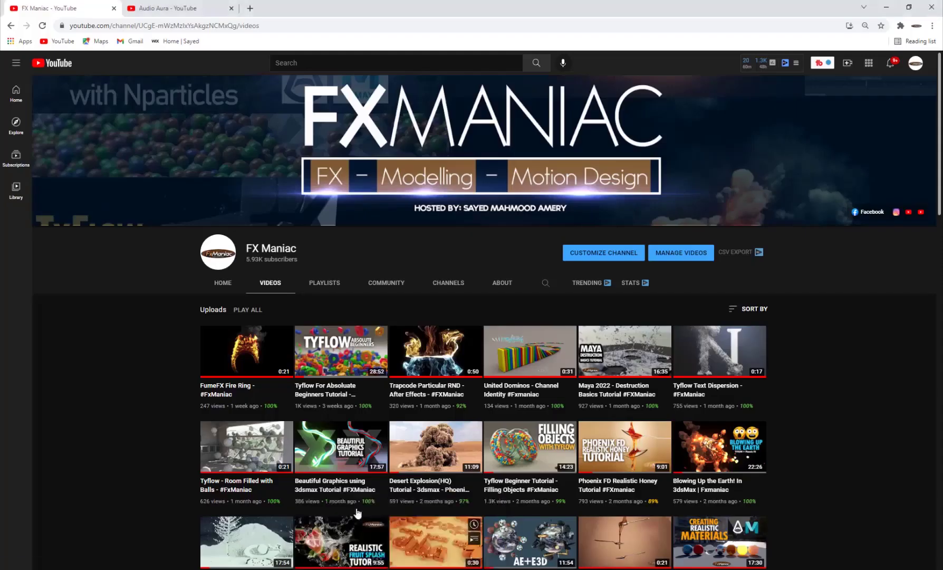
# - Browse the Audio Aura YouTube channel's videos and highlight the word Audio in its name
pyautogui.scroll(-3)
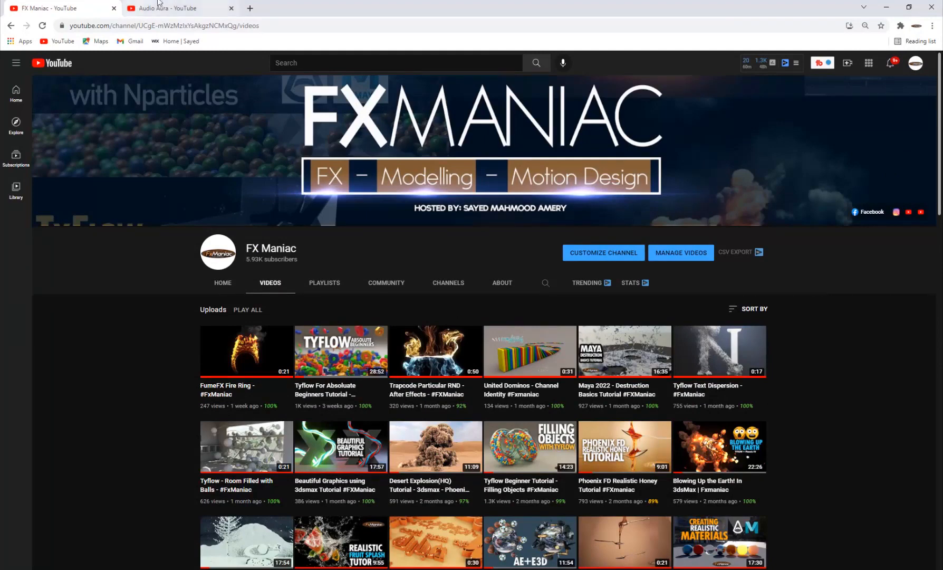
pyautogui.click(174, 8)
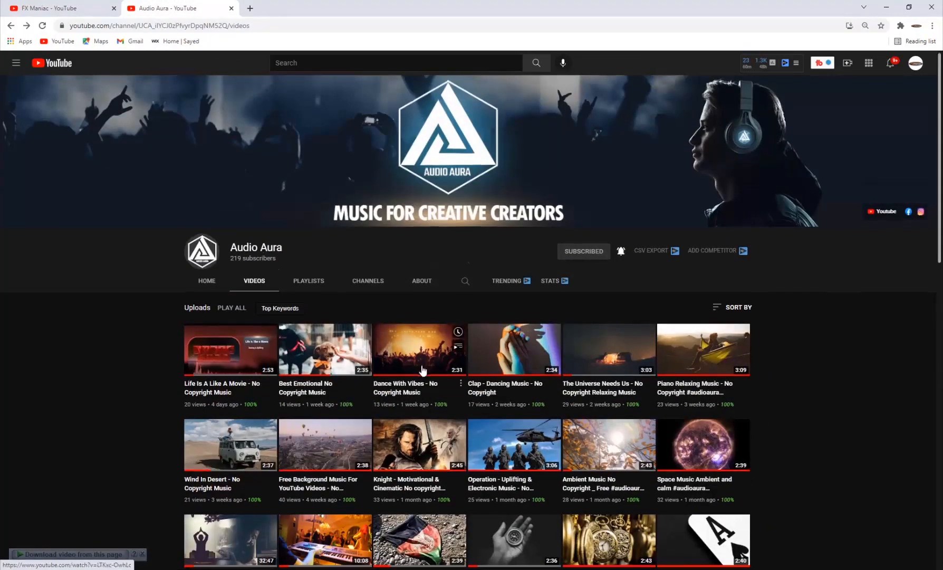
pyautogui.scroll(-3)
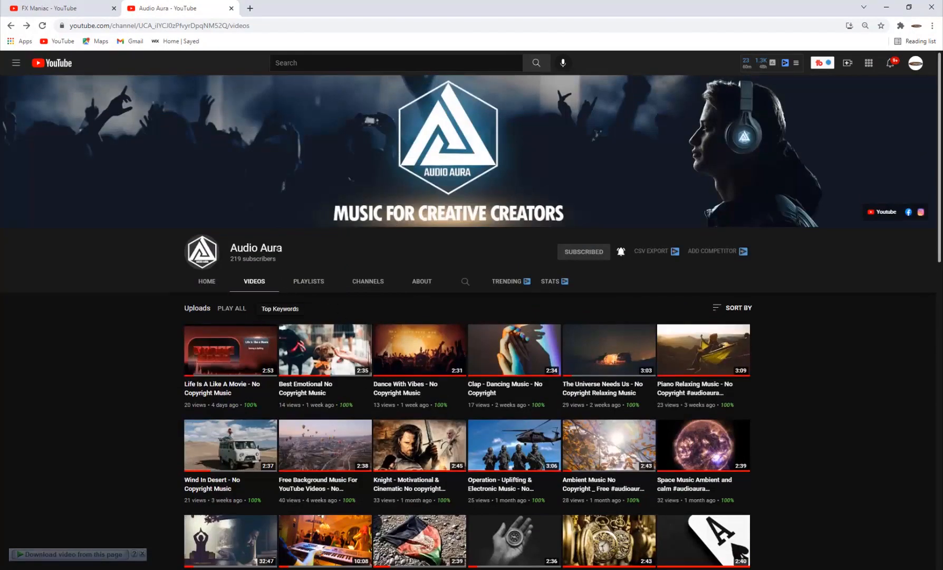
pyautogui.doubleClick(247, 248)
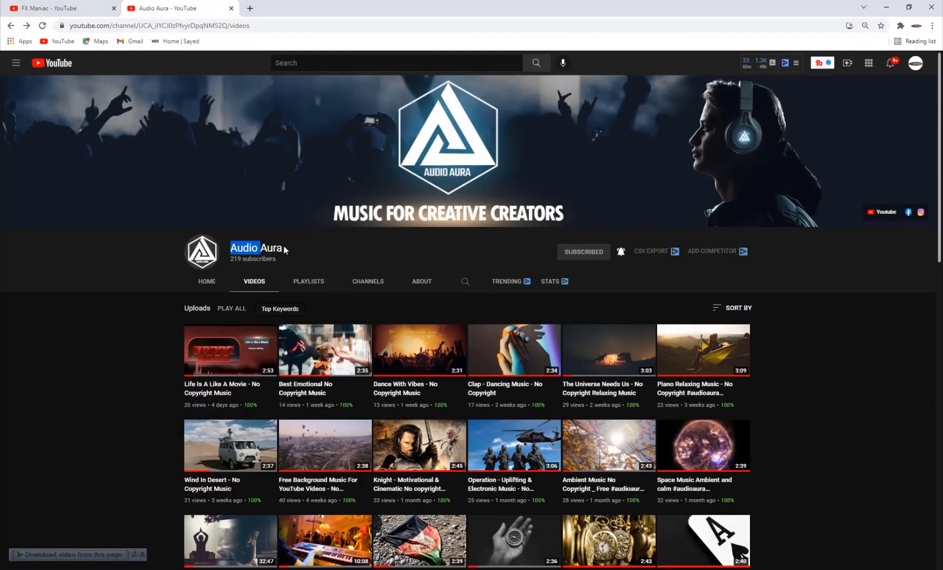
pyautogui.scroll(-3)
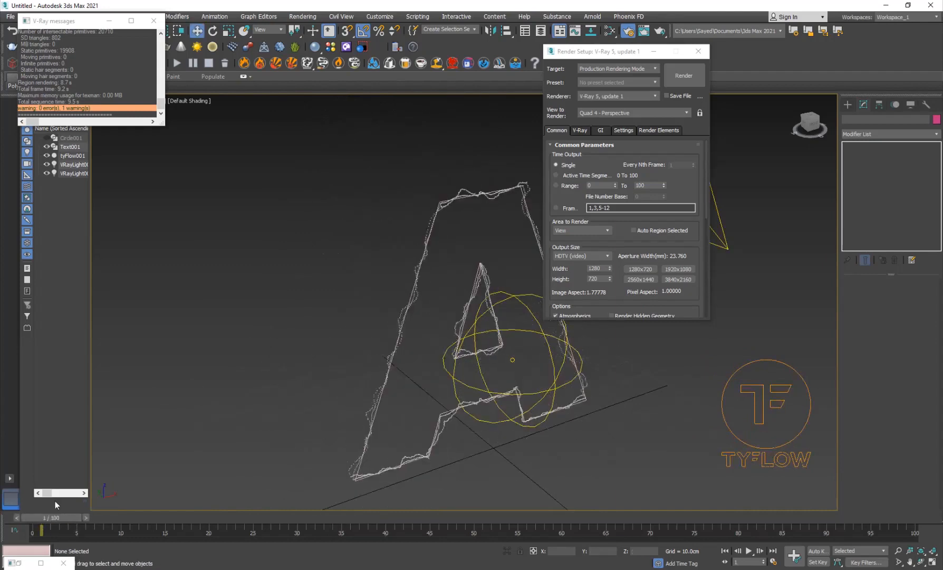
# - Start a fresh empty scene, discarding the letter-A scene without saving
pyautogui.click(8, 17)
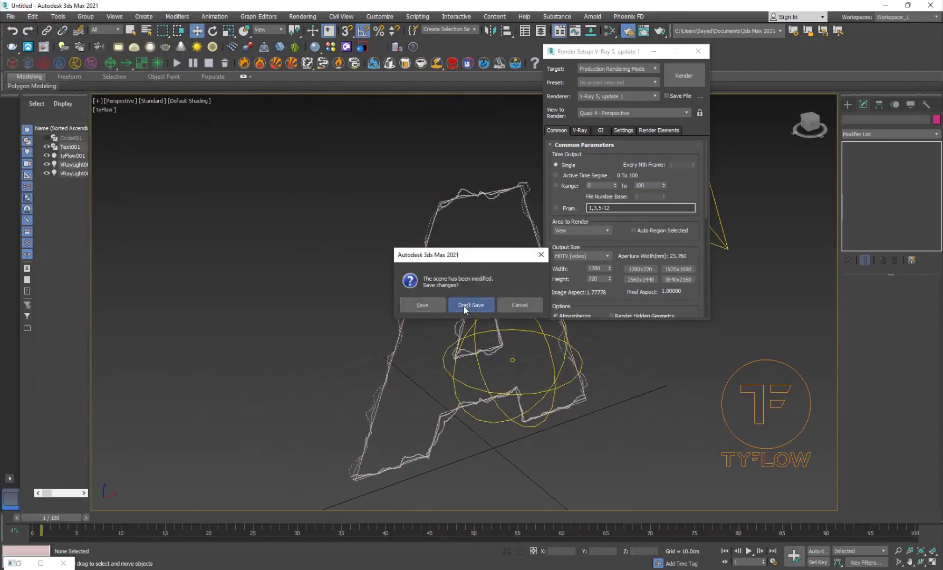
pyautogui.click(471, 305)
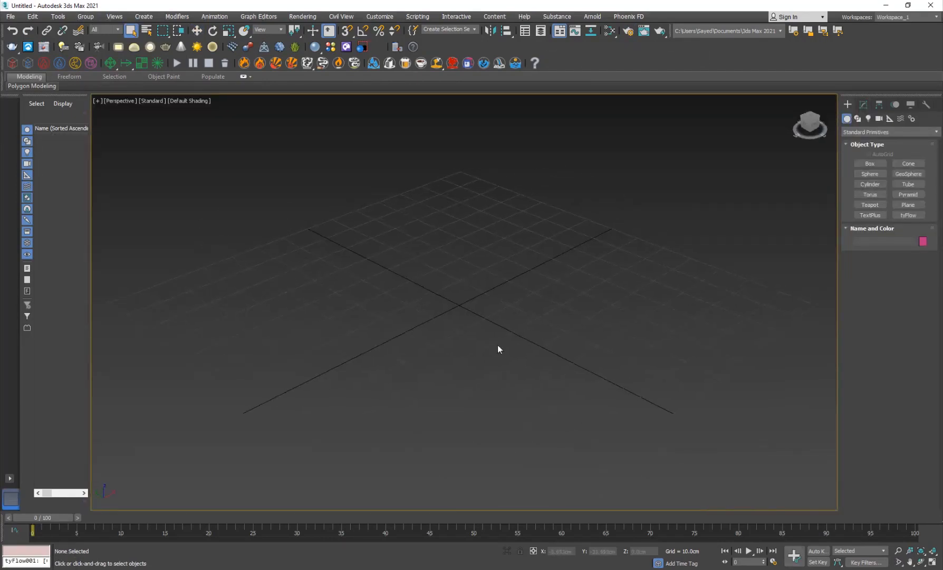
# - Add a tyFlow object whose flow has a Birth Spline event, then leave the editor
pyautogui.click(908, 216)
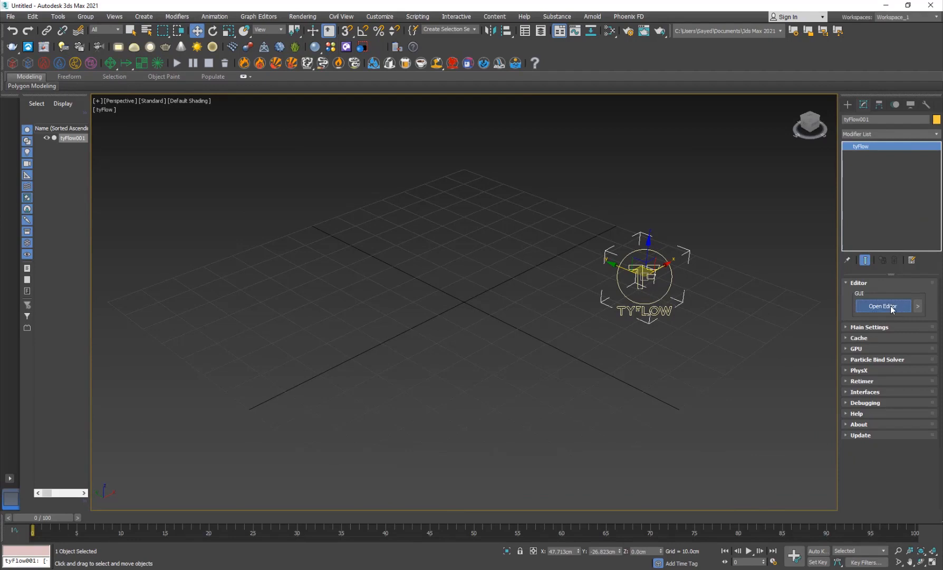
pyautogui.click(883, 306)
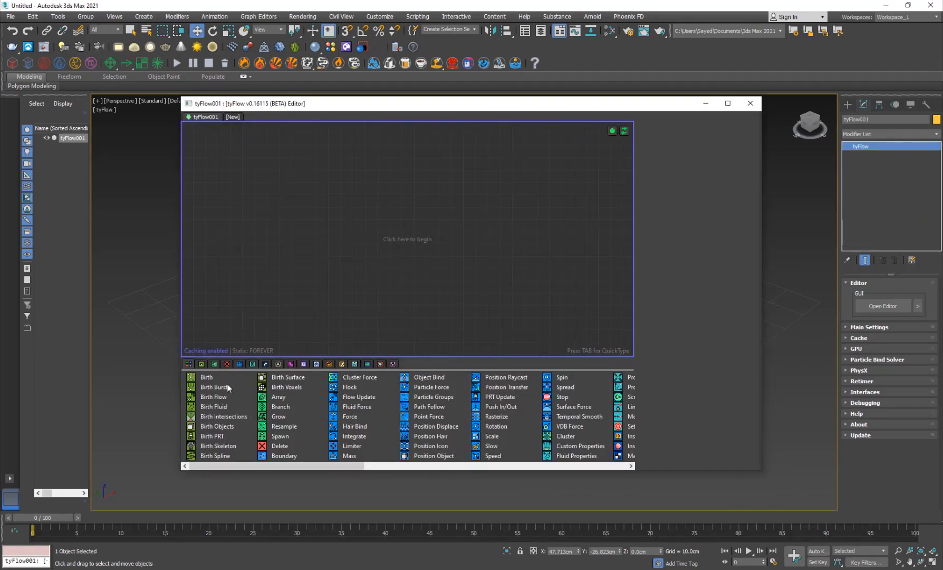
pyautogui.moveTo(923, 20)
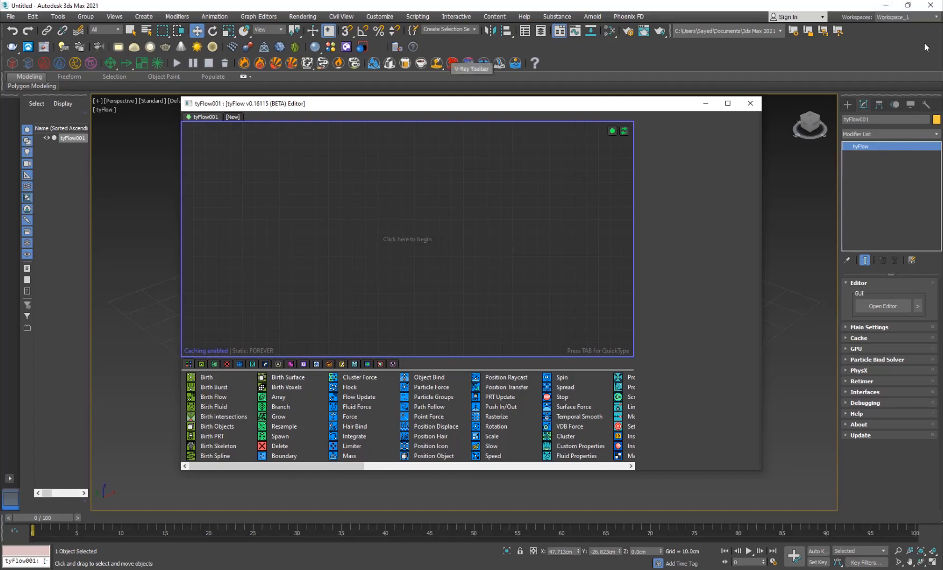
pyautogui.moveTo(436, 279)
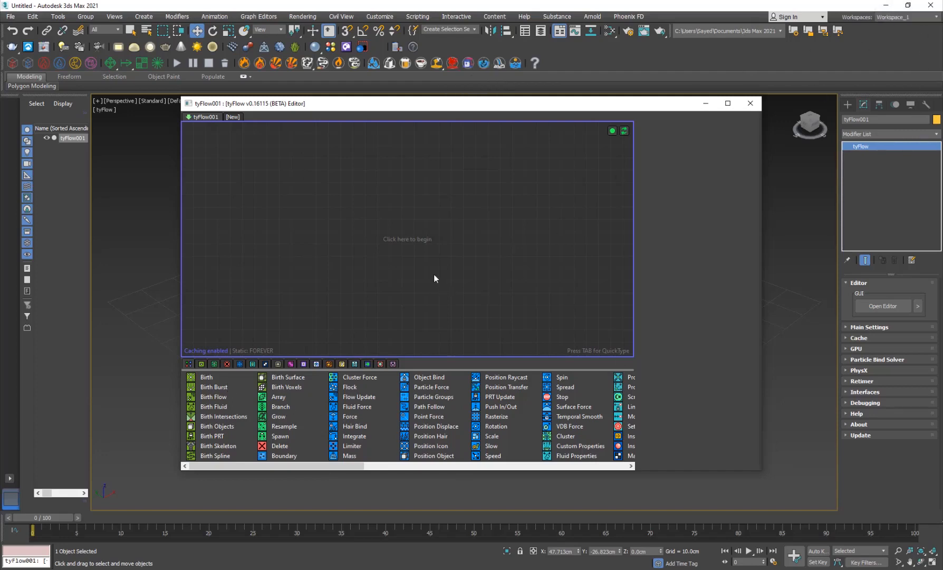
pyautogui.moveTo(367, 284)
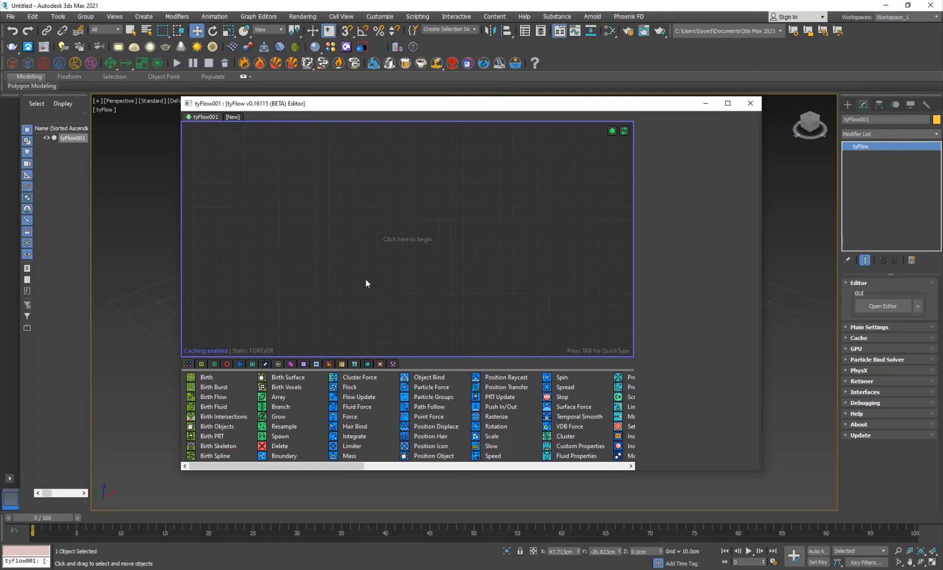
pyautogui.moveTo(286, 280)
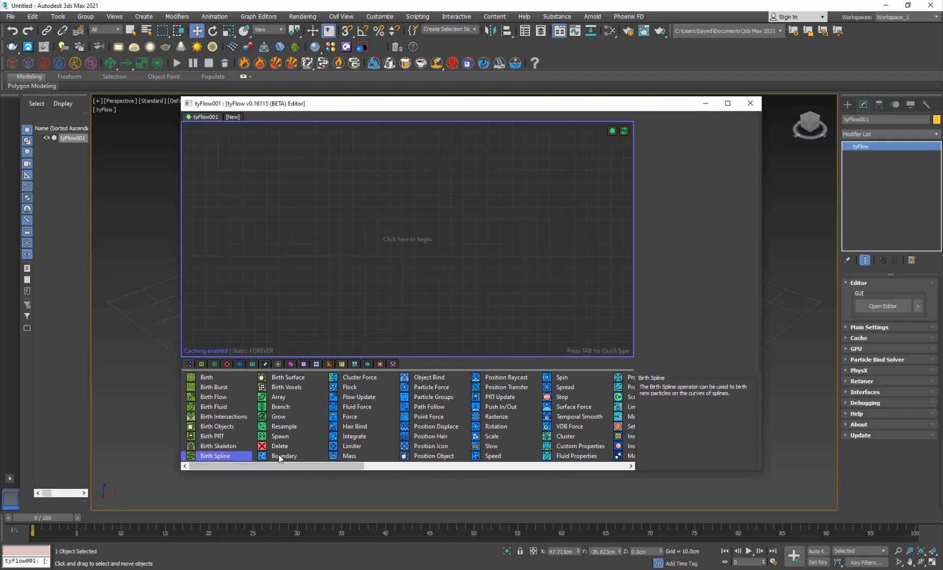
pyautogui.moveTo(638, 436)
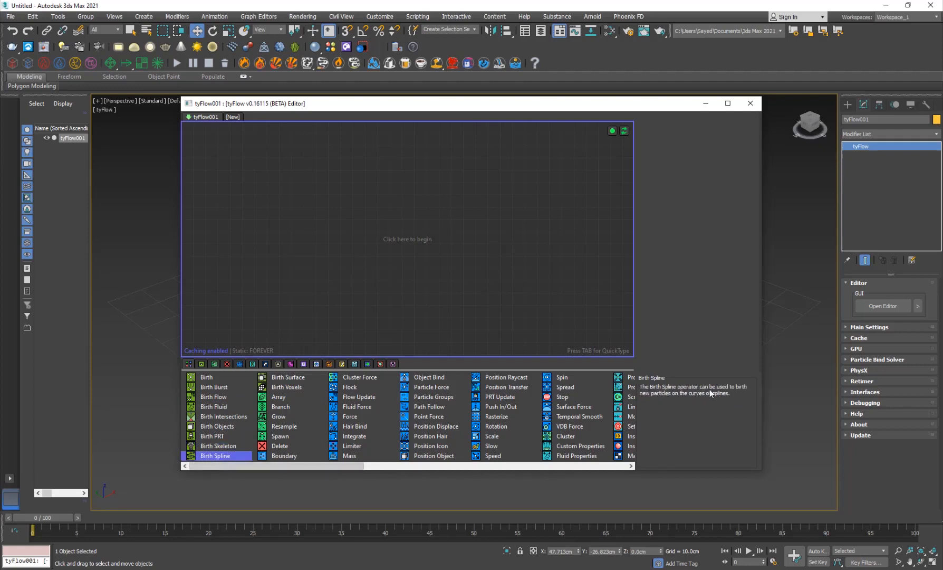
pyautogui.moveTo(686, 399)
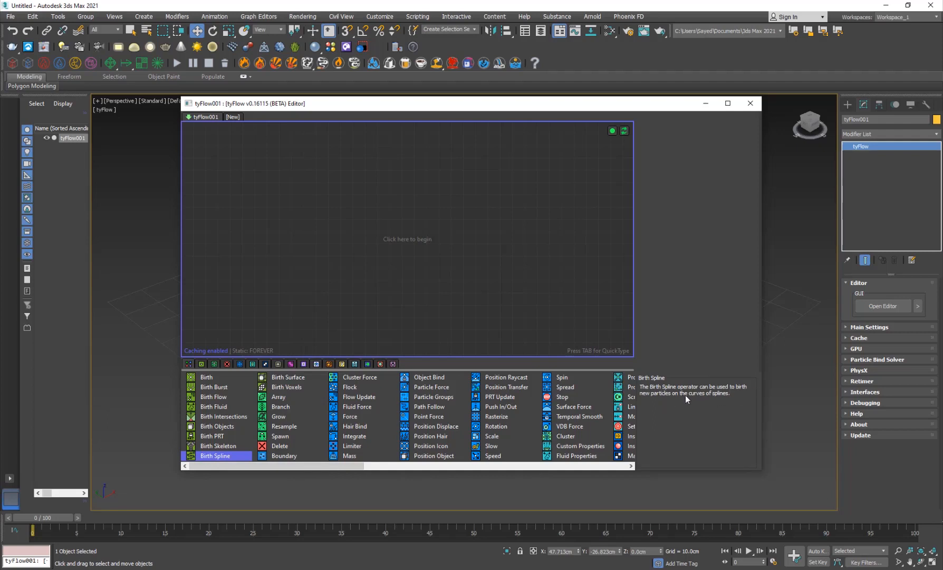
pyautogui.moveTo(437, 391)
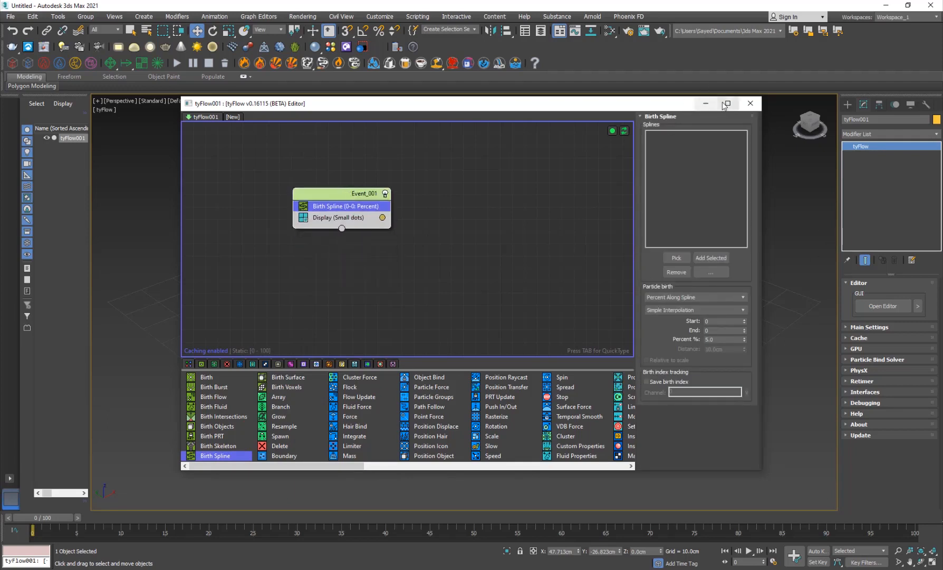
pyautogui.click(751, 103)
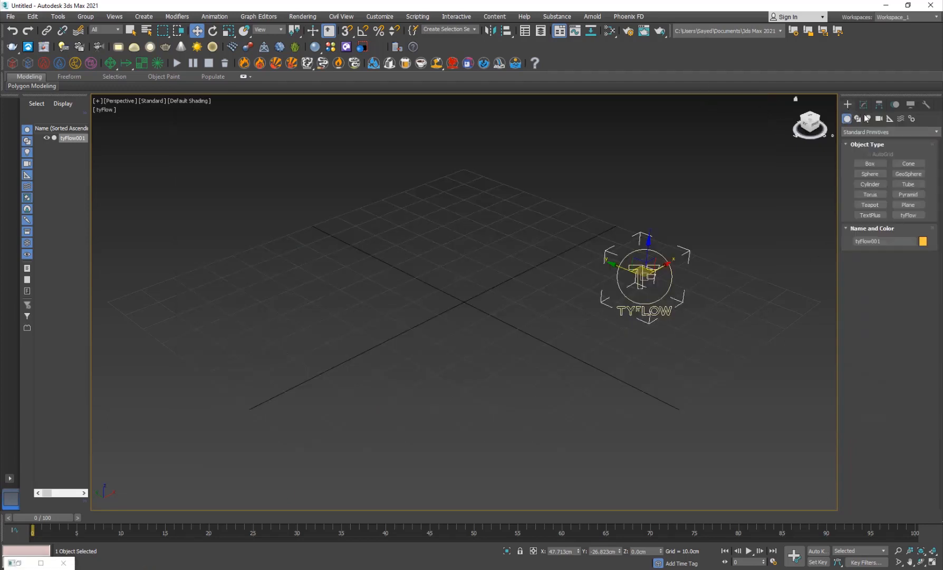
# - Draw the Donut001 spline, rotate it upright and reveal its Interpolation settings
pyautogui.click(856, 118)
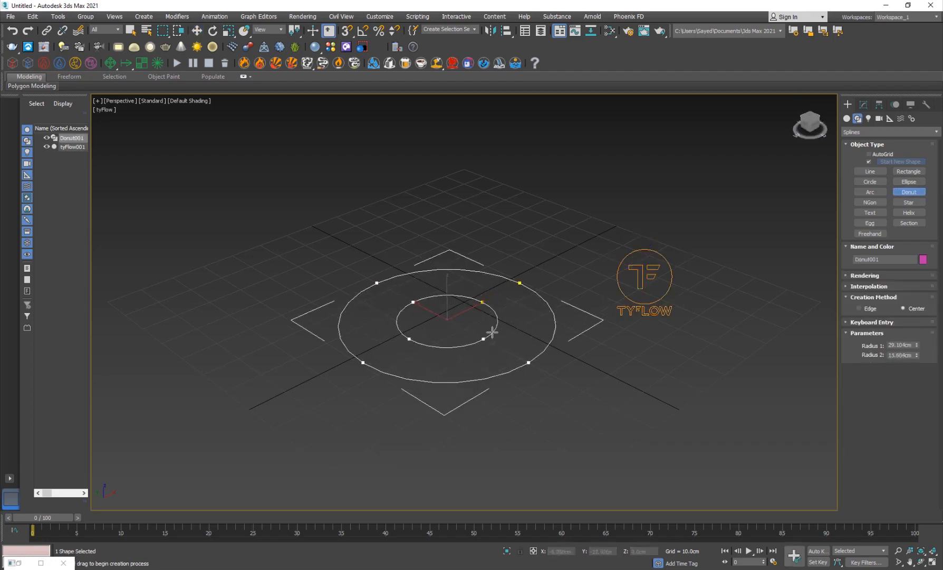
pyautogui.click(218, 30)
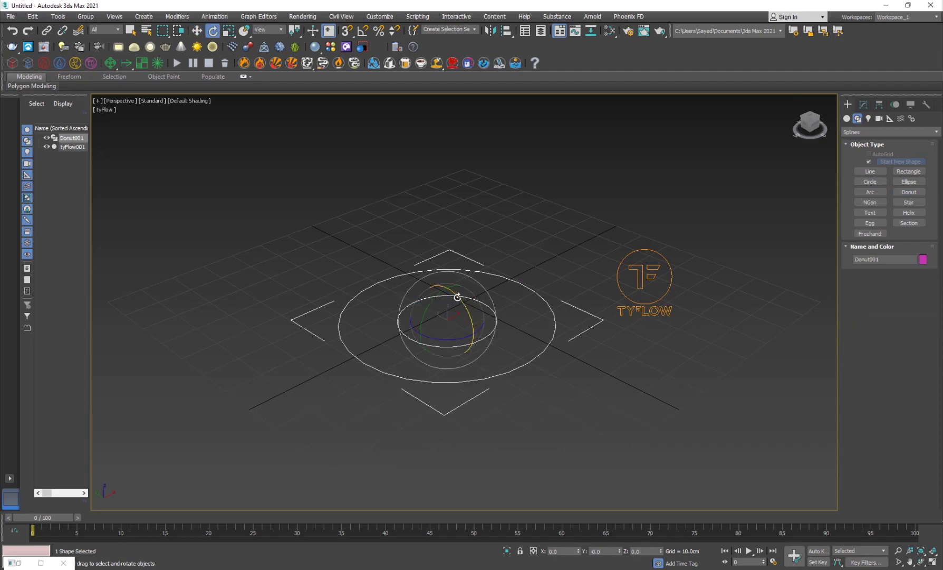
pyautogui.moveTo(217, 30)
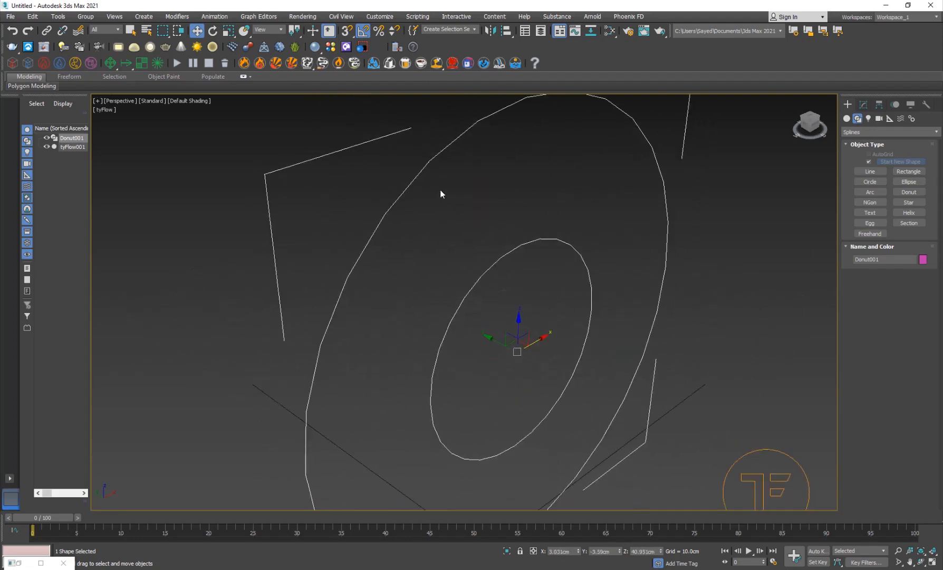
pyautogui.click(863, 105)
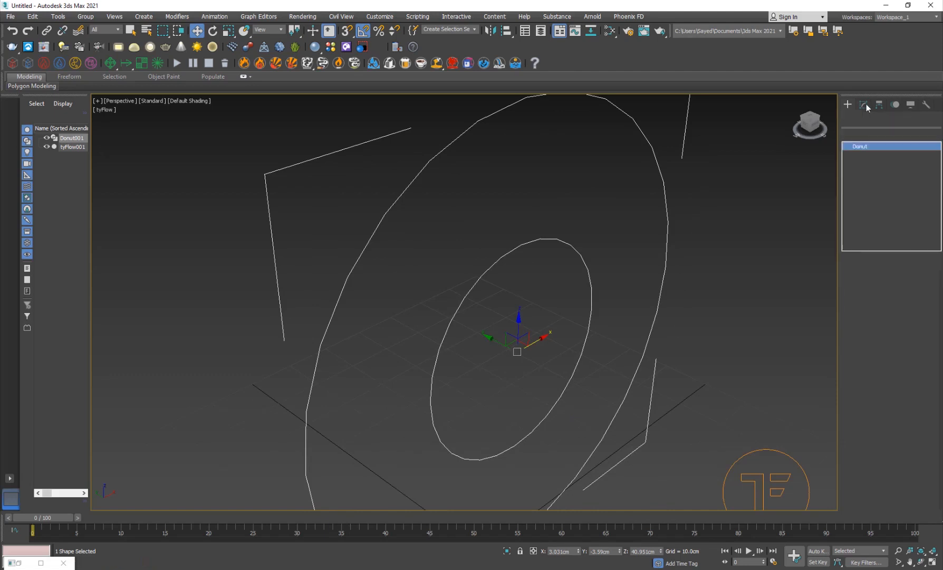
pyautogui.click(863, 104)
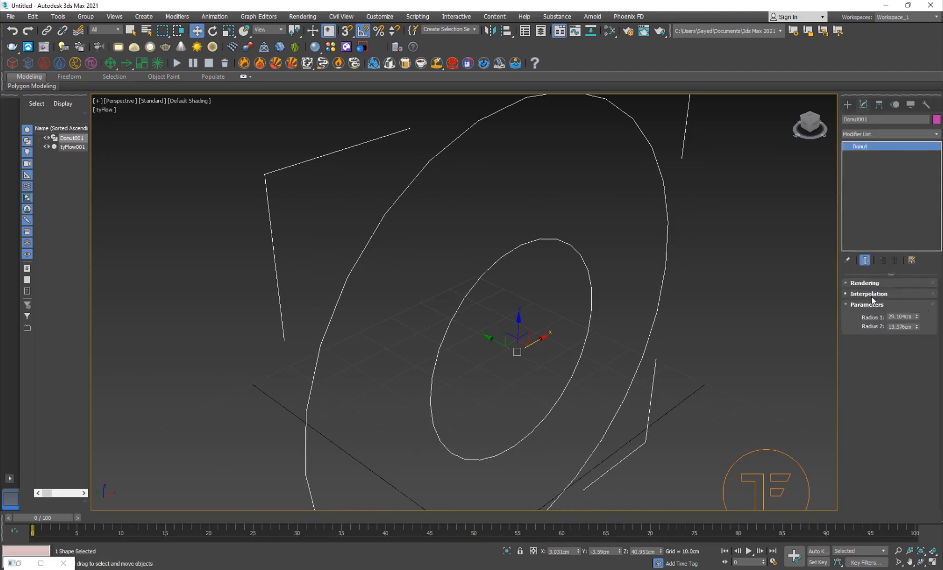
pyautogui.click(869, 294)
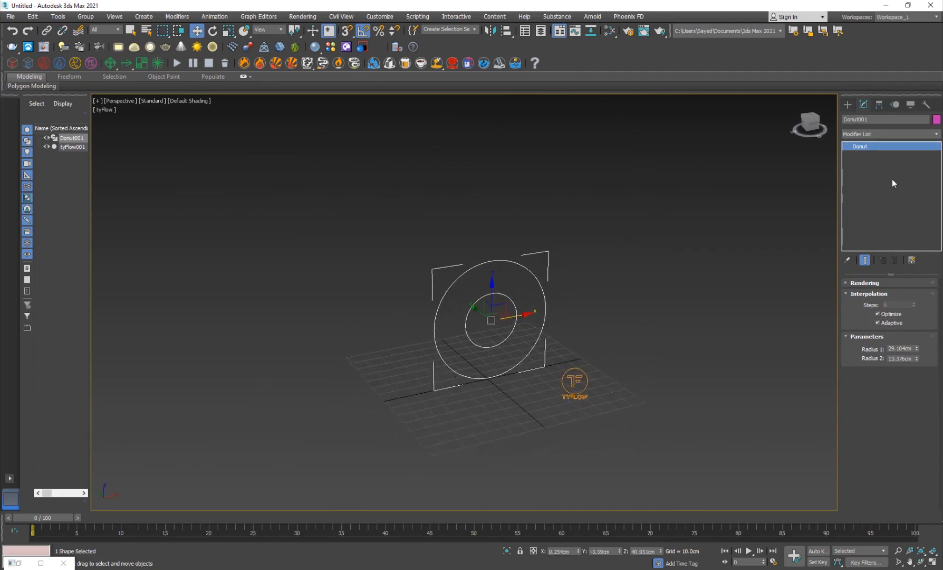
# - Feed Donut001 into Birth Spline and lower the spawn percentage for denser particles
pyautogui.click(72, 147)
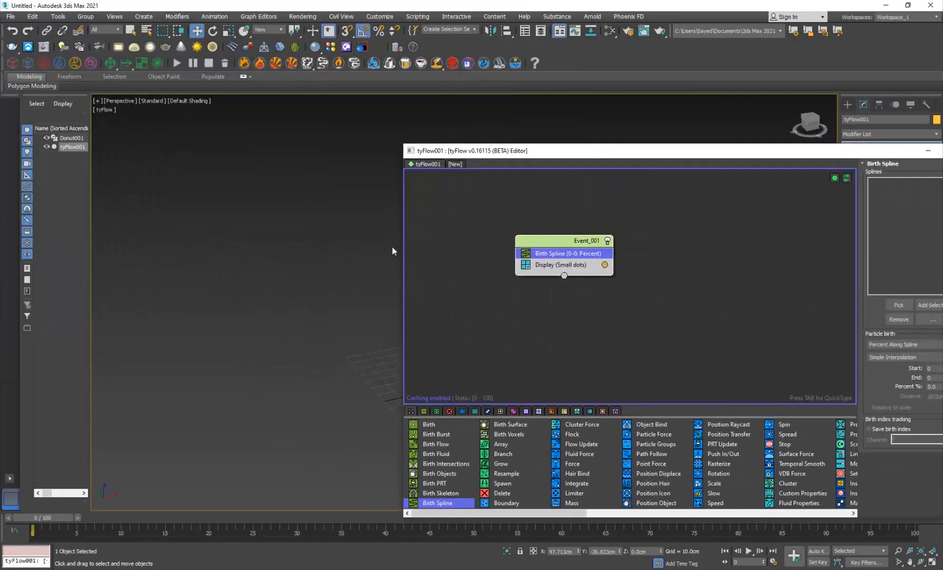
pyautogui.moveTo(473, 151); pyautogui.dragTo(624, 151)
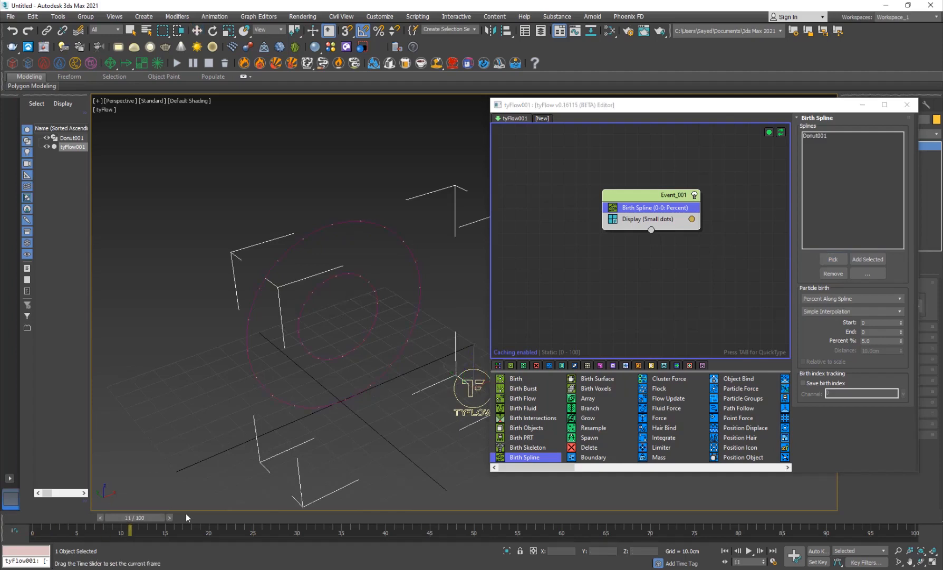
pyautogui.moveTo(129, 530); pyautogui.dragTo(218, 530)
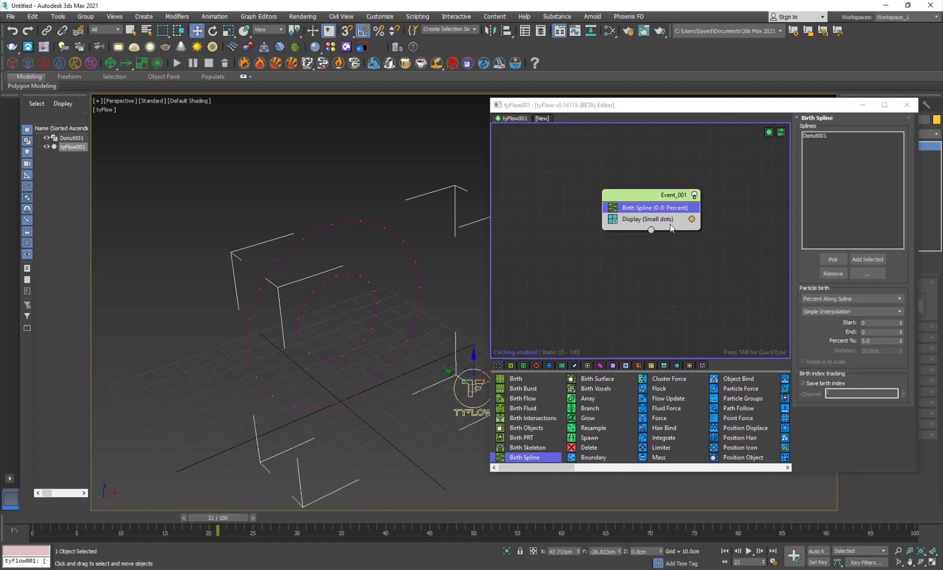
pyautogui.click(691, 219)
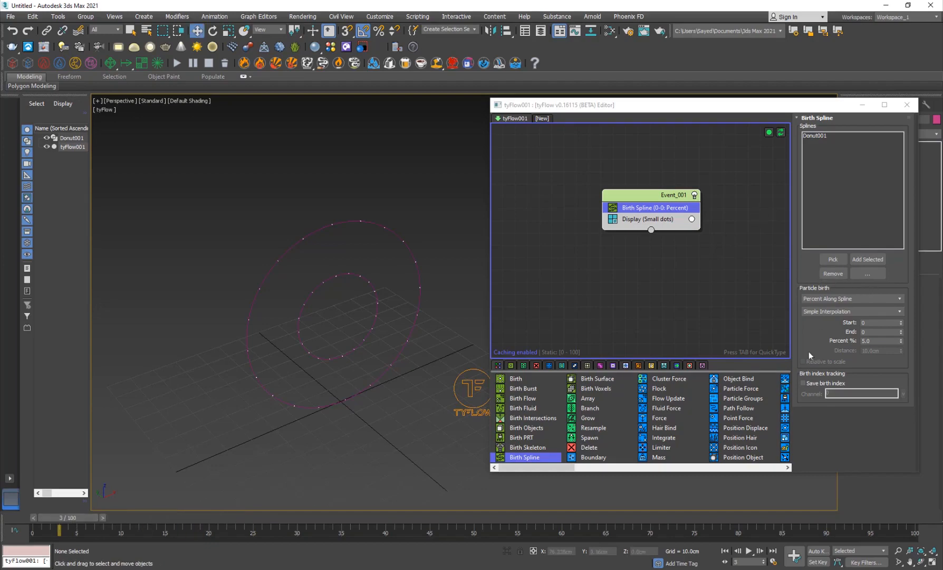
pyautogui.click(851, 298)
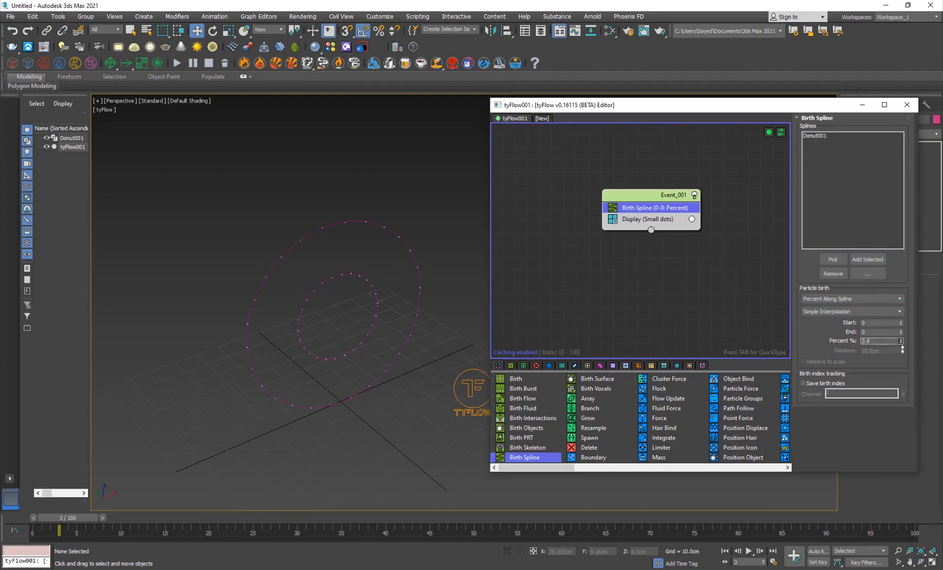
pyautogui.moveTo(901, 338); pyautogui.dragTo(901, 349)
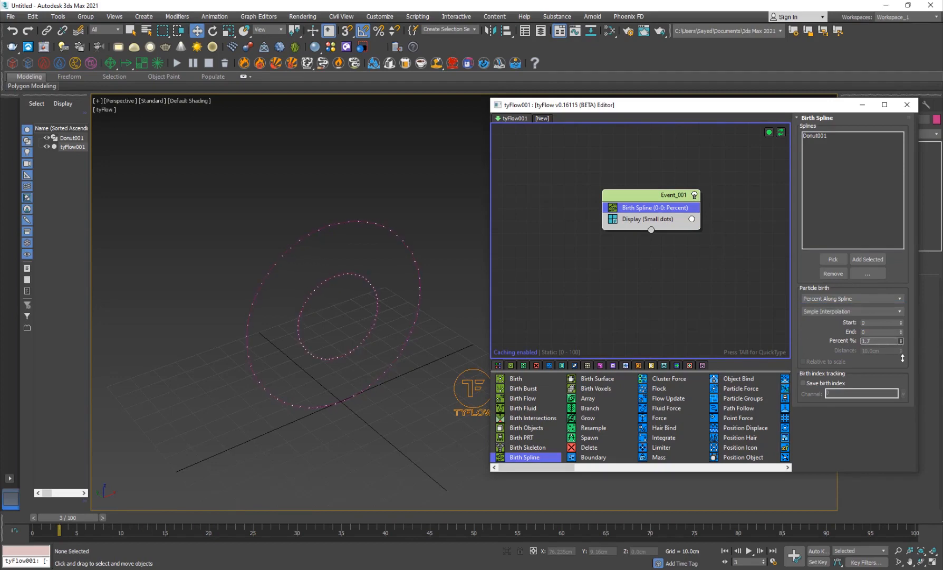
pyautogui.moveTo(879, 341); pyautogui.dragTo(879, 331)
pyautogui.write('6.9')
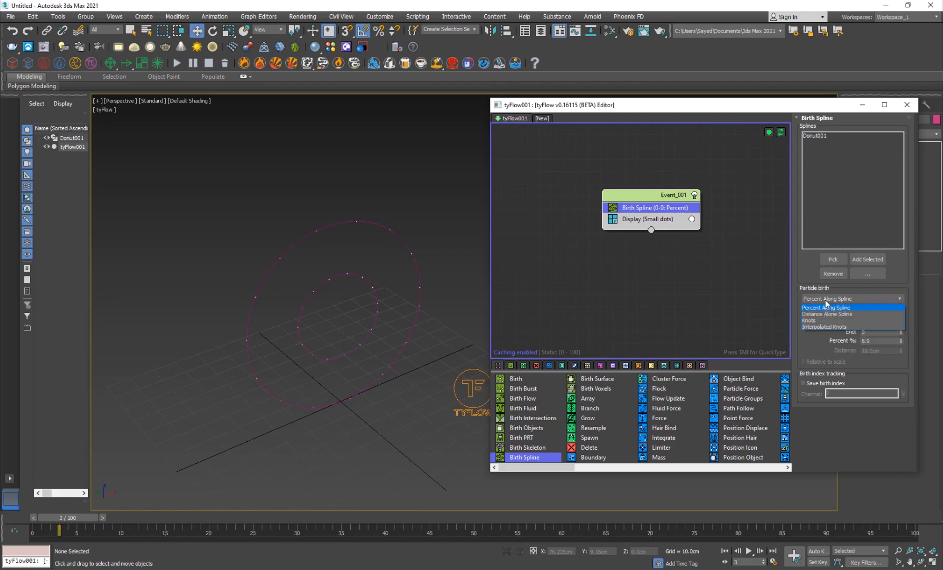
# - Set particle birth to Distance Along Spline with end frame 100 and scrub to verify
pyautogui.click(827, 315)
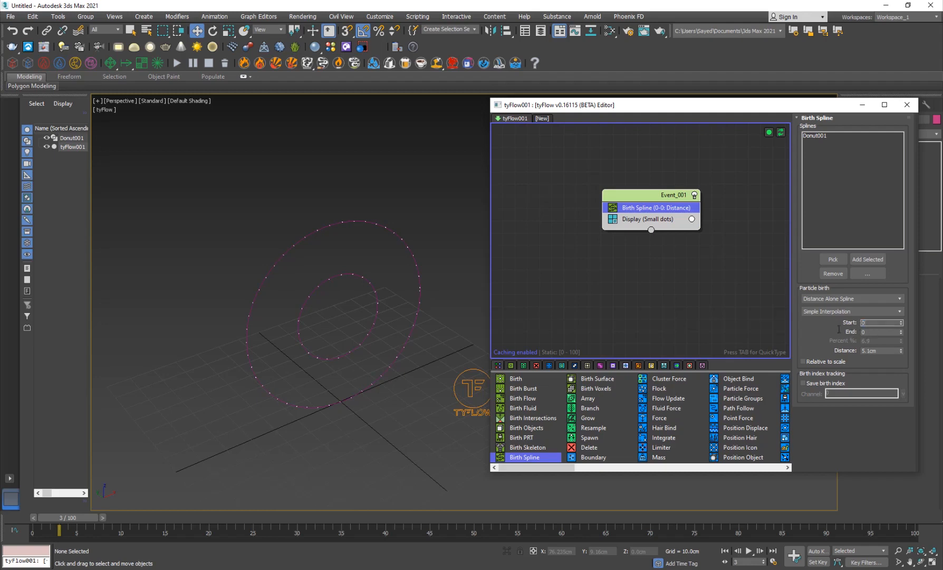
pyautogui.click(880, 331)
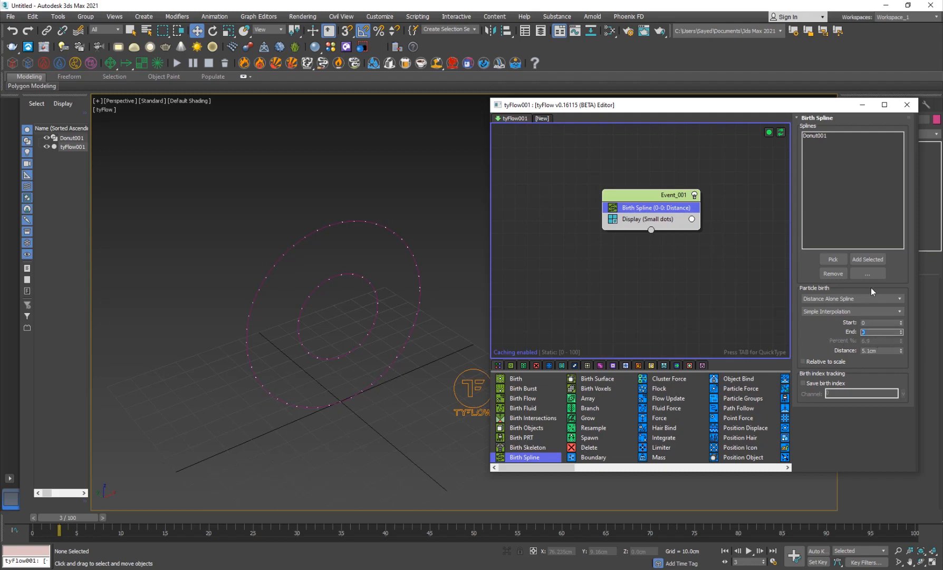
pyautogui.write('100')
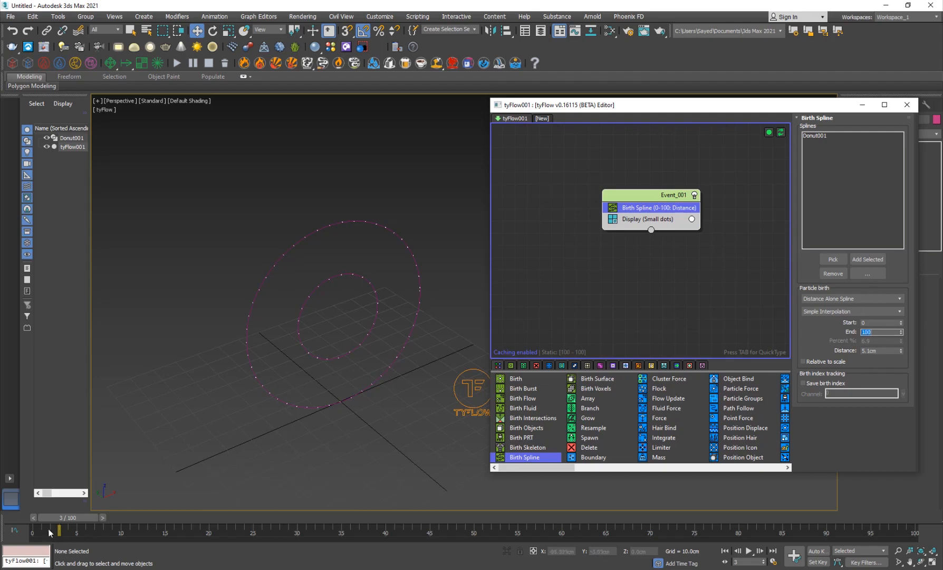
pyautogui.moveTo(51, 532); pyautogui.dragTo(842, 532)
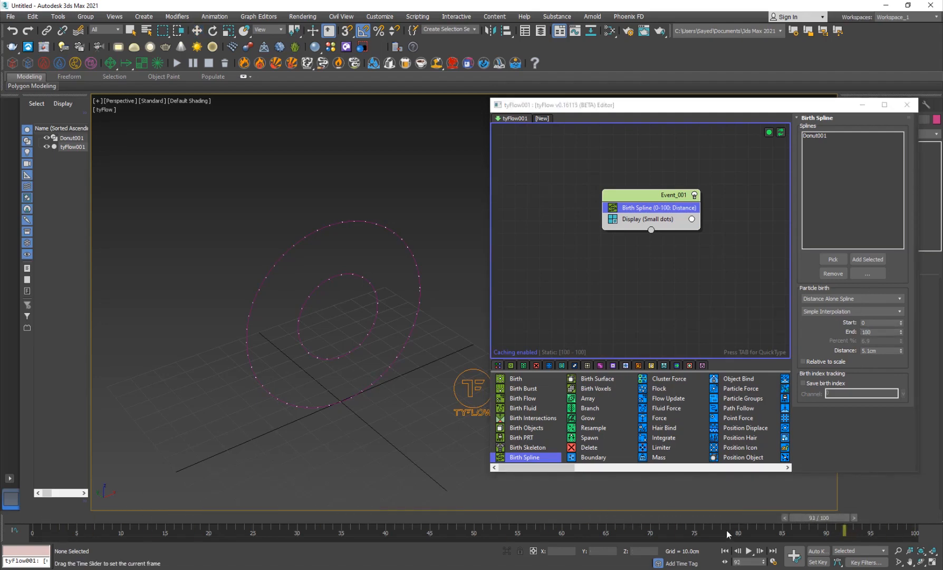
pyautogui.moveTo(722, 531); pyautogui.dragTo(448, 532)
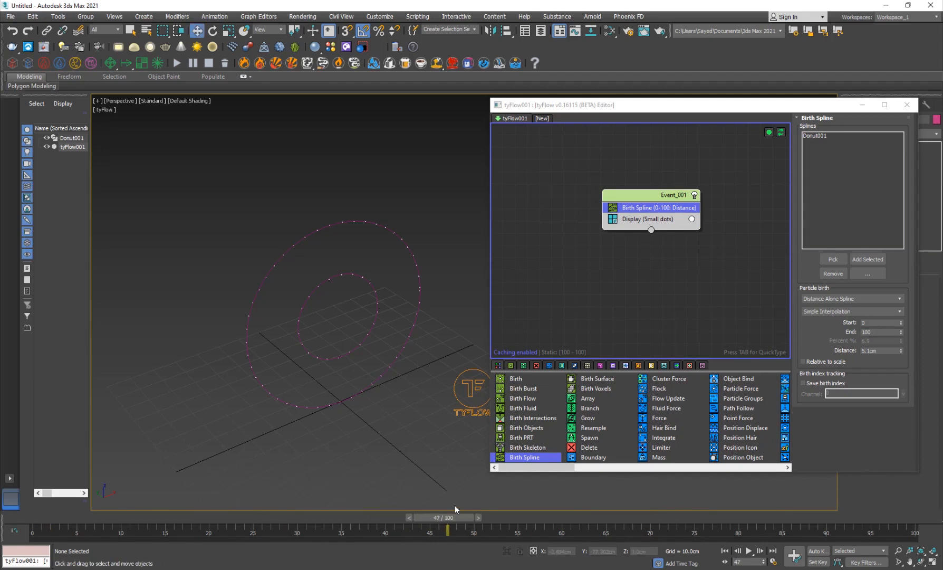
pyautogui.moveTo(449, 528); pyautogui.dragTo(880, 532)
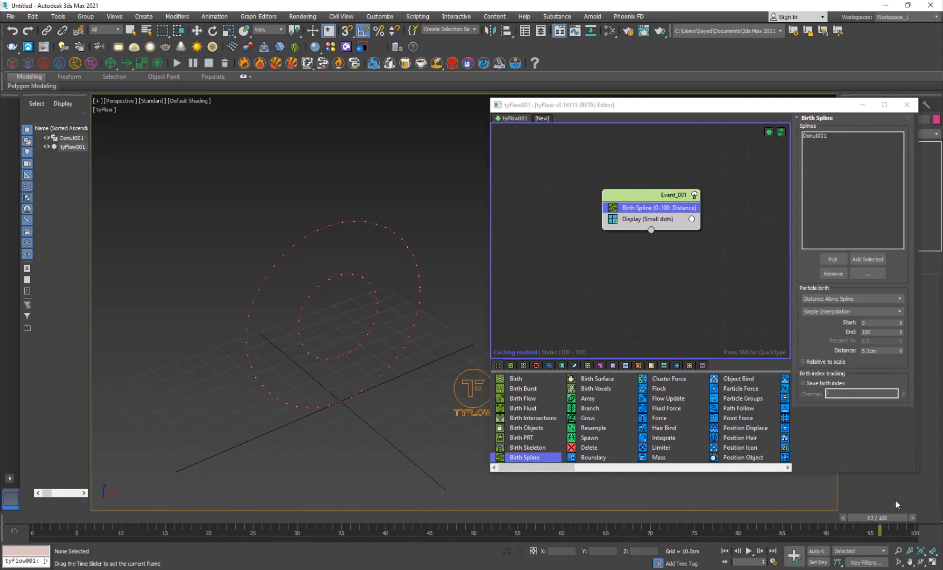
pyautogui.moveTo(879, 527); pyautogui.dragTo(429, 528)
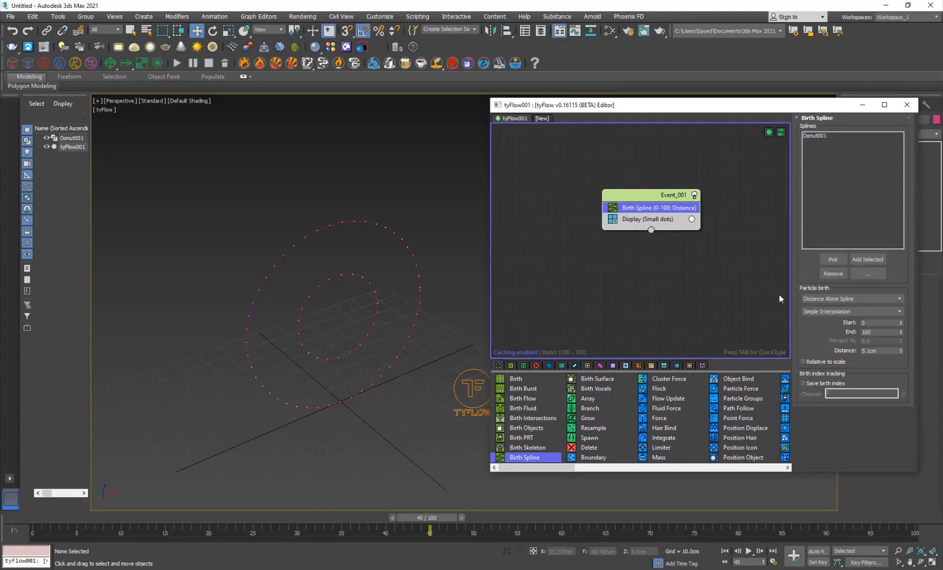
pyautogui.moveTo(343, 500)
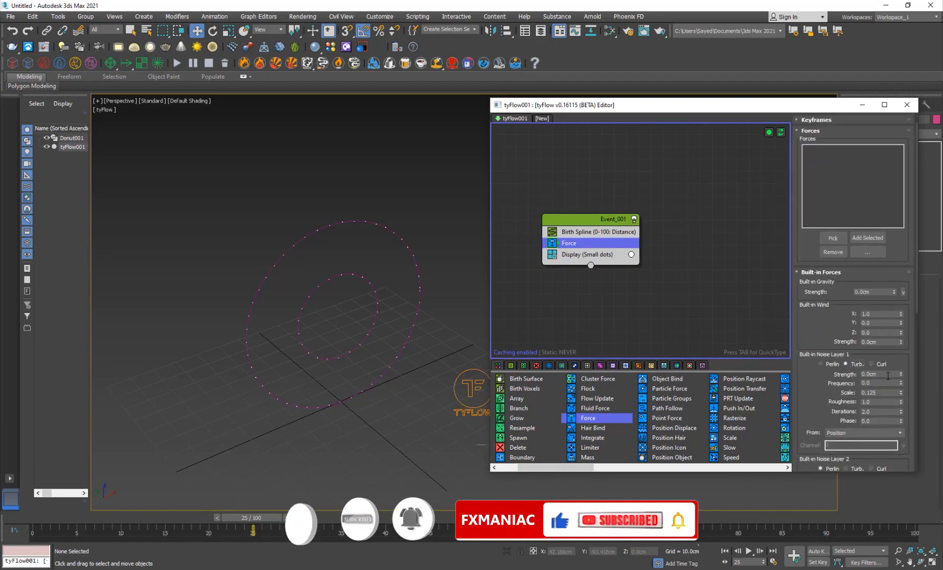
# - Set the turbulence Force value to 2.0cm and scrub the timeline to preview the scattered cloud
pyautogui.write('2.0cm')
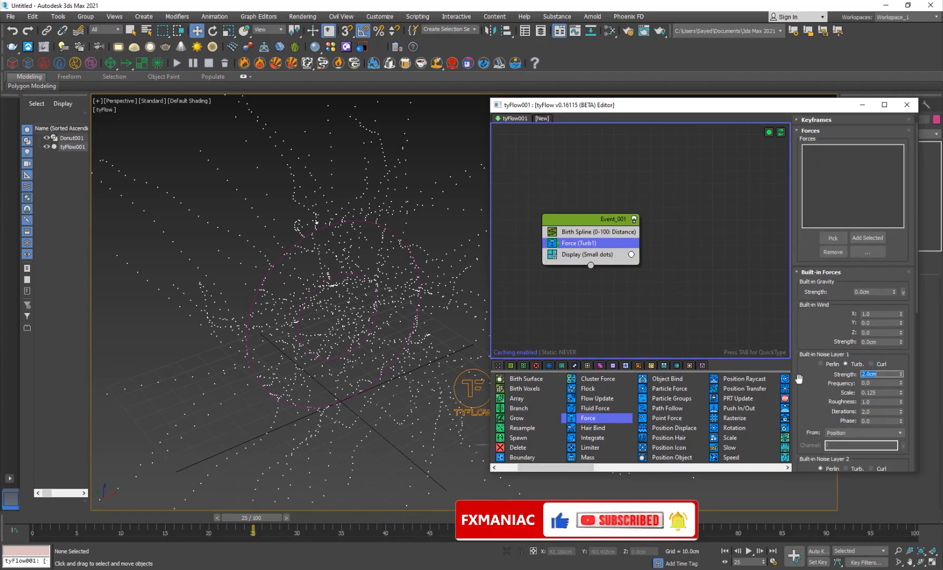
pyautogui.moveTo(252, 517); pyautogui.dragTo(50, 517)
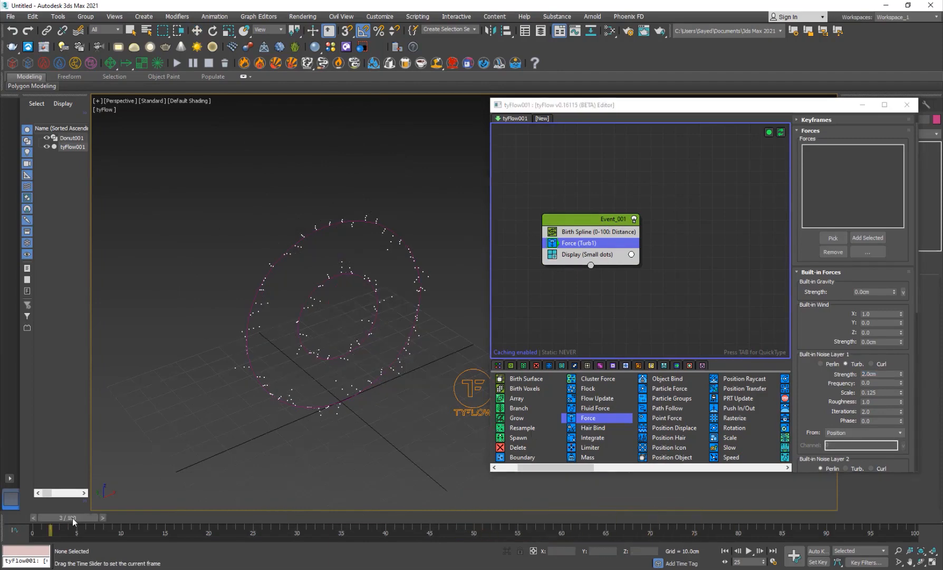
pyautogui.moveTo(72, 517); pyautogui.dragTo(121, 529)
pyautogui.write('1')
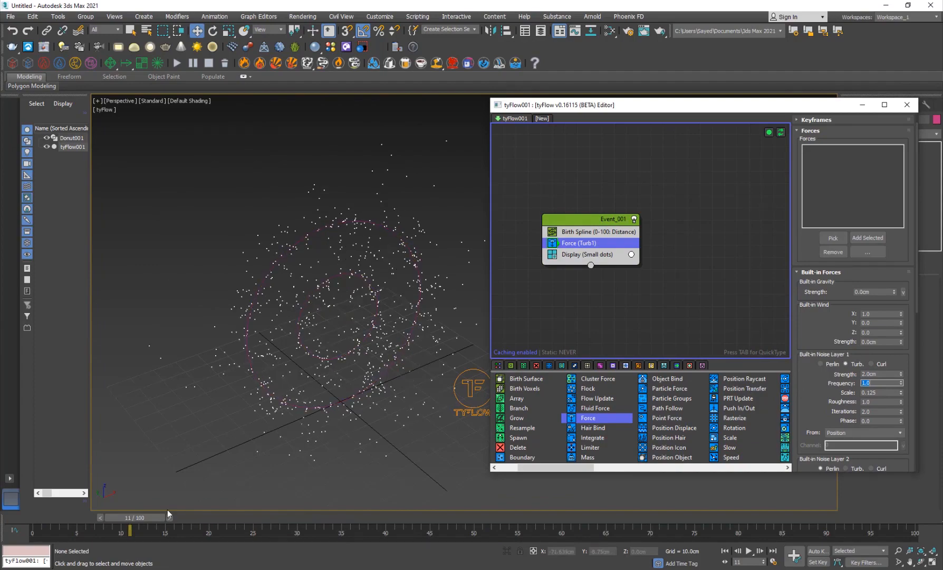
pyautogui.moveTo(130, 529); pyautogui.dragTo(271, 528)
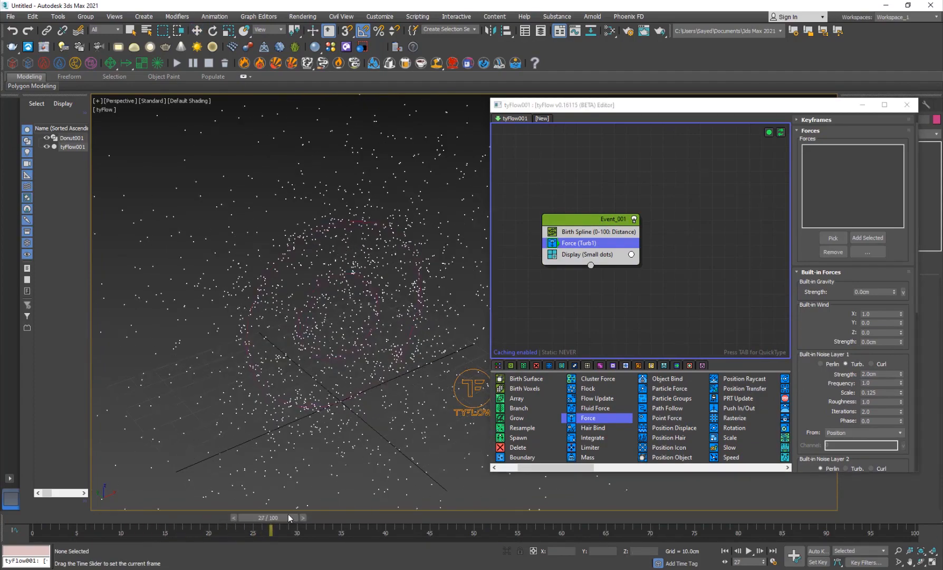
pyautogui.moveTo(271, 530); pyautogui.dragTo(76, 531)
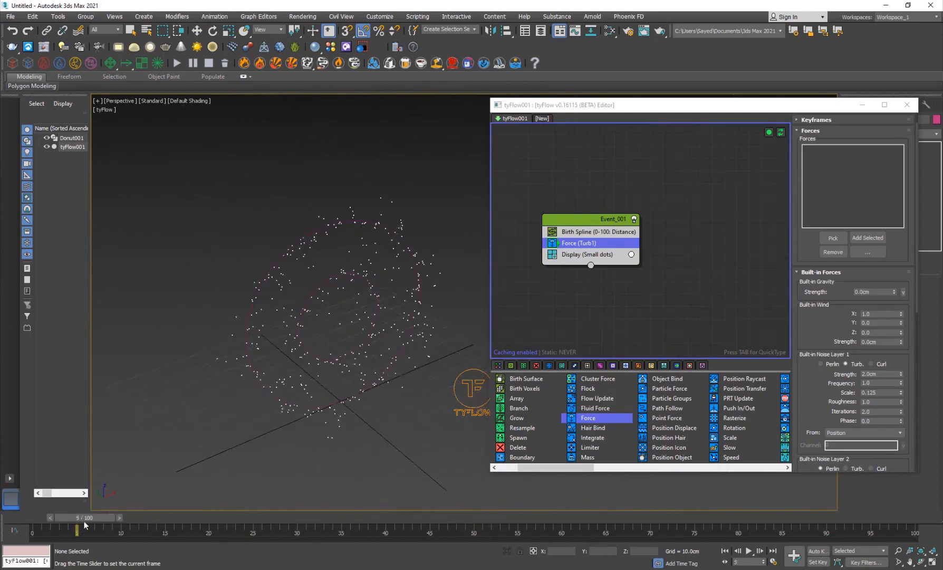
pyautogui.moveTo(76, 530); pyautogui.dragTo(386, 530)
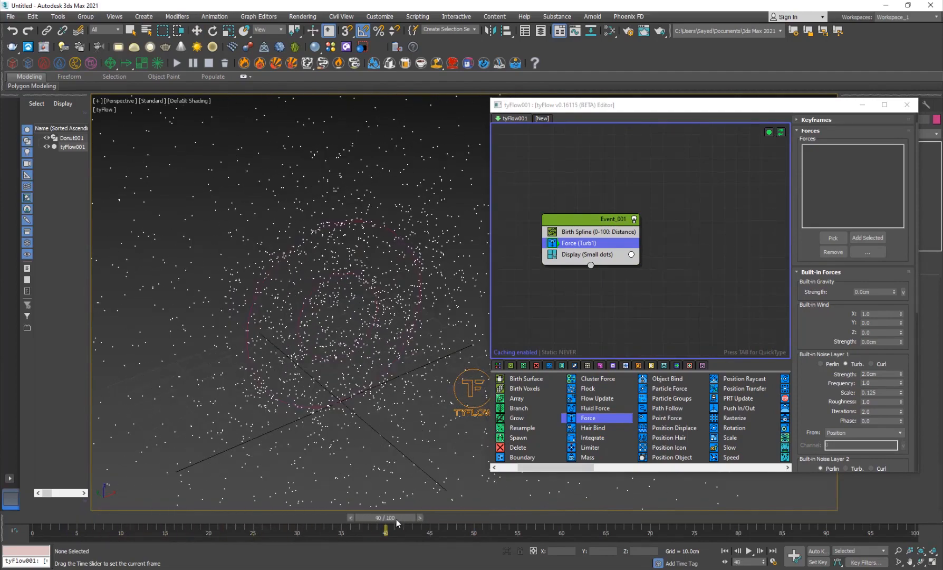
pyautogui.moveTo(385, 529); pyautogui.dragTo(113, 528)
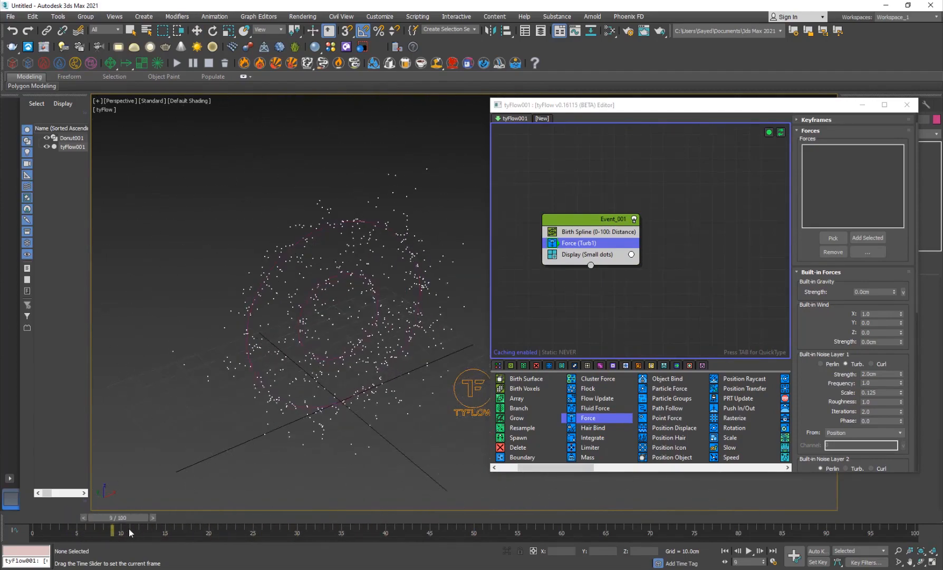
pyautogui.moveTo(113, 530); pyautogui.dragTo(165, 530)
pyautogui.write('1')
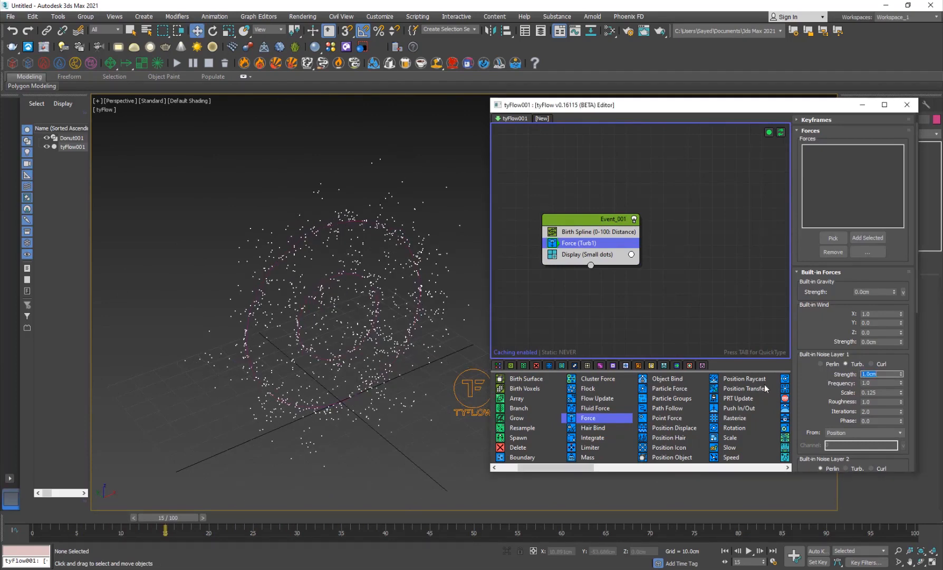
pyautogui.moveTo(165, 527); pyautogui.dragTo(315, 528)
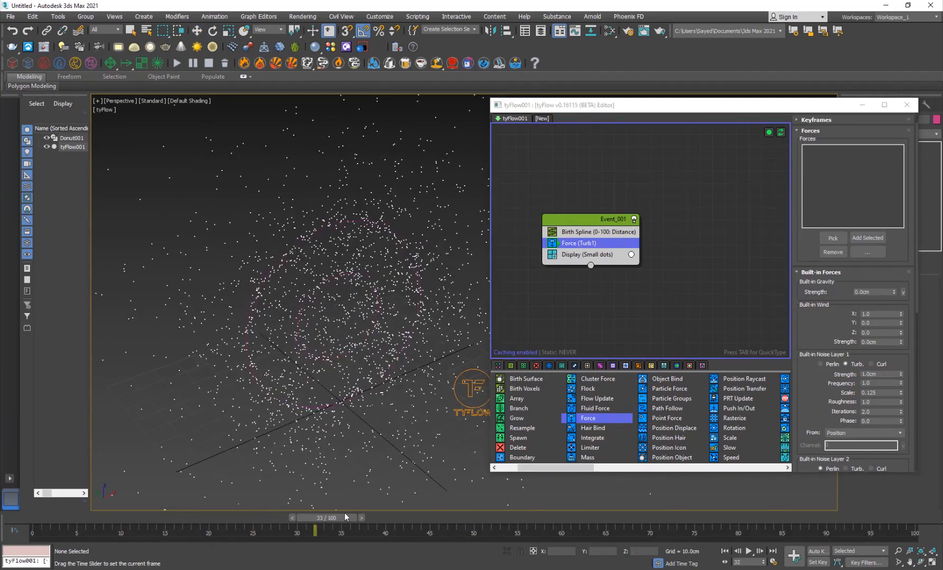
pyautogui.moveTo(316, 529); pyautogui.dragTo(261, 529)
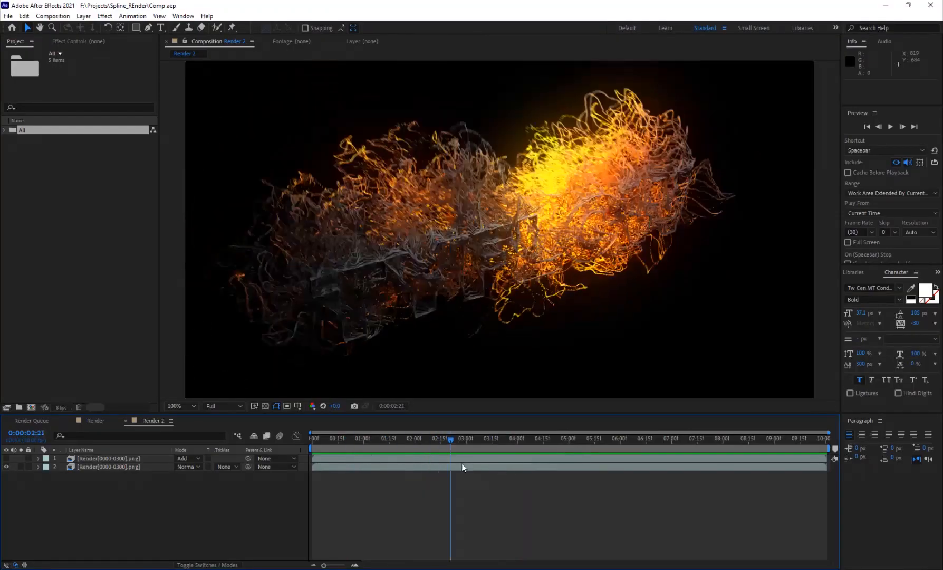
# - Preview frames of Render 2, then switch to the Render composition and preview it too
pyautogui.click(713, 439)
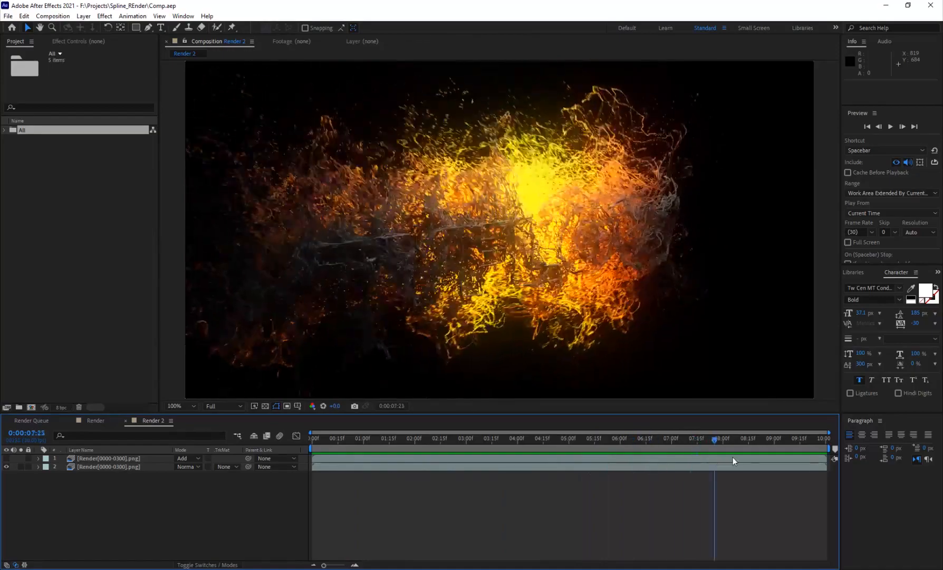
pyautogui.click(618, 441)
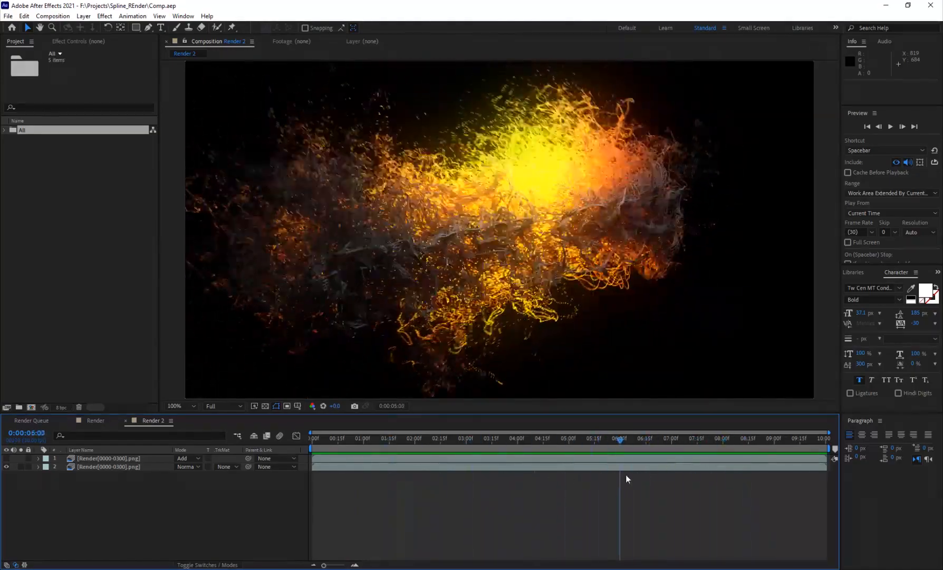
pyautogui.click(736, 438)
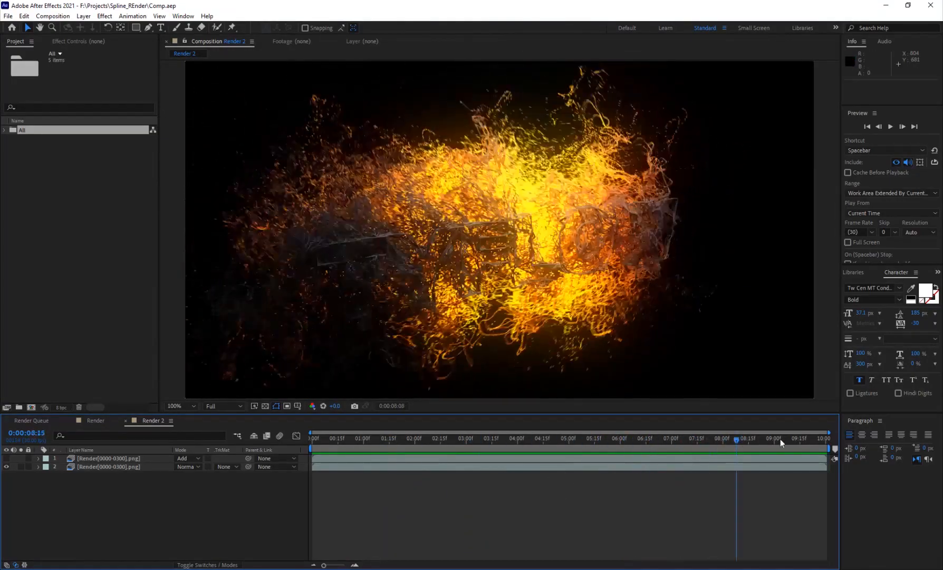
pyautogui.click(782, 439)
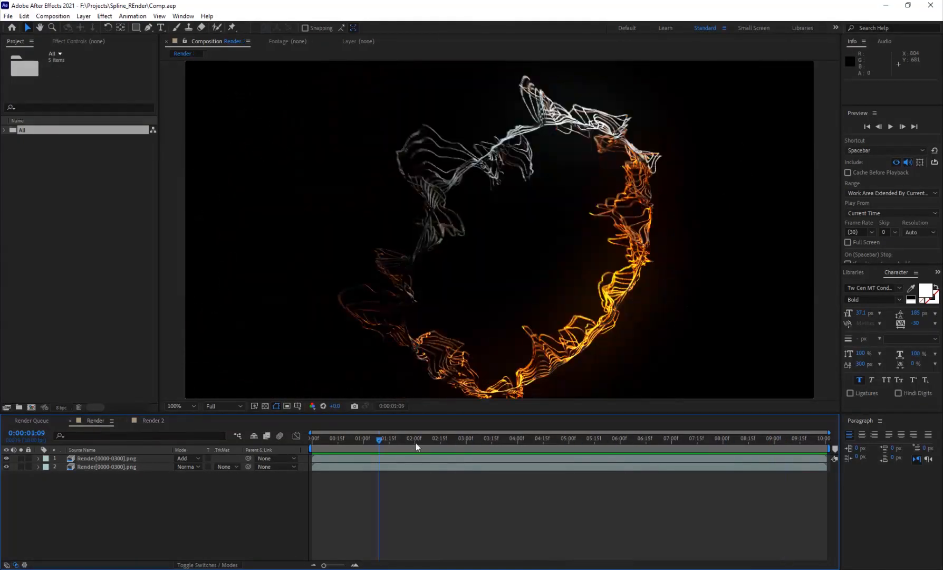
pyautogui.click(693, 439)
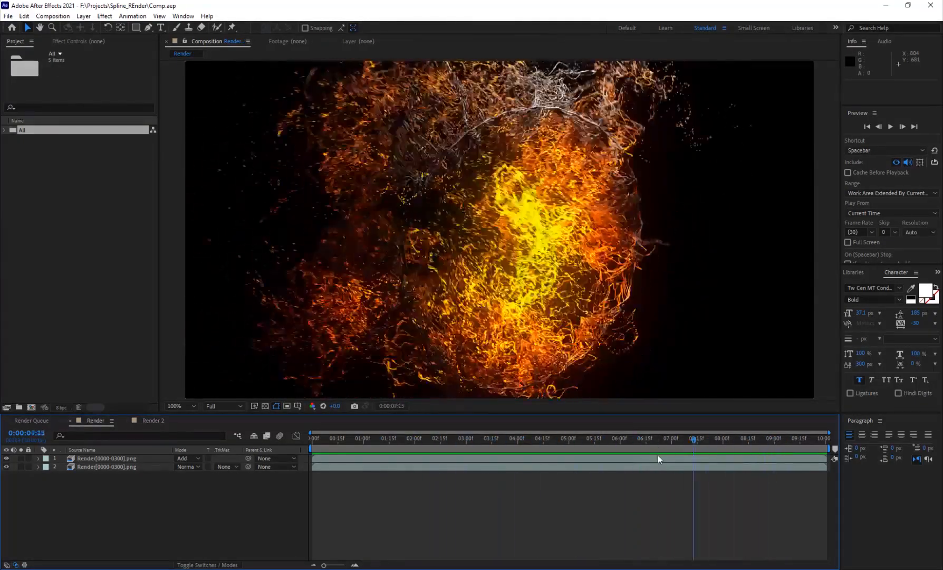
pyautogui.click(586, 439)
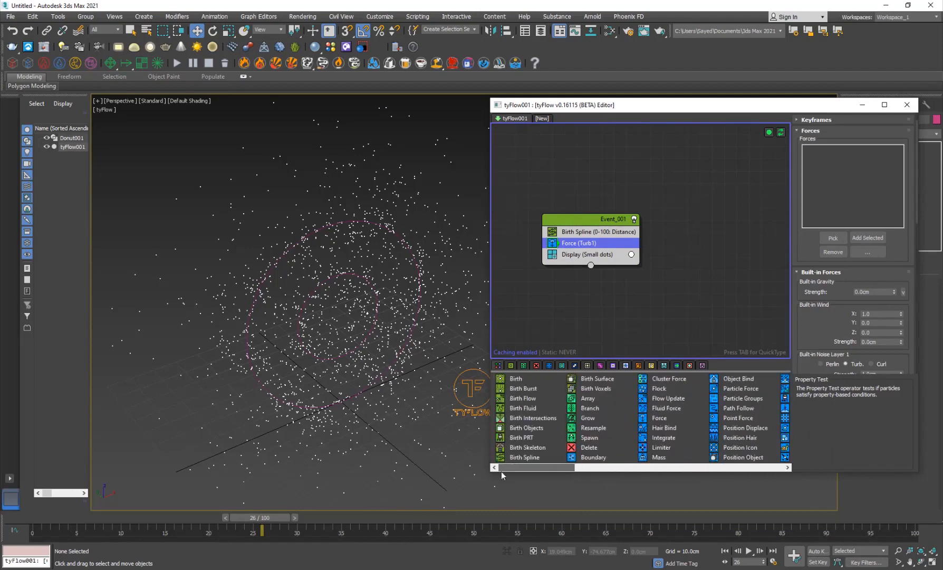
pyautogui.moveTo(576, 357)
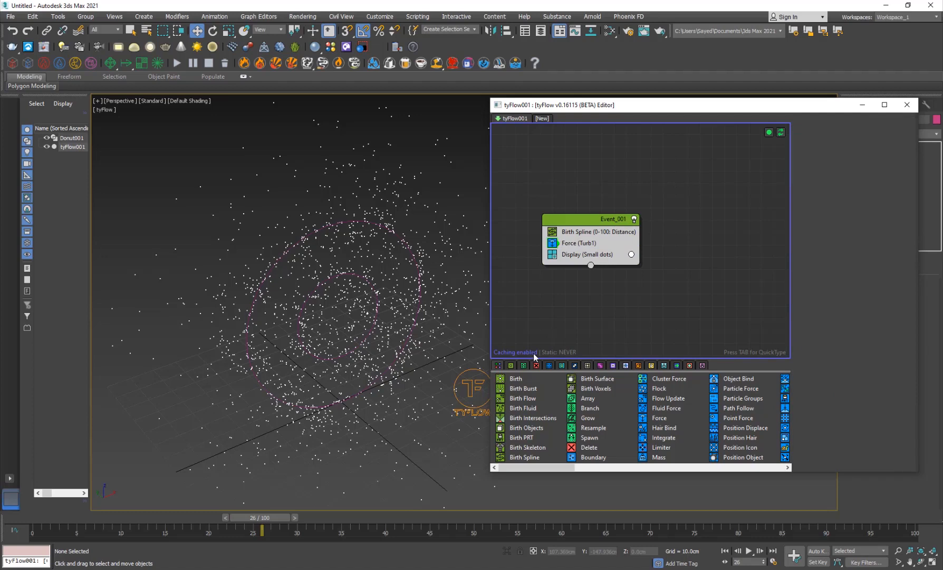
pyautogui.moveTo(541, 335)
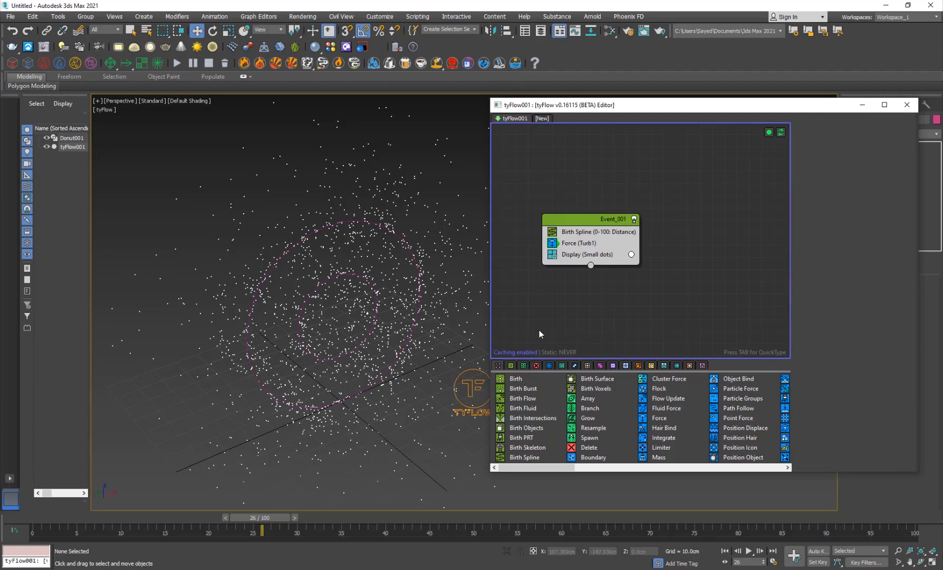
# - Insert a Time Test (event age over 10) into Event_001 and view its settings
pyautogui.click(579, 232)
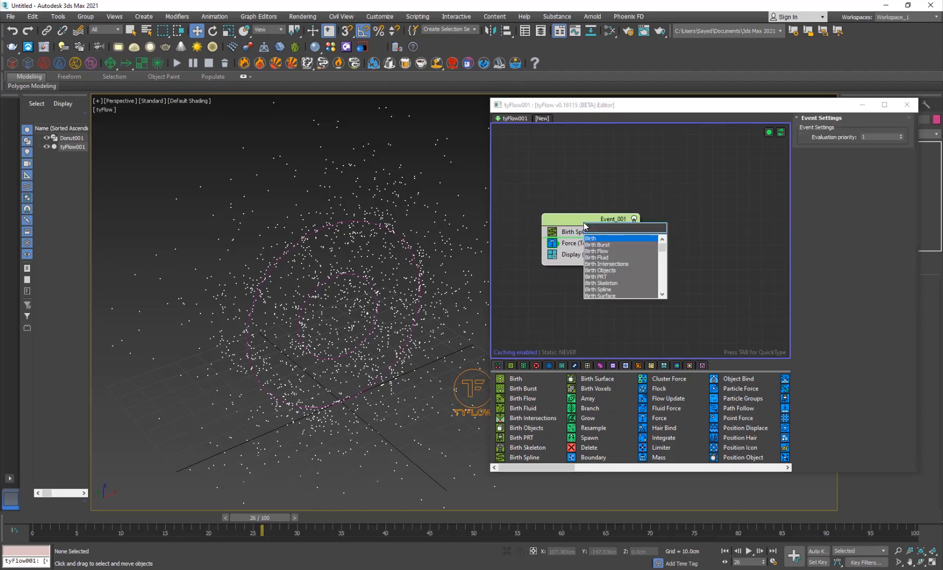
pyautogui.click(609, 238)
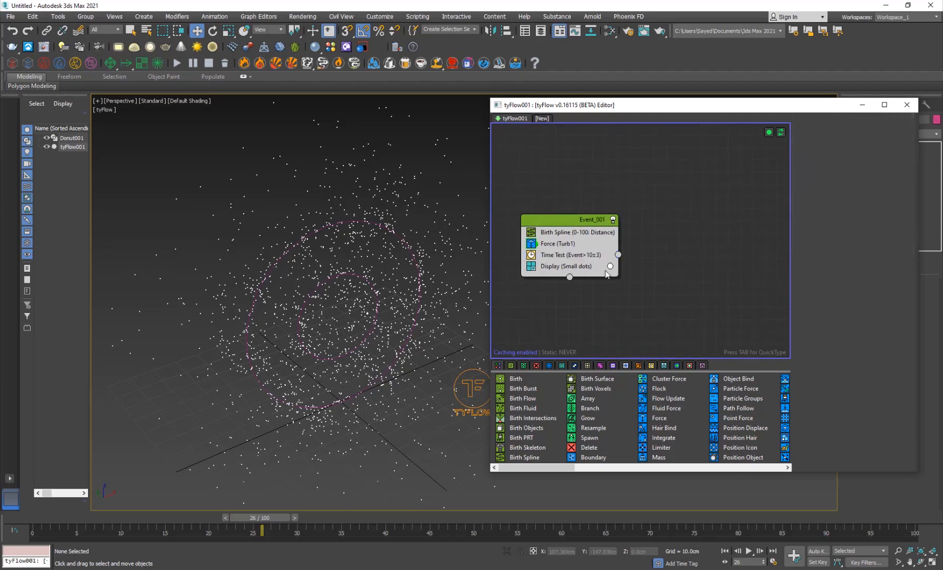
pyautogui.click(571, 255)
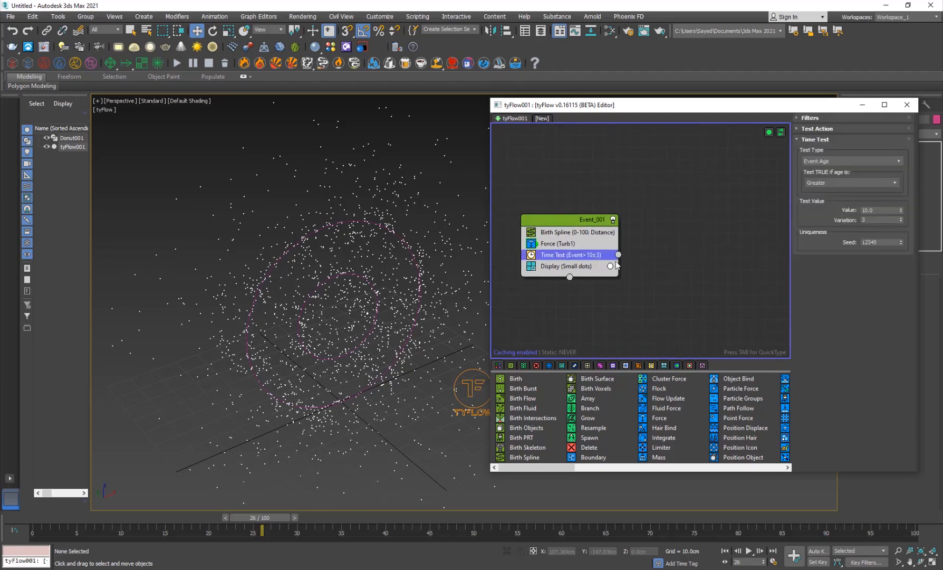
pyautogui.click(637, 295)
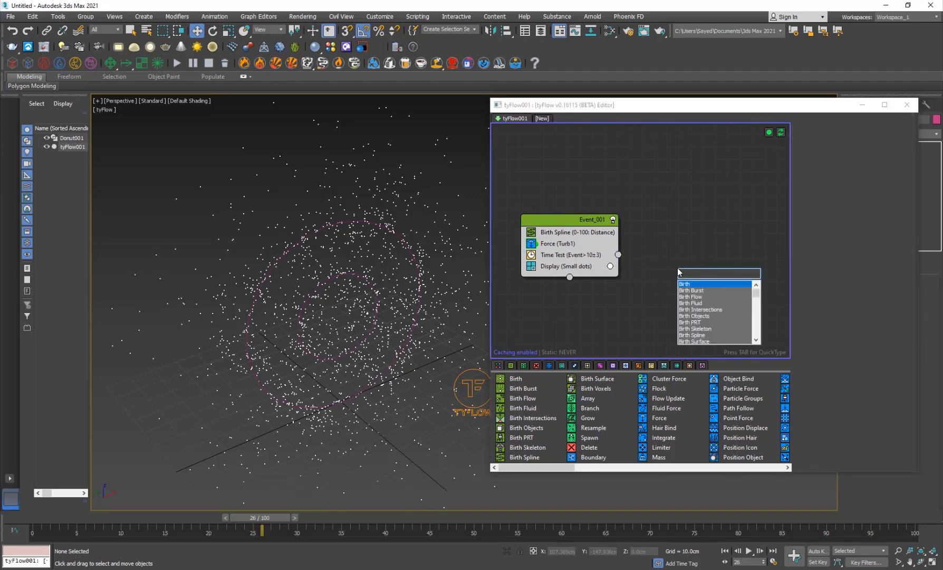
# - Add a Delete operator as new Event_002 and wire Time Test's output into it
pyautogui.write('Dele')
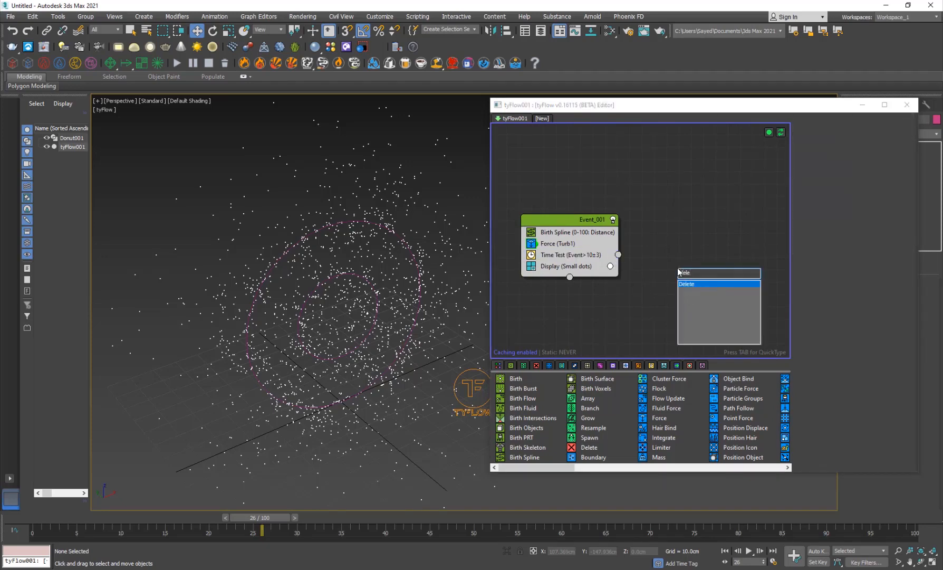
pyautogui.click(687, 284)
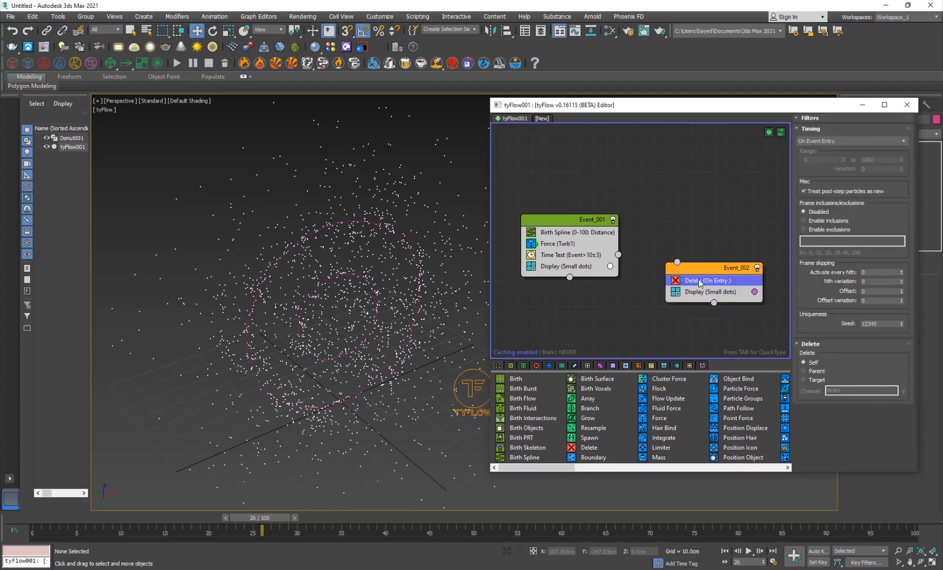
pyautogui.moveTo(620, 256)
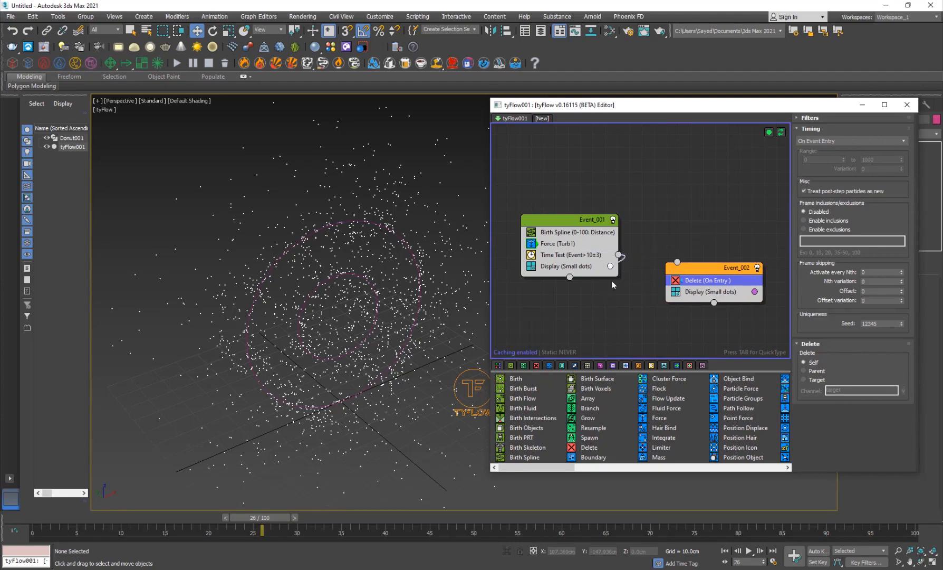
pyautogui.moveTo(619, 257); pyautogui.dragTo(678, 263)
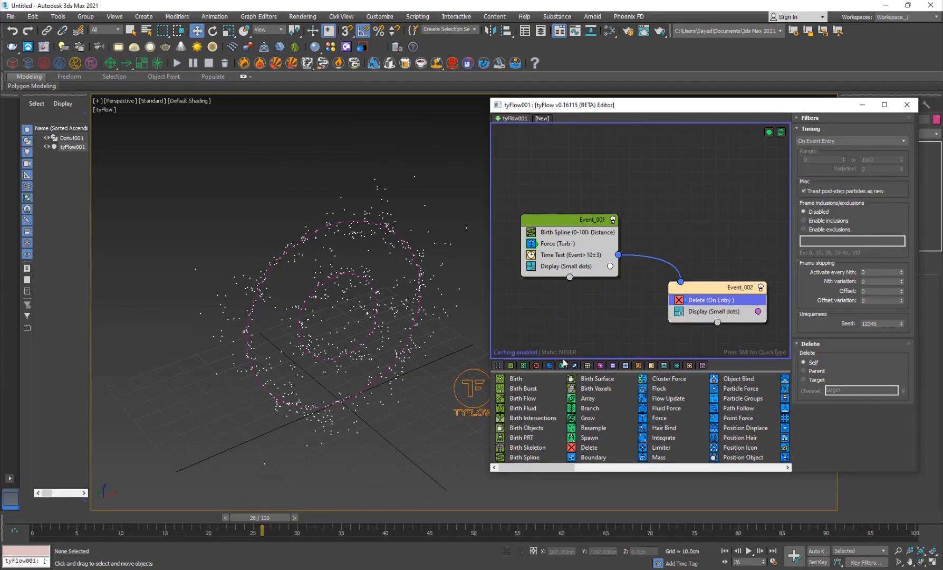
# - Raise the Time Test age threshold to 15 and scrub to check particles being deleted
pyautogui.moveTo(262, 530); pyautogui.dragTo(516, 531)
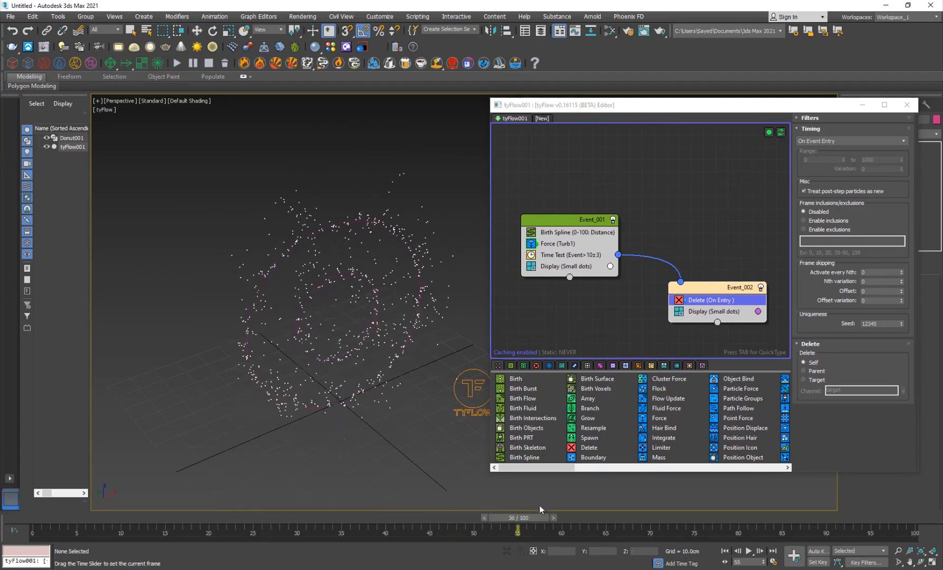
pyautogui.moveTo(516, 517); pyautogui.dragTo(341, 517)
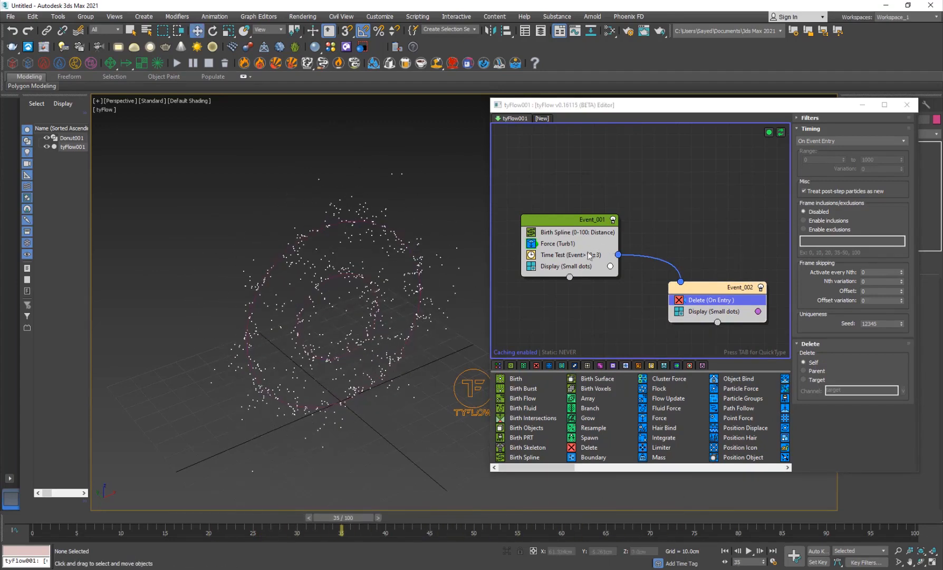
pyautogui.click(570, 254)
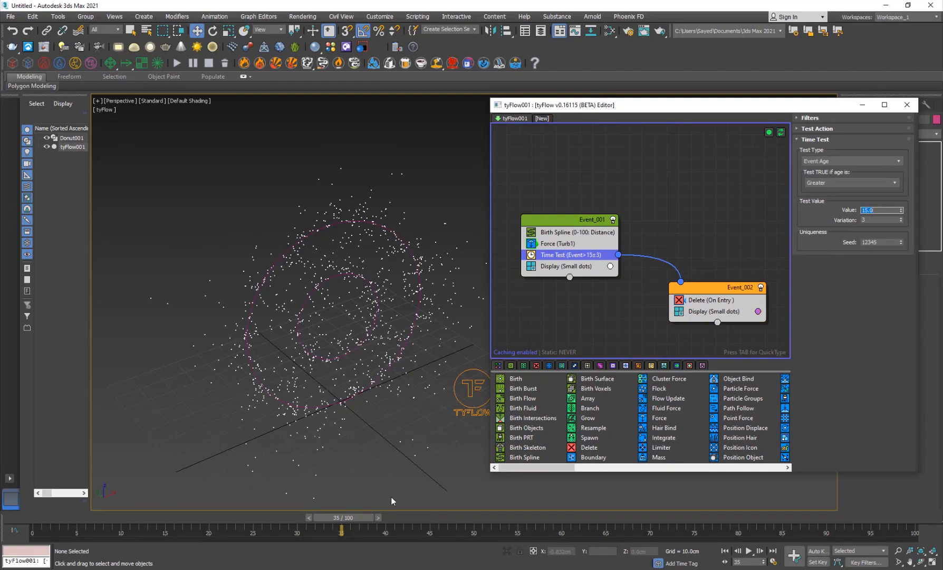
pyautogui.moveTo(342, 517); pyautogui.dragTo(782, 517)
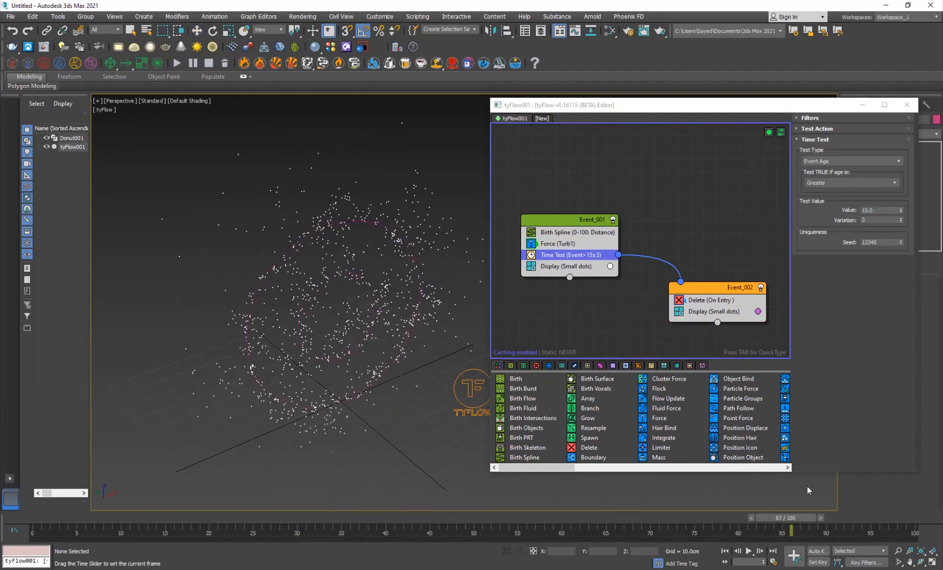
pyautogui.moveTo(780, 529); pyautogui.dragTo(333, 528)
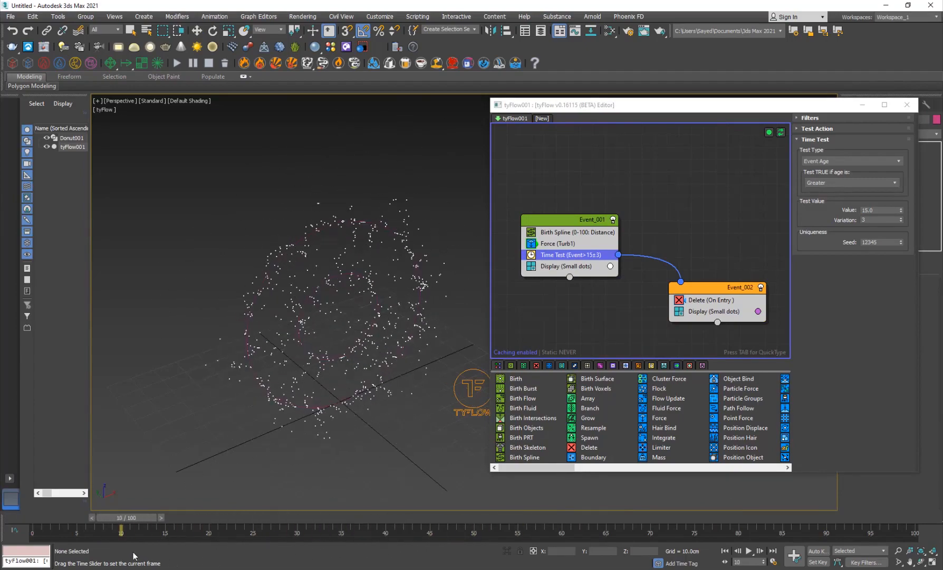
# - Set the Force operator's Noise Layer 1 frequency to 0.6 and preview the turbulence
pyautogui.moveTo(121, 525); pyautogui.dragTo(252, 524)
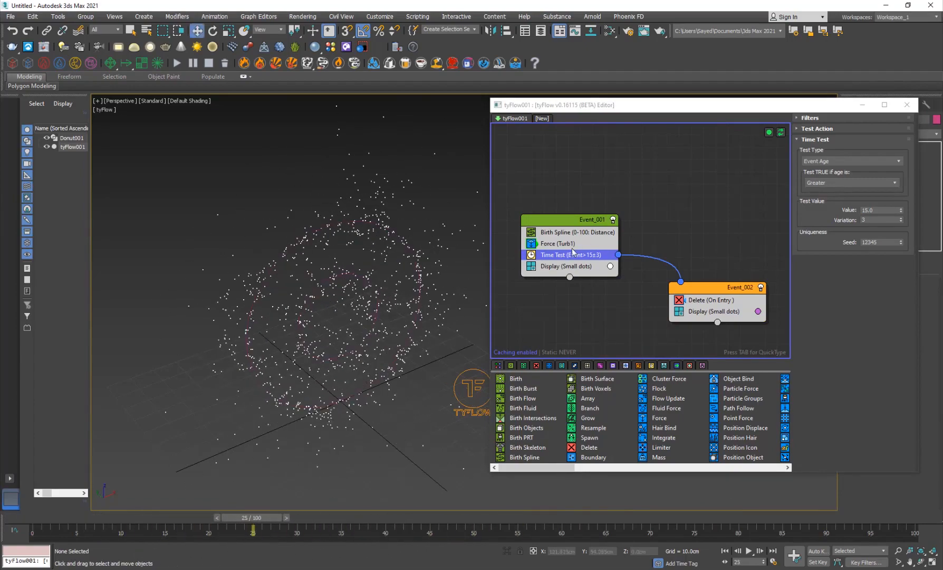
pyautogui.click(557, 244)
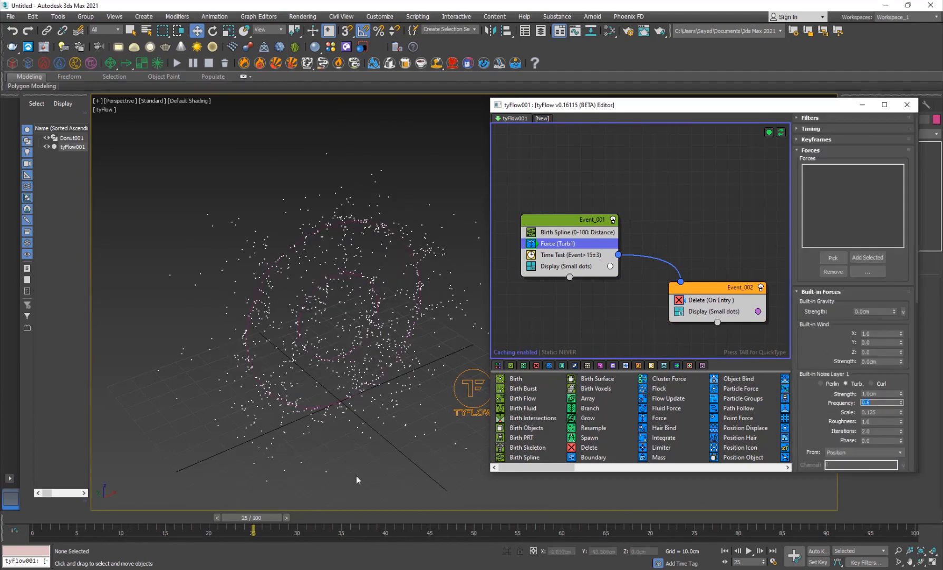
pyautogui.moveTo(252, 527); pyautogui.dragTo(499, 528)
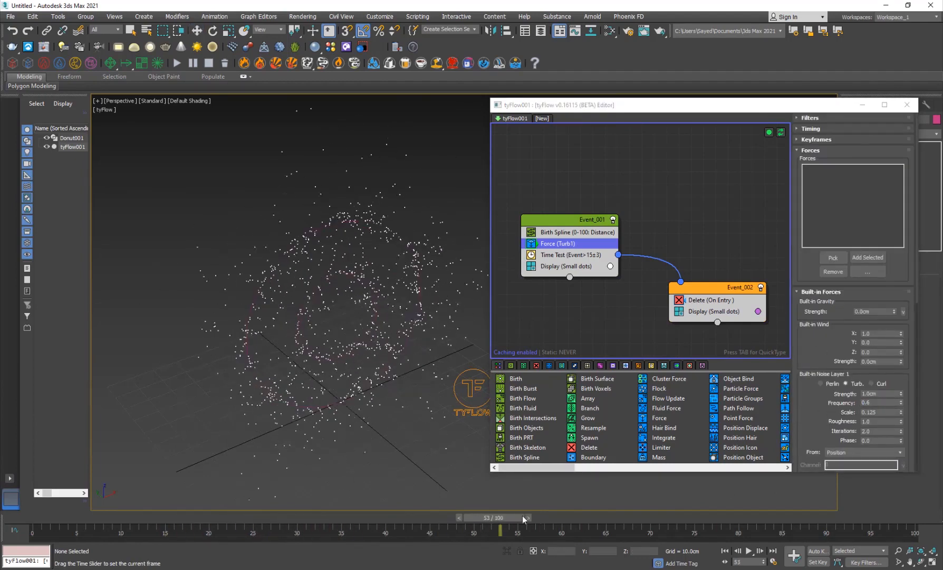
pyautogui.moveTo(500, 526); pyautogui.dragTo(395, 529)
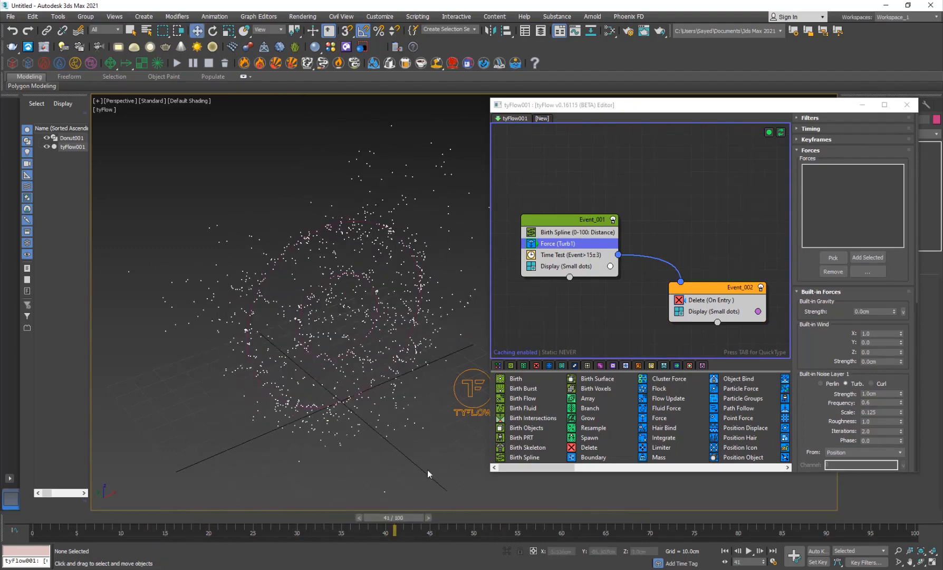
pyautogui.moveTo(395, 529); pyautogui.dragTo(124, 522)
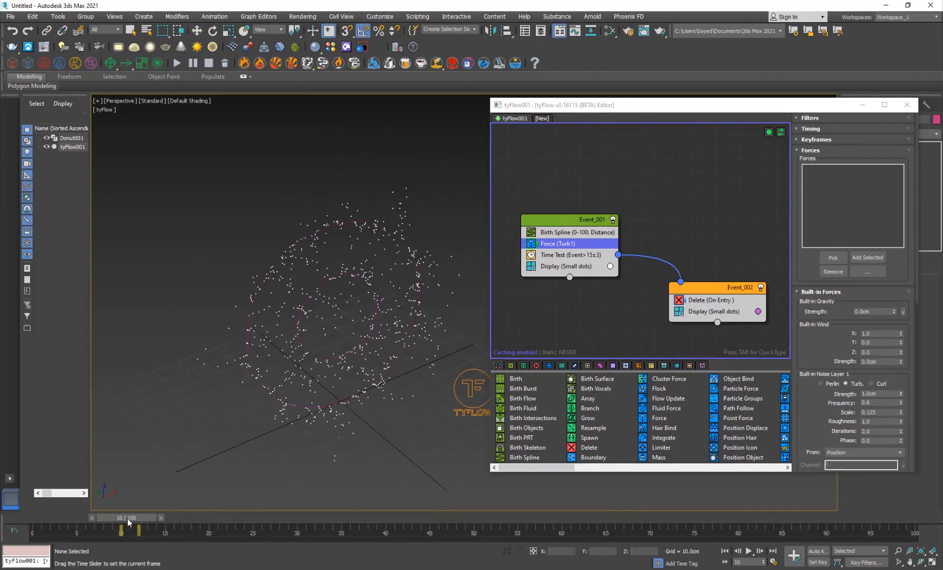
pyautogui.click(162, 518)
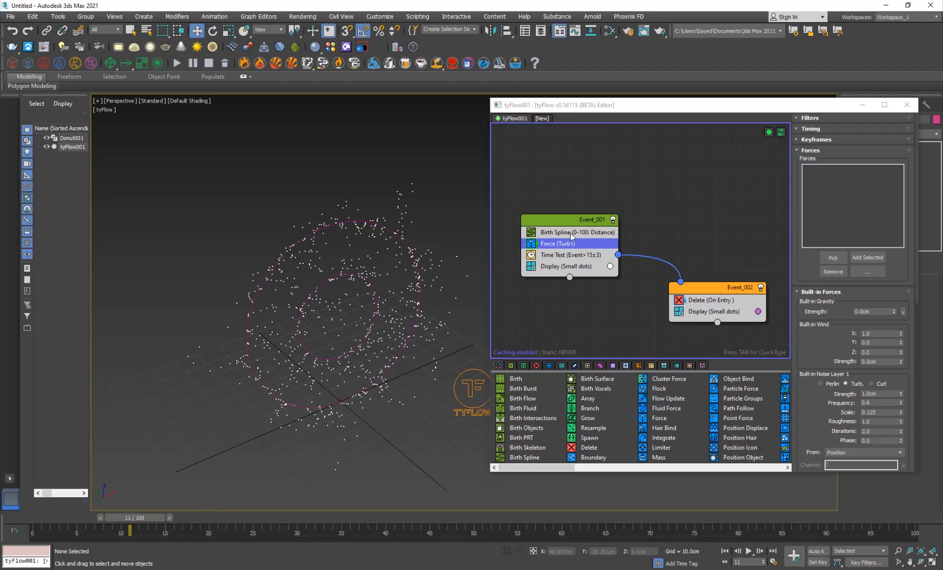
# - Lower Birth Spline distance to 1.0cm for a denser donut particle cloud
pyautogui.click(576, 232)
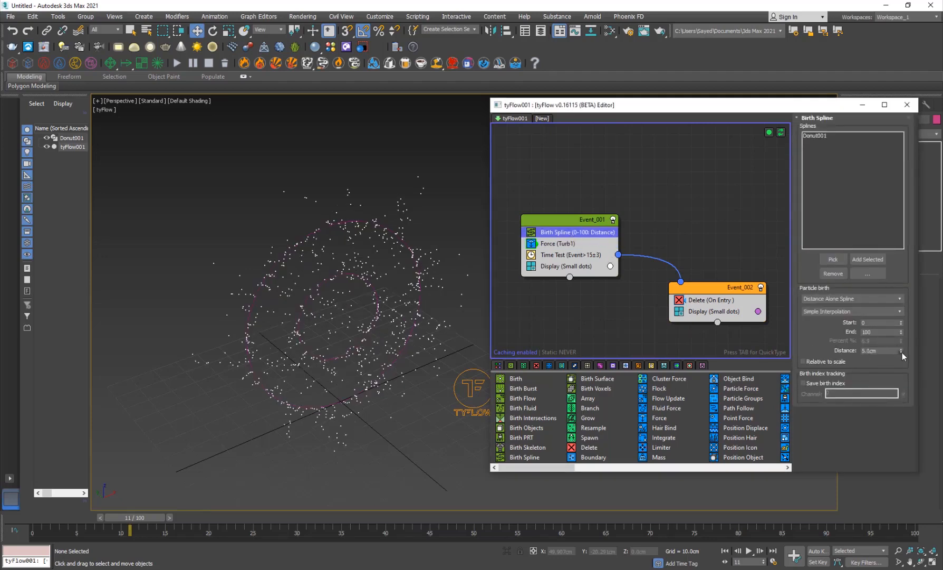
pyautogui.moveTo(902, 350); pyautogui.dragTo(902, 371)
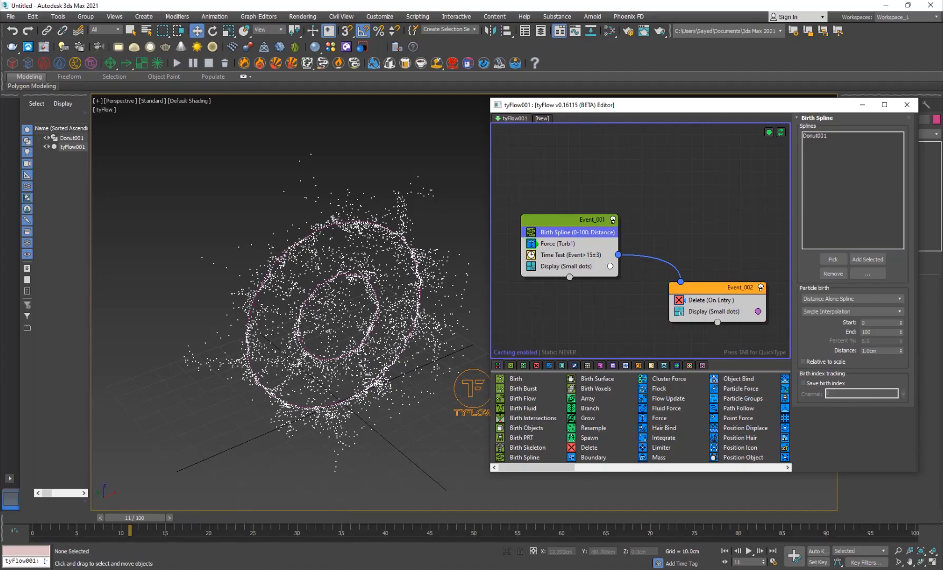
pyautogui.moveTo(130, 517); pyautogui.dragTo(209, 517)
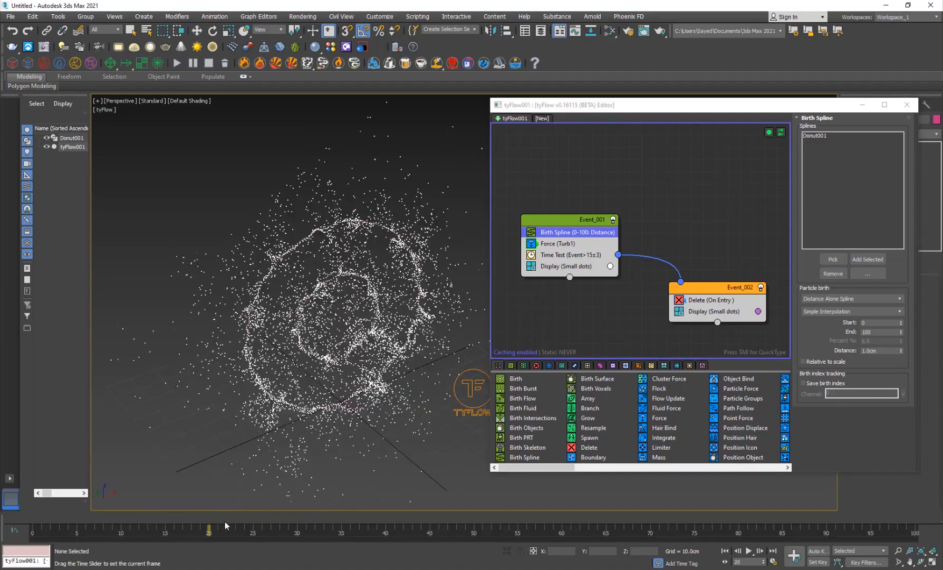
pyautogui.moveTo(209, 531); pyautogui.dragTo(577, 531)
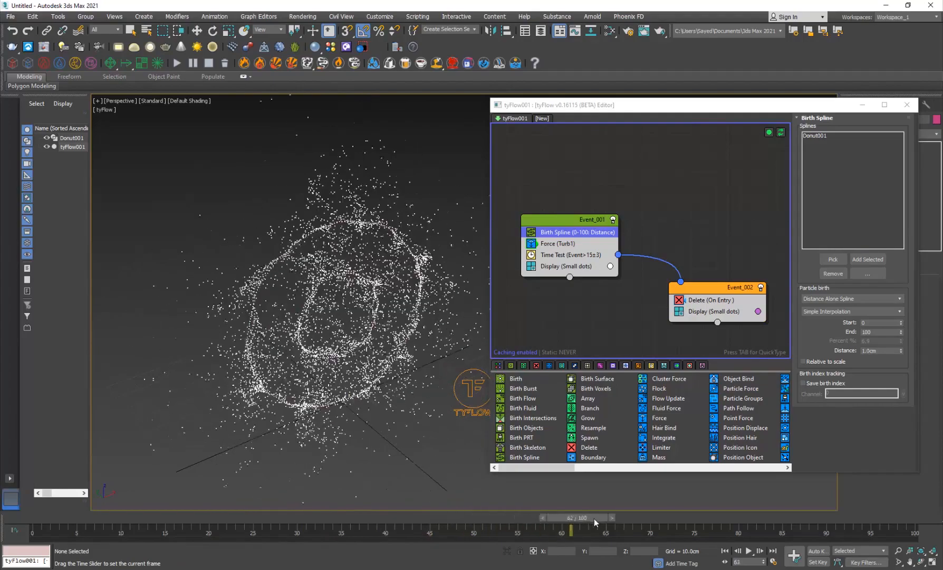
# - Scrub back and forth through the animation to review the denser cloud
pyautogui.moveTo(577, 527); pyautogui.dragTo(171, 528)
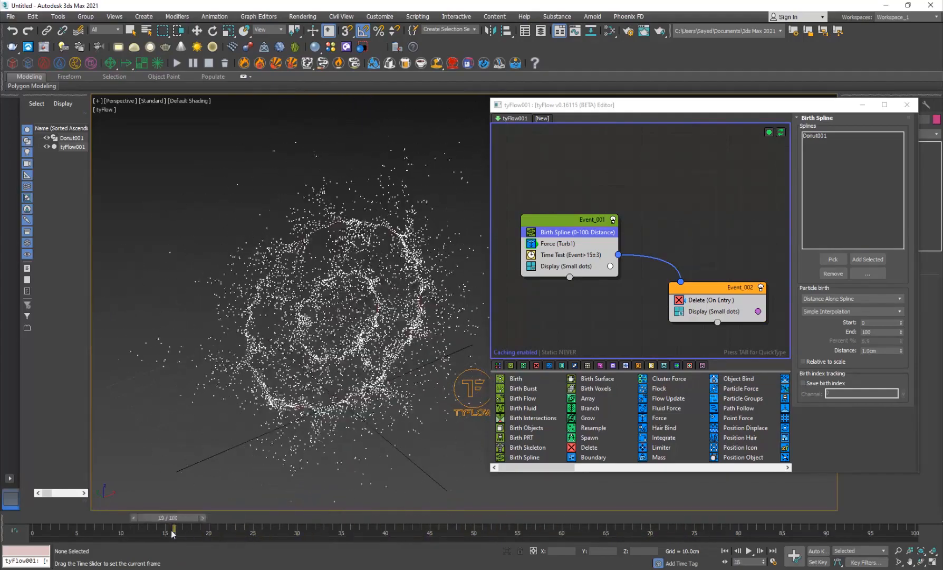
pyautogui.moveTo(173, 528); pyautogui.dragTo(211, 528)
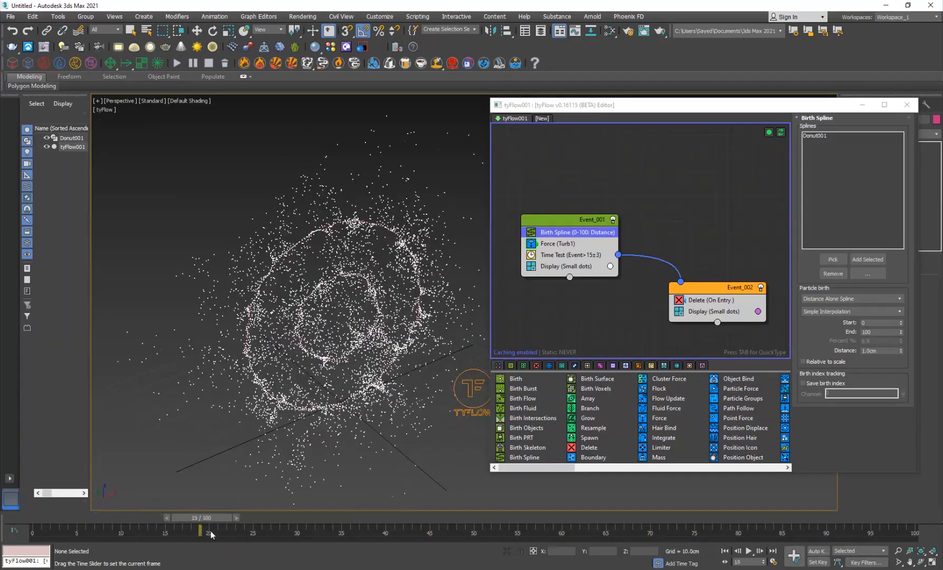
pyautogui.moveTo(202, 530); pyautogui.dragTo(431, 530)
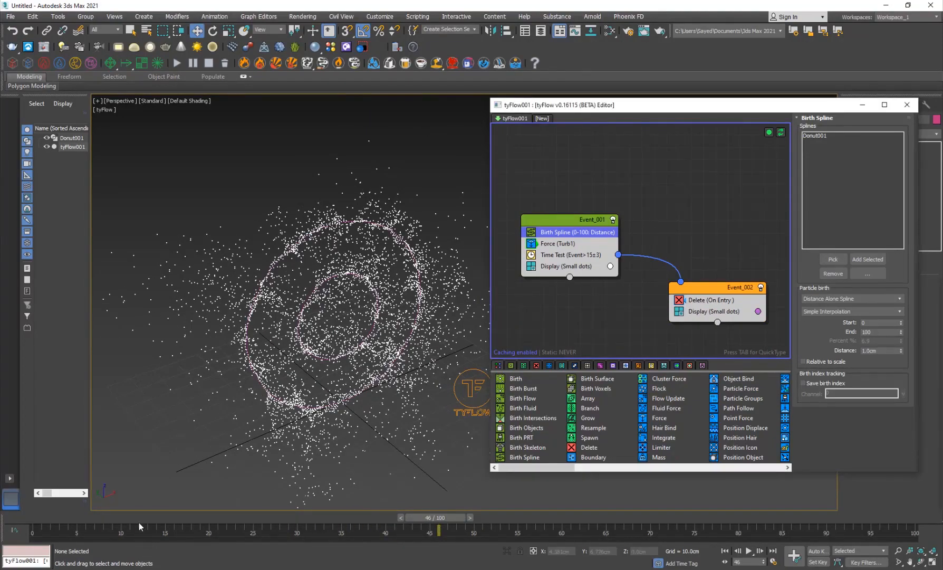
pyautogui.moveTo(439, 517); pyautogui.dragTo(394, 517)
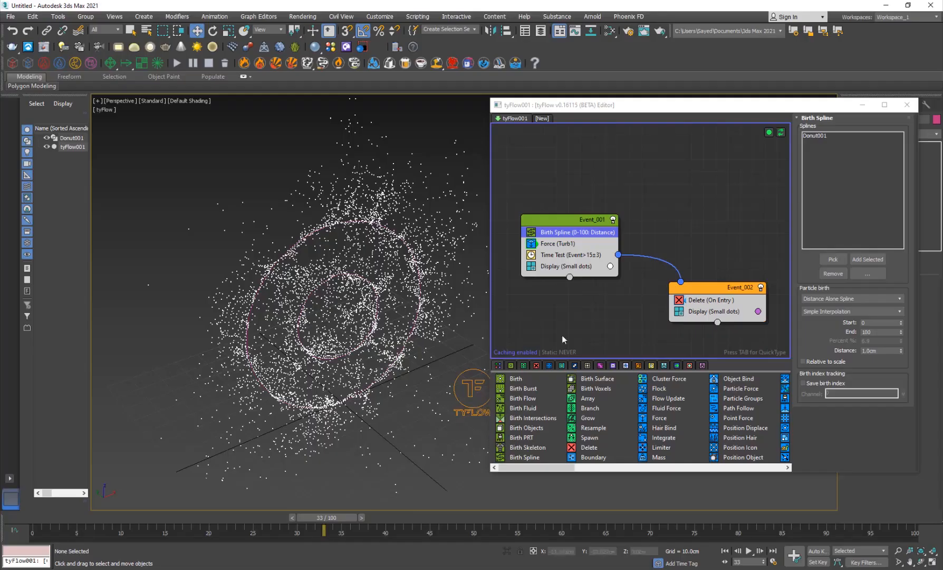
# - Add wind to the Force operator and preview it pushing the particles outward
pyautogui.click(557, 244)
pyautogui.write('.5')
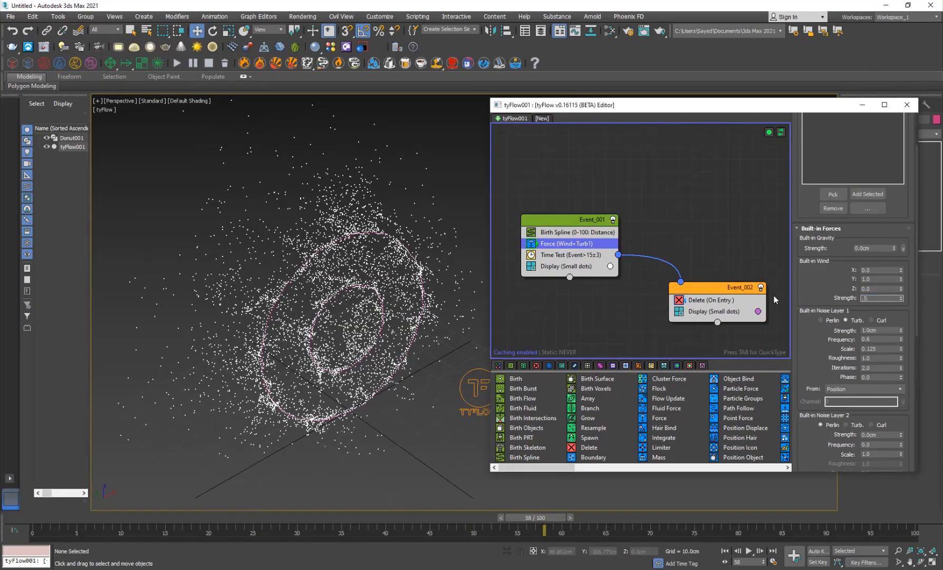
pyautogui.moveTo(543, 517); pyautogui.dragTo(293, 517)
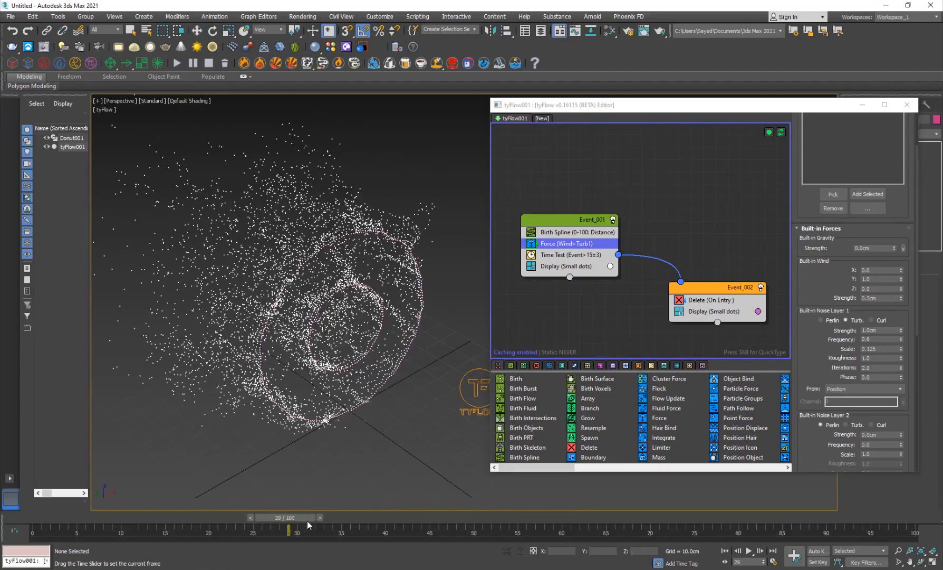
pyautogui.moveTo(294, 530); pyautogui.dragTo(571, 530)
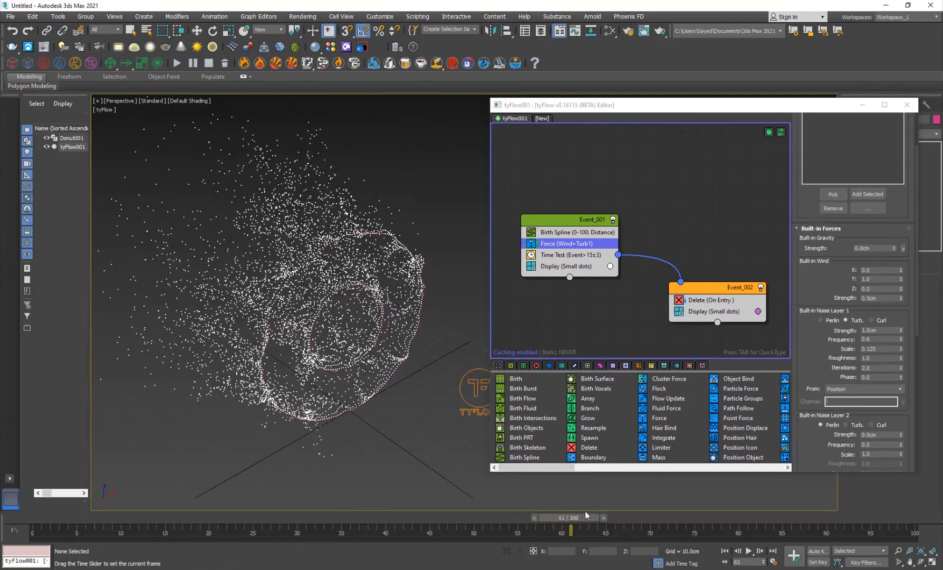
pyautogui.moveTo(569, 530); pyautogui.dragTo(393, 529)
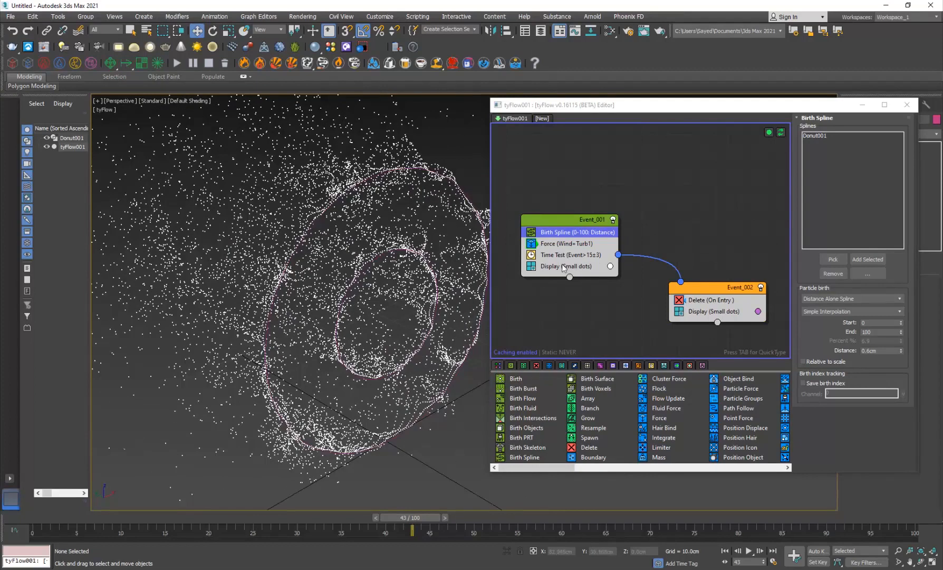
# - Enable a second noise layer in the Force operator and adjust the wind strength
pyautogui.click(565, 244)
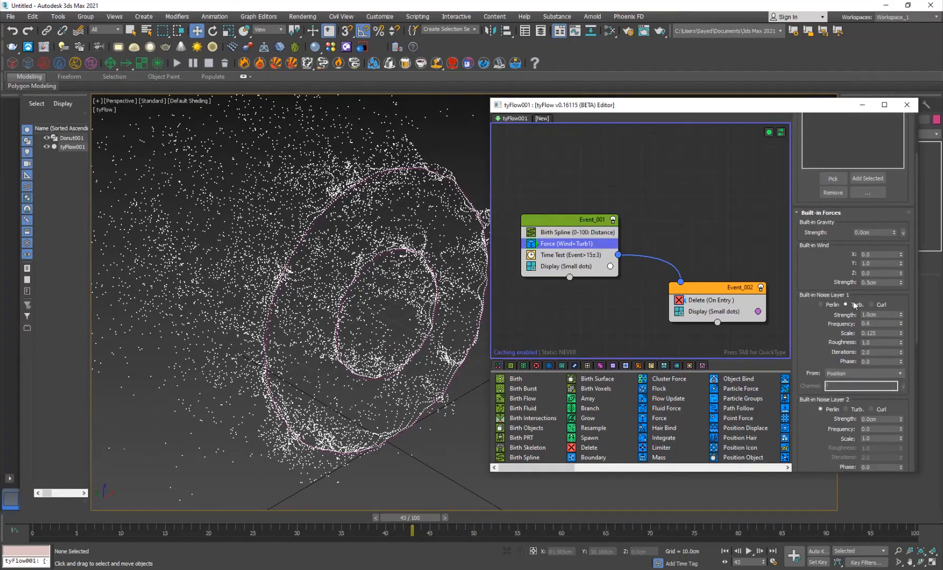
pyautogui.scroll(-3)
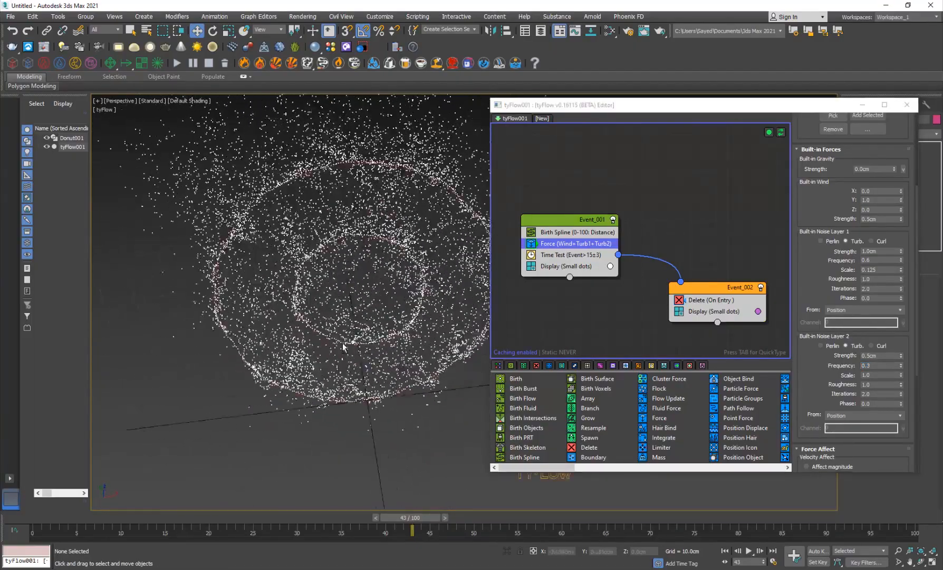
pyautogui.moveTo(412, 530); pyautogui.dragTo(386, 531)
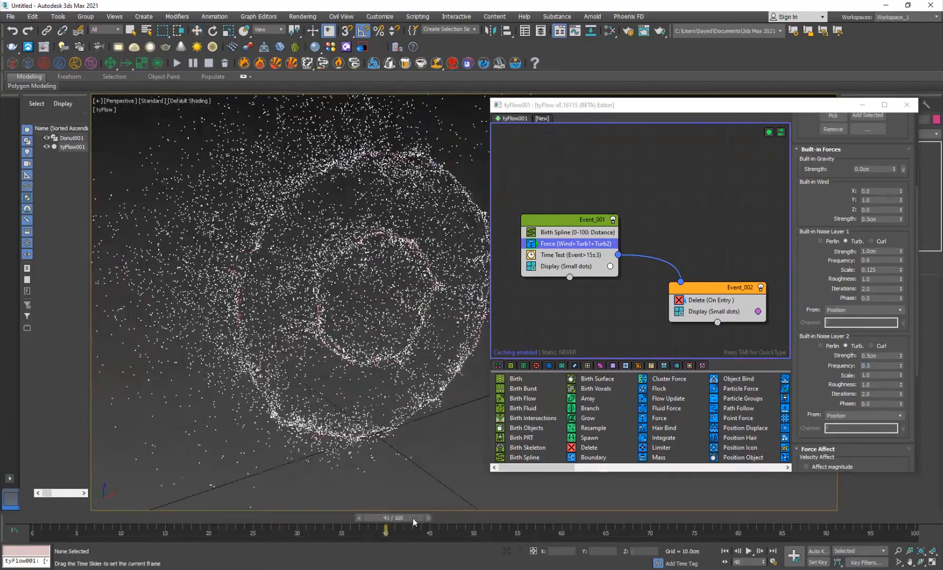
pyautogui.moveTo(385, 528); pyautogui.dragTo(315, 527)
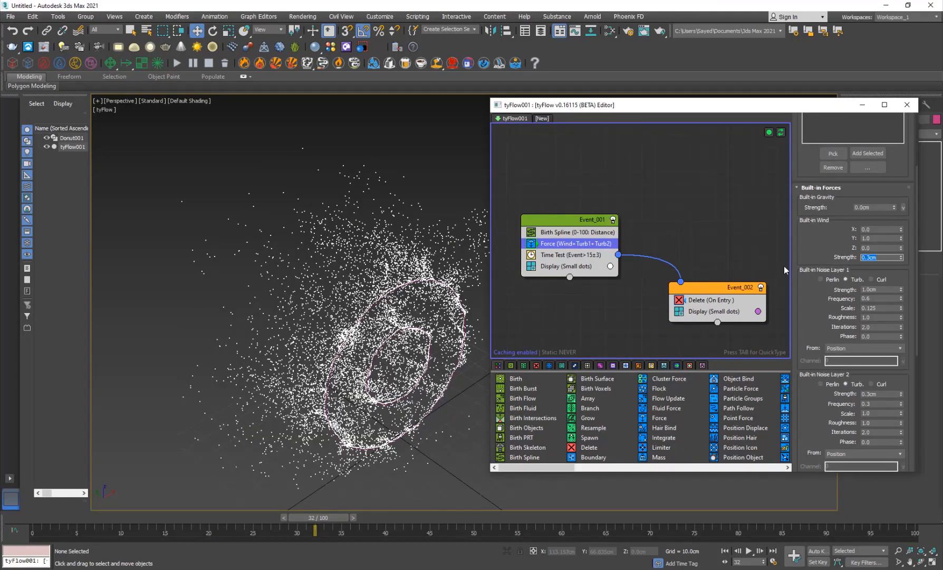
pyautogui.moveTo(316, 517); pyautogui.dragTo(516, 517)
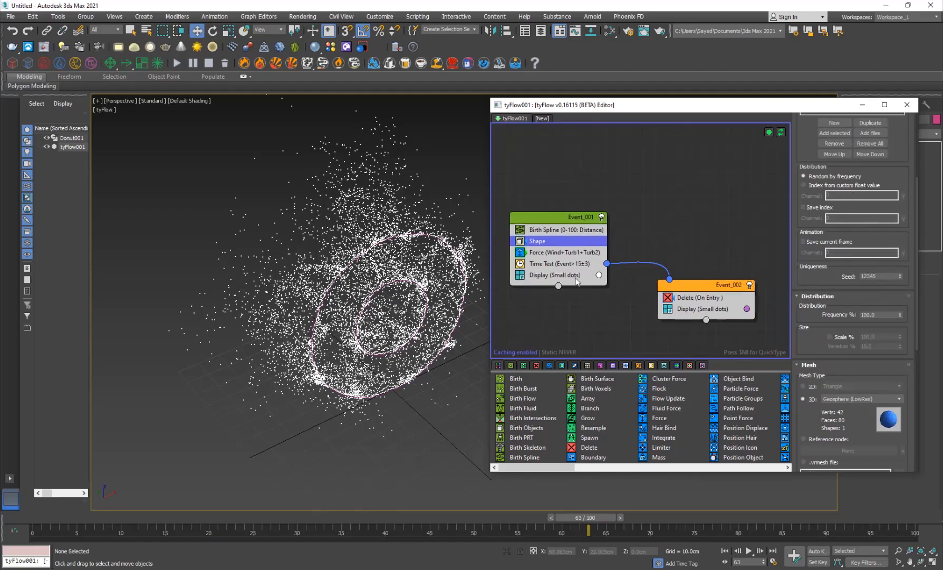
# - Show particles as Geometry in Display and lower the geosphere Shape scale percentage
pyautogui.click(554, 274)
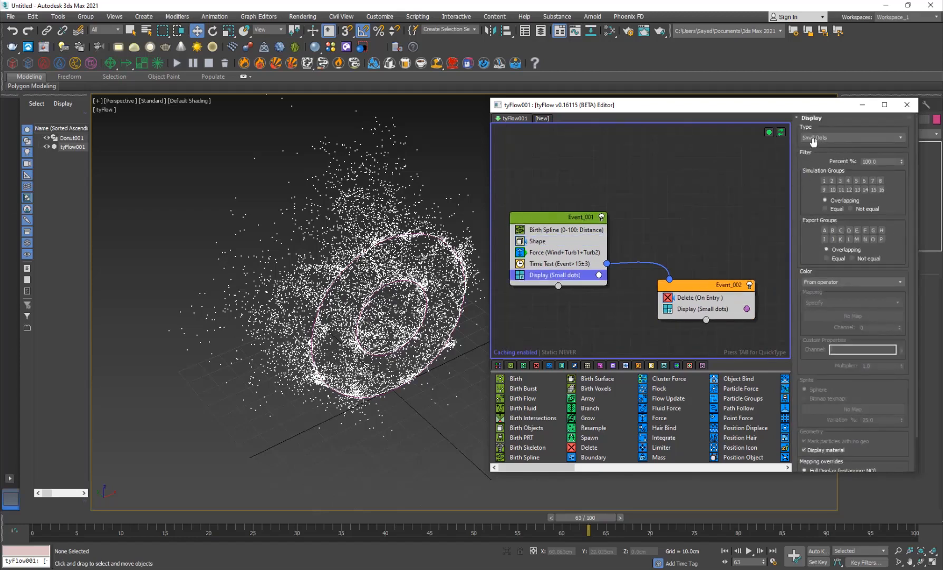
pyautogui.click(852, 137)
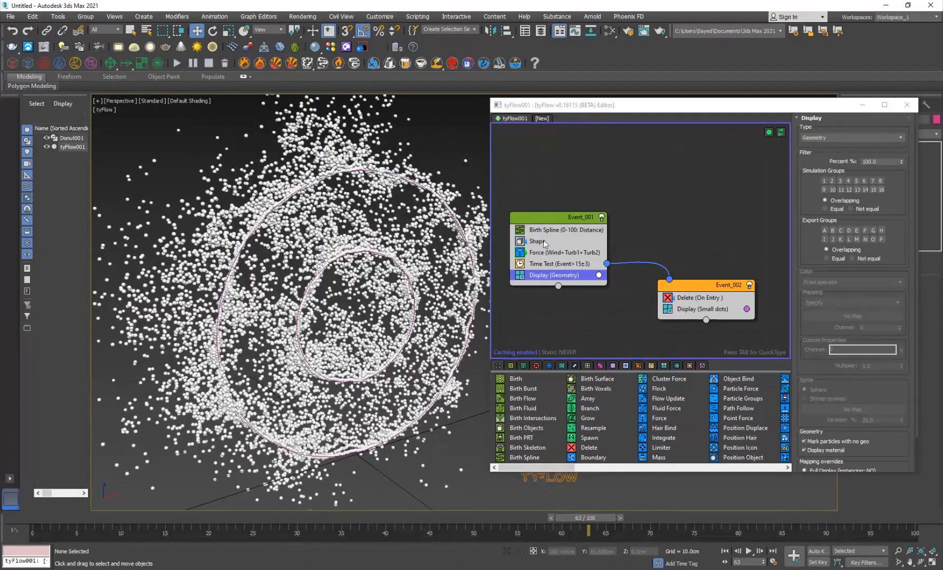
pyautogui.click(536, 240)
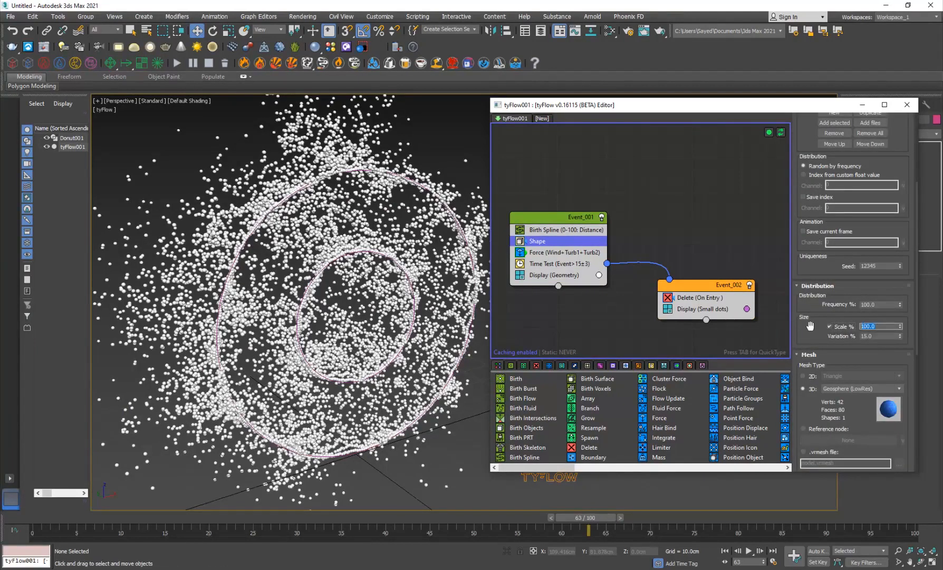
pyautogui.write('20.0')
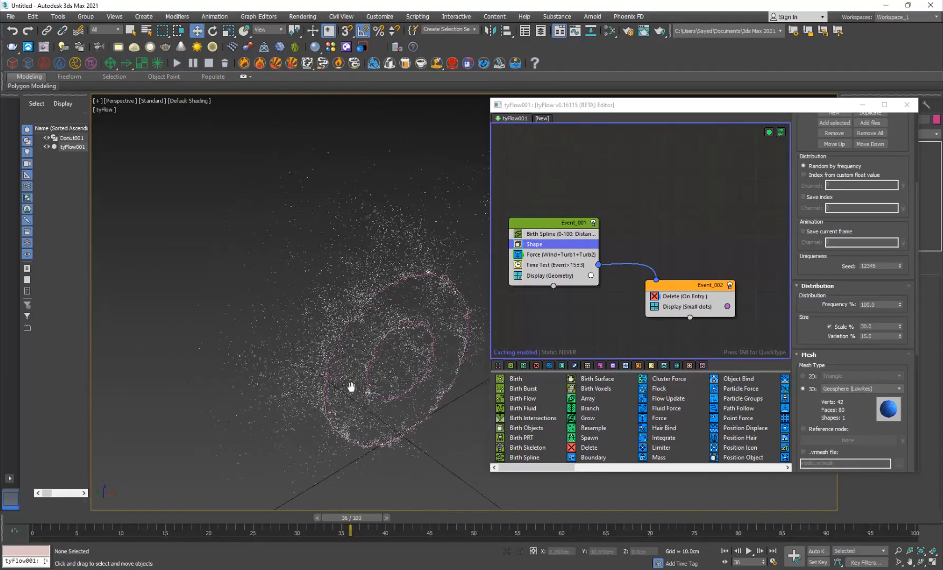
# - Reselect Birth Spline and scrub the timeline to preview the shaped particles
pyautogui.click(557, 234)
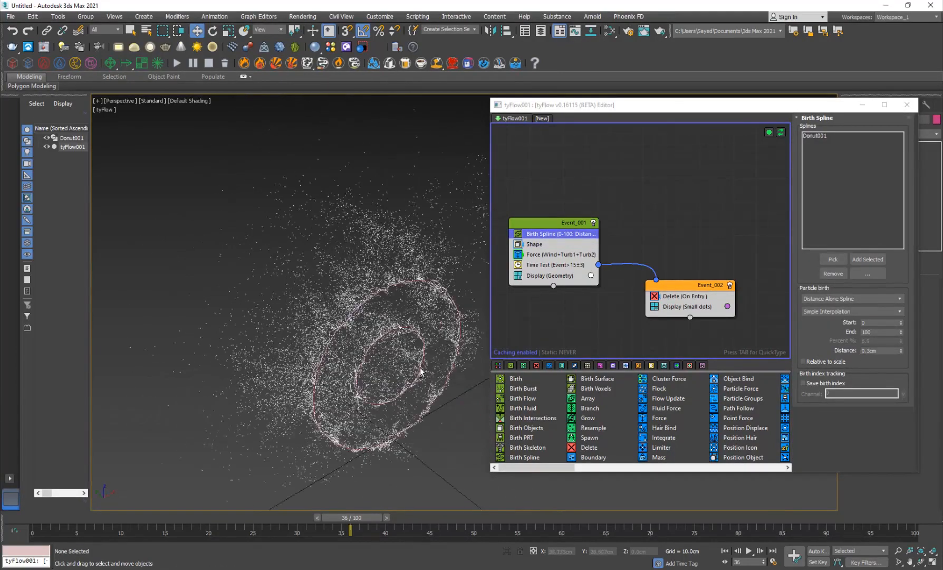
pyautogui.moveTo(350, 517); pyautogui.dragTo(517, 517)
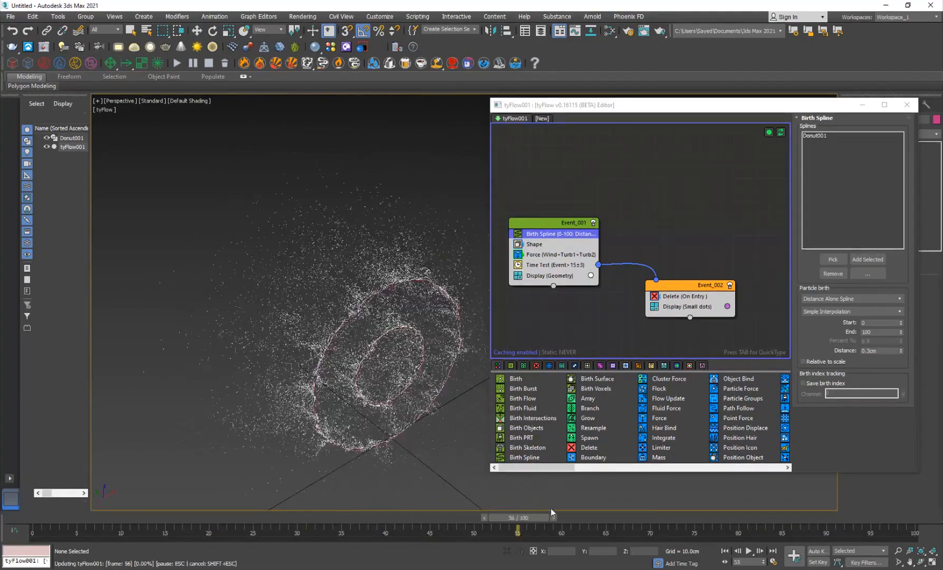
pyautogui.moveTo(517, 530); pyautogui.dragTo(271, 529)
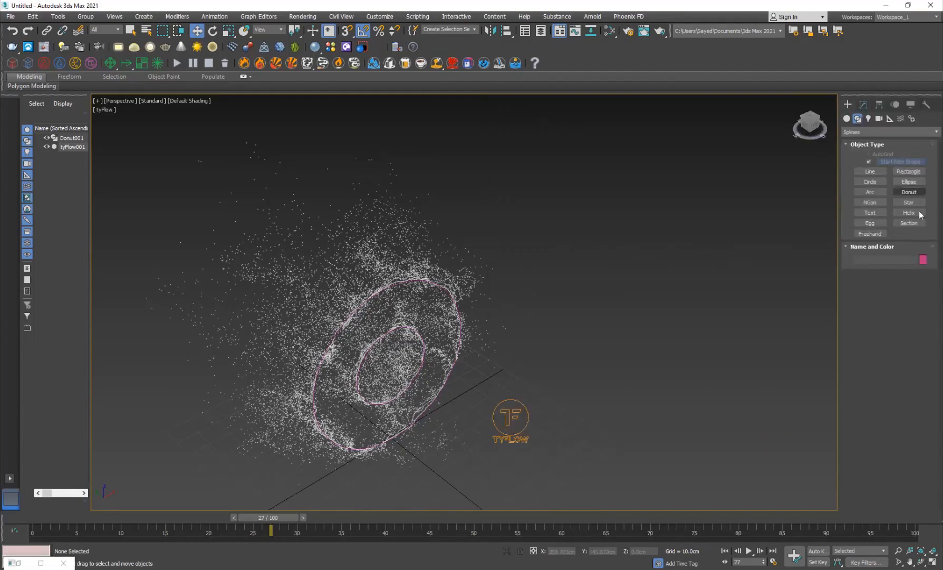
# - Place a Text shape in the viewport reading SUBSCRIBE beside the donut
pyautogui.click(870, 212)
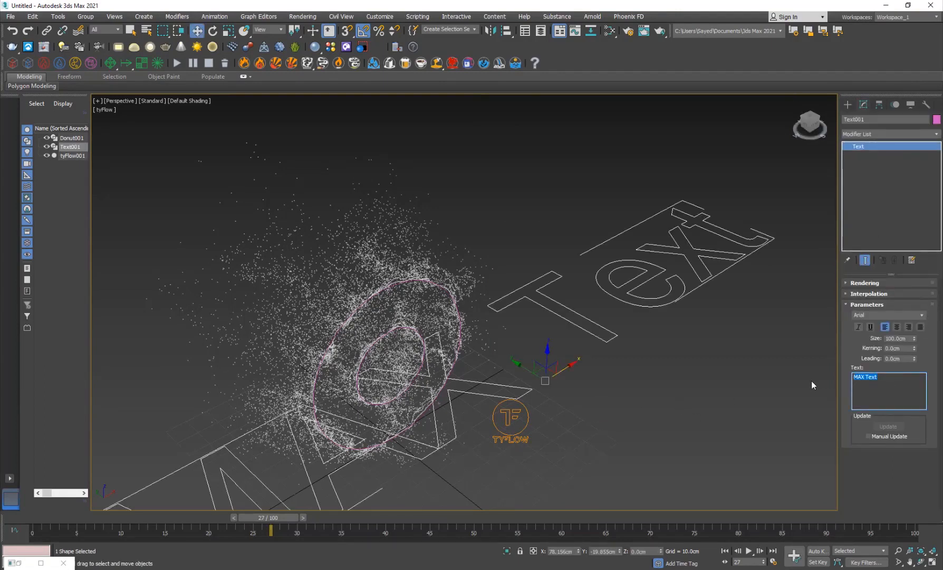
pyautogui.write('Subscribe')
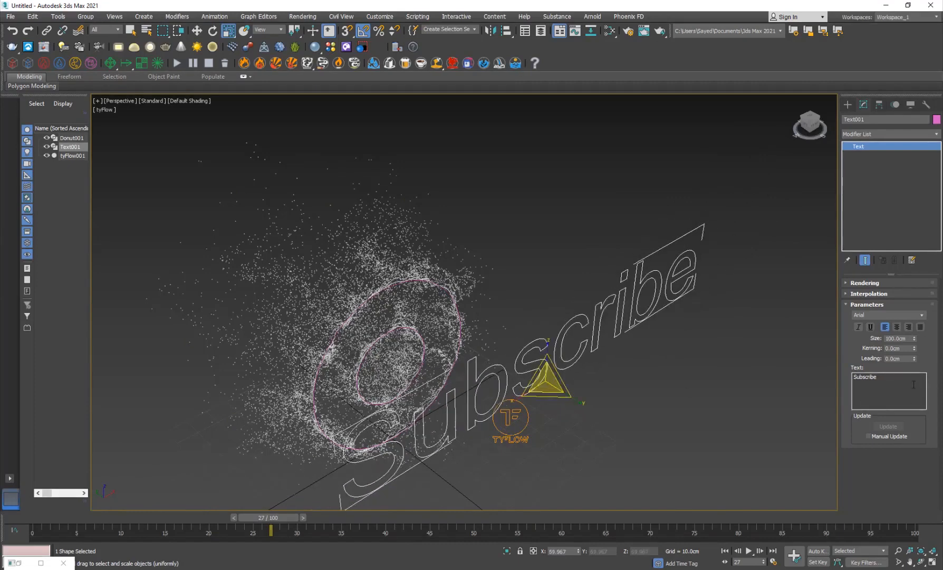
pyautogui.write('SUB')
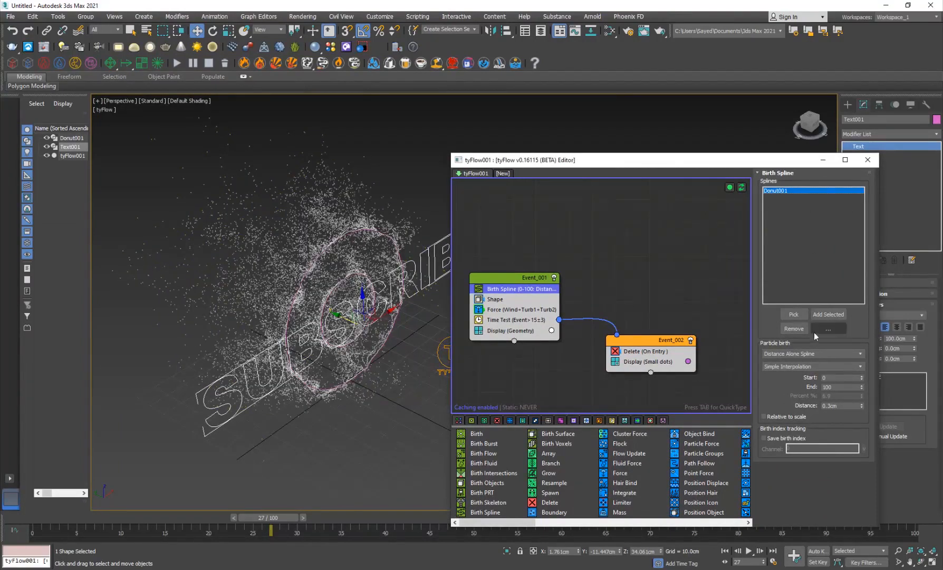
# - Replace Donut001 with the text shape in Birth Spline and preview text particles
pyautogui.click(794, 328)
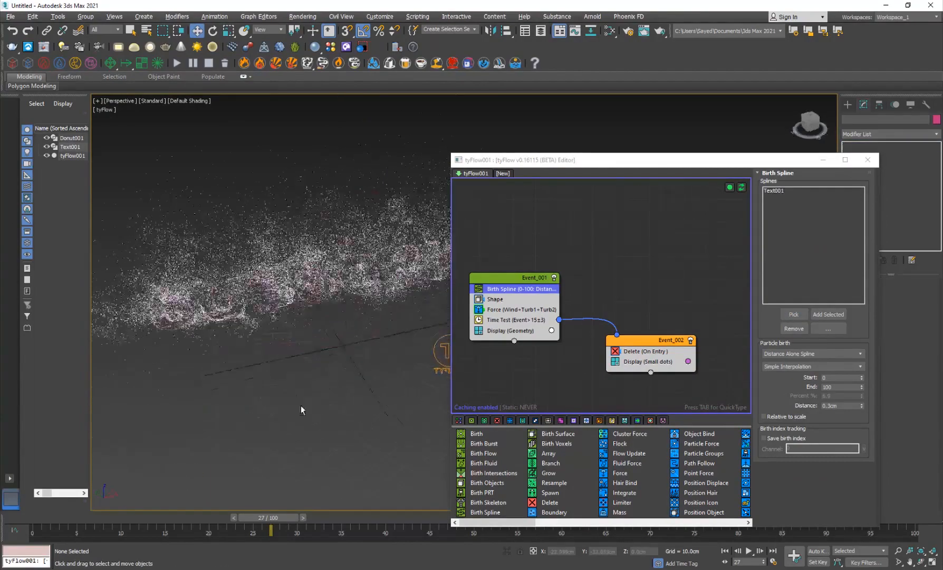
pyautogui.click(66, 138)
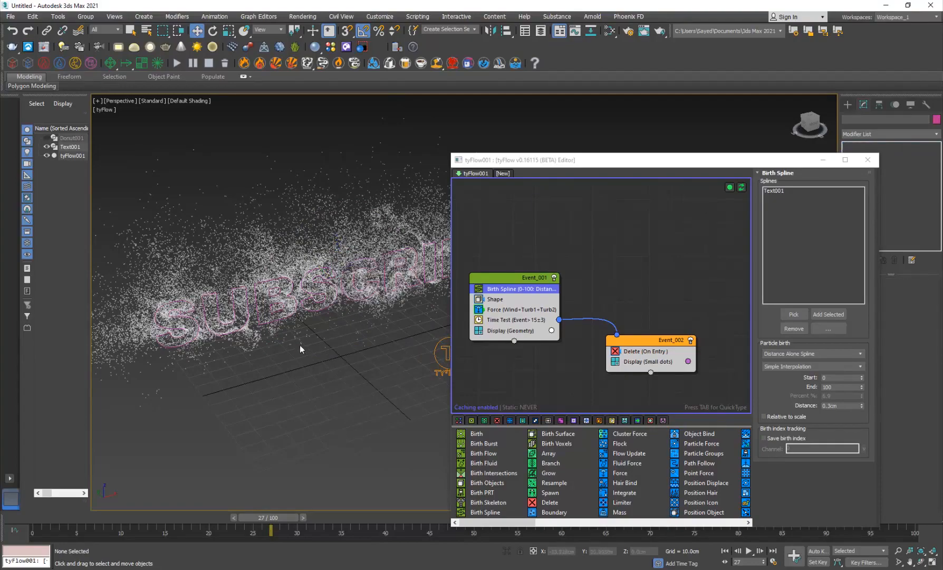
pyautogui.moveTo(270, 517); pyautogui.dragTo(160, 517)
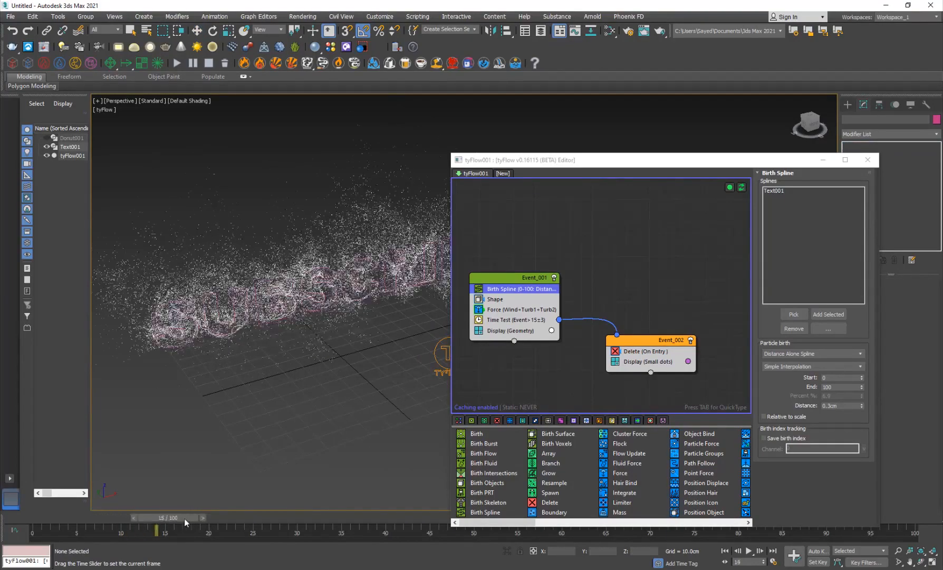
pyautogui.moveTo(177, 517); pyautogui.dragTo(385, 517)
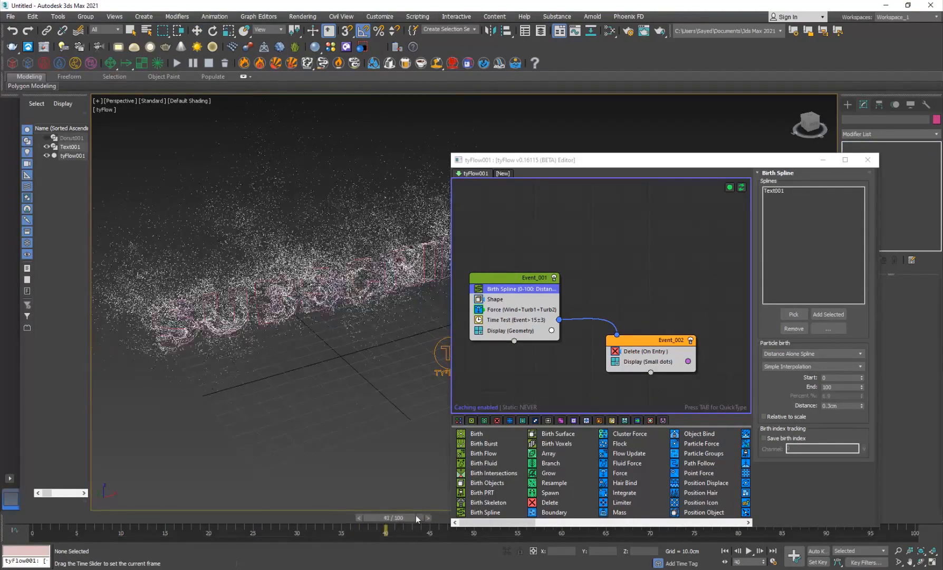
pyautogui.moveTo(385, 529); pyautogui.dragTo(517, 528)
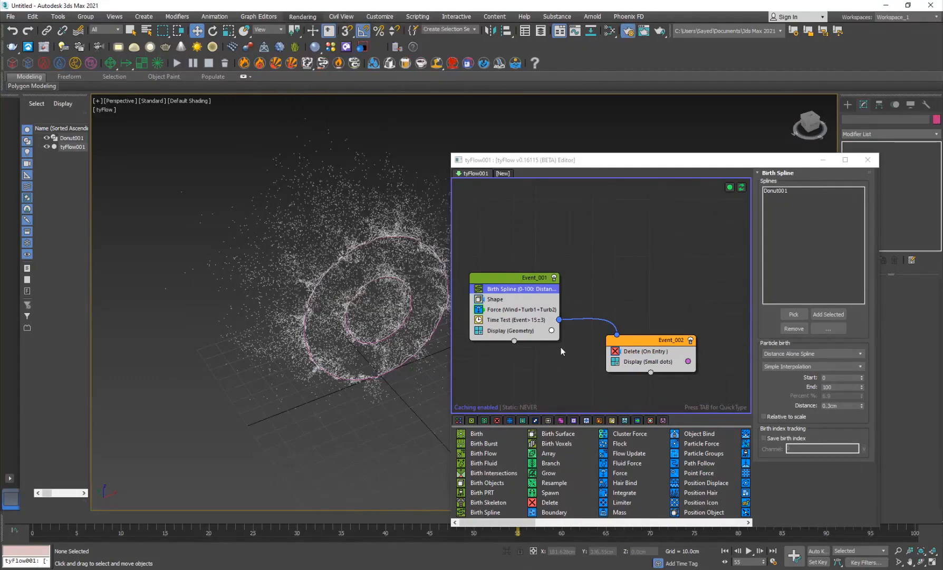
# - Set the renderer to V-Ray 5 in Render Setup and create a Standard material
pyautogui.click(631, 96)
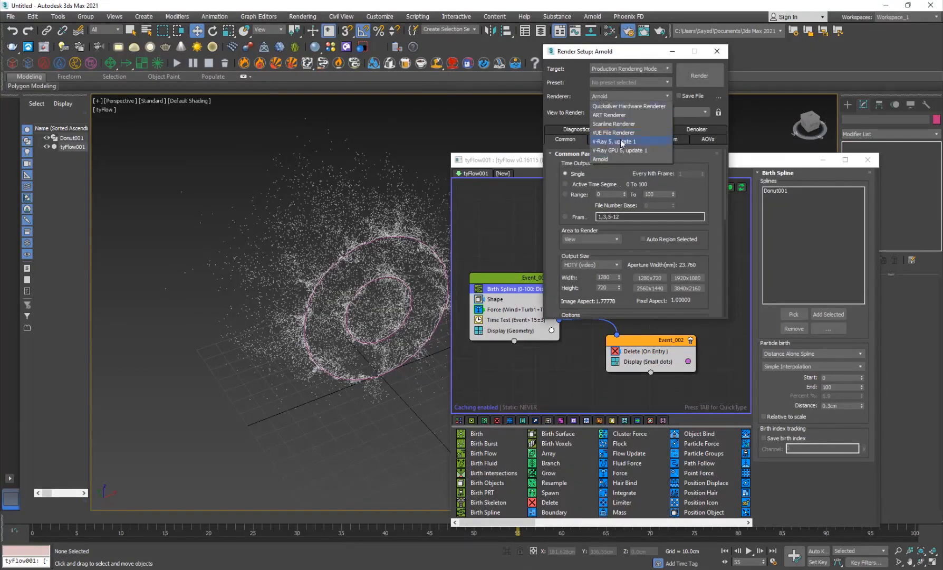
pyautogui.click(614, 141)
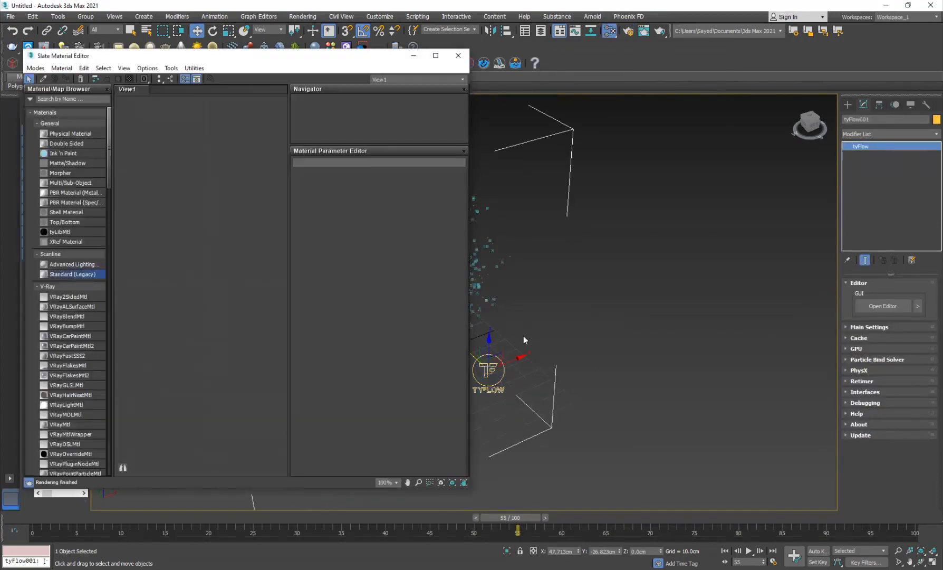
pyautogui.doubleClick(74, 274)
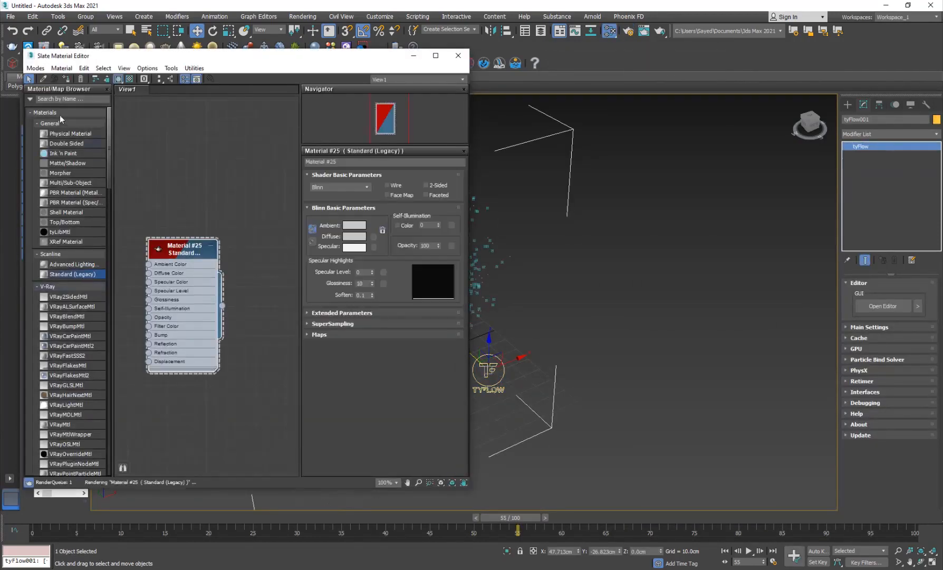
pyautogui.click(457, 56)
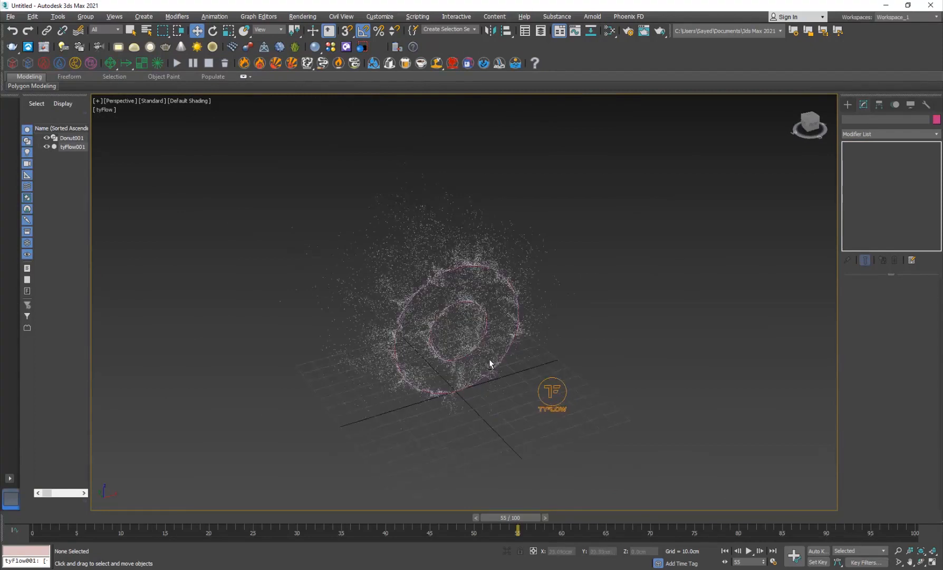
# - Create a VRayLight beside the donut and reopen the tyFlow editor
pyautogui.click(857, 118)
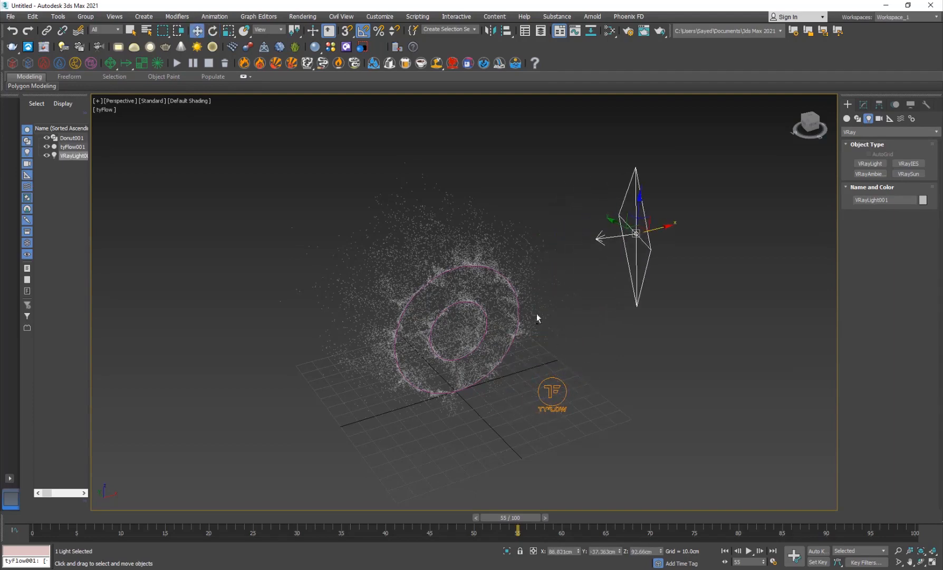
pyautogui.click(72, 147)
pyautogui.write('mesh')
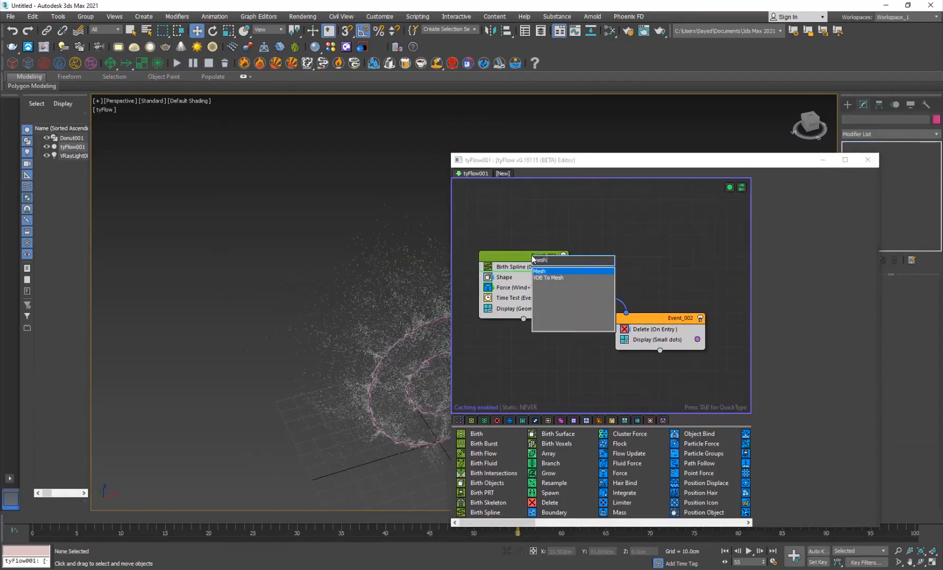
# - Add a Mesh operator (Triangle Mesh, Render Only) to both tyFlow events
pyautogui.click(540, 271)
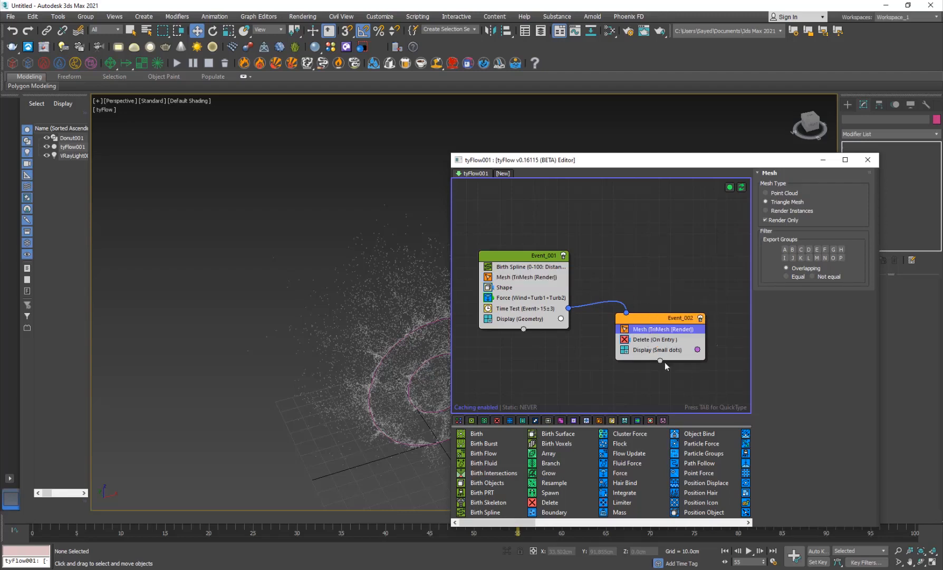
pyautogui.moveTo(704, 311)
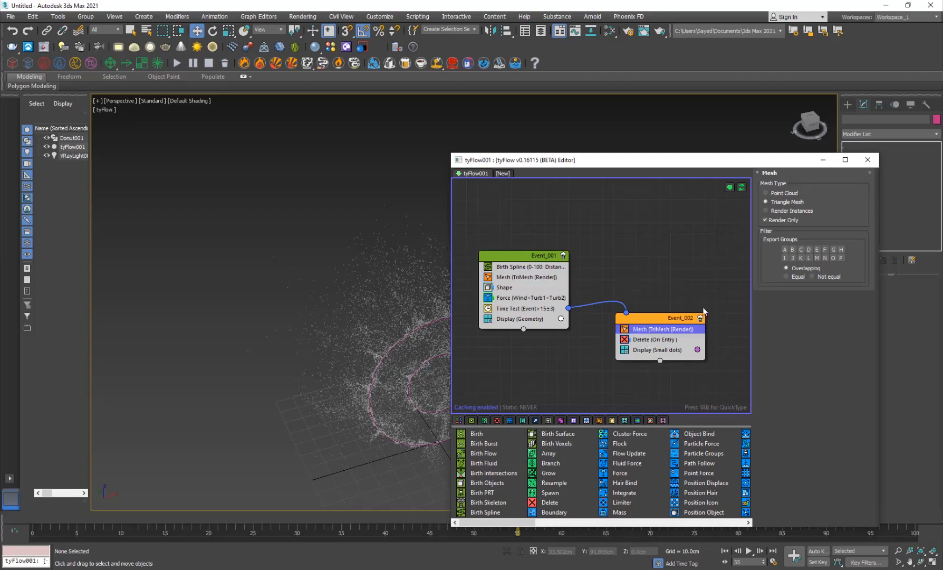
pyautogui.click(527, 278)
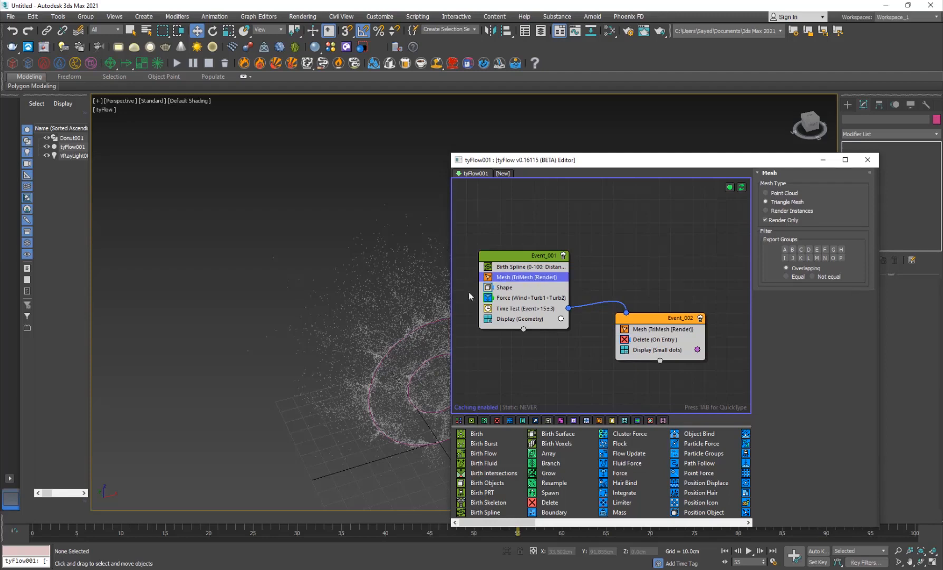
pyautogui.moveTo(606, 286)
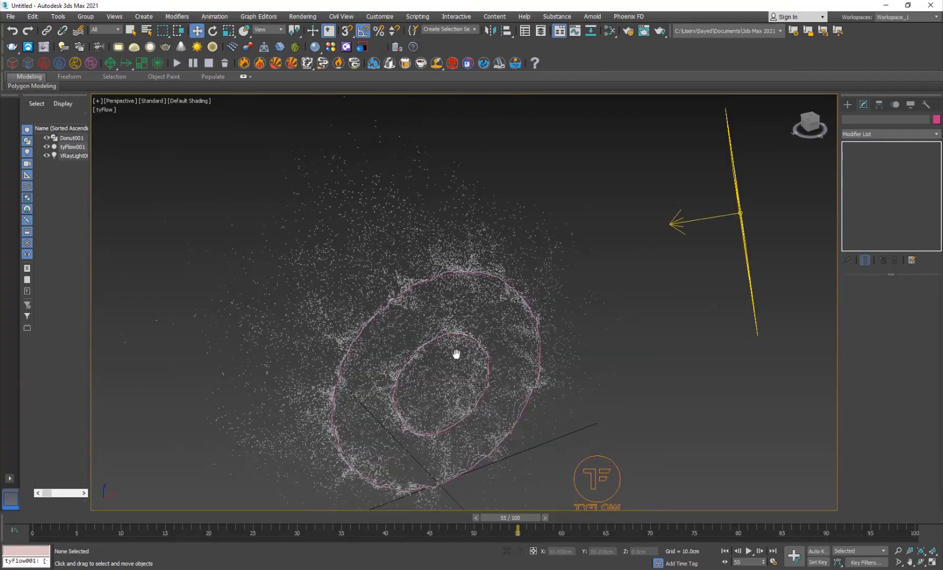
# - Switch the viewport to V-Ray Viewport IPR and bring up the VRay light category under Create > Lights
pyautogui.click(152, 101)
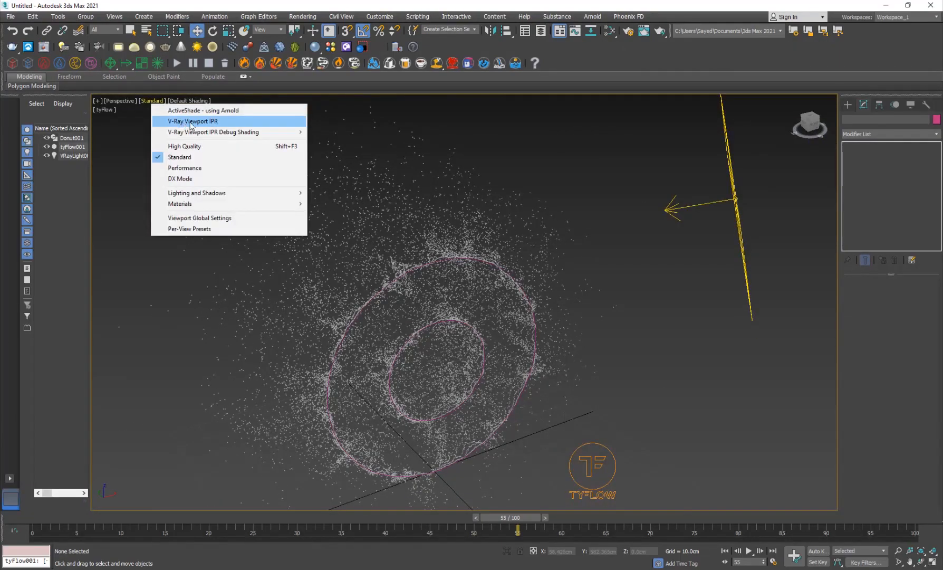
pyautogui.click(193, 122)
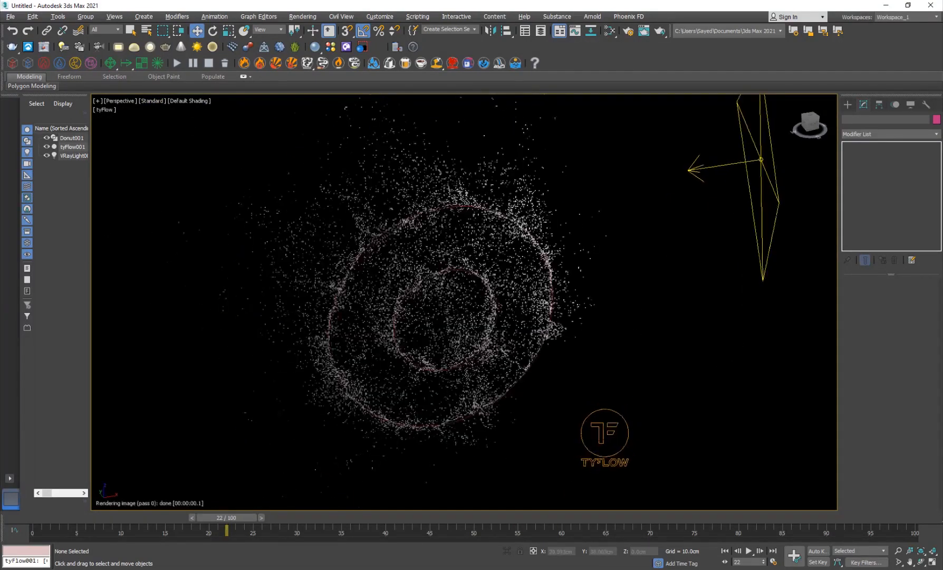
pyautogui.click(72, 156)
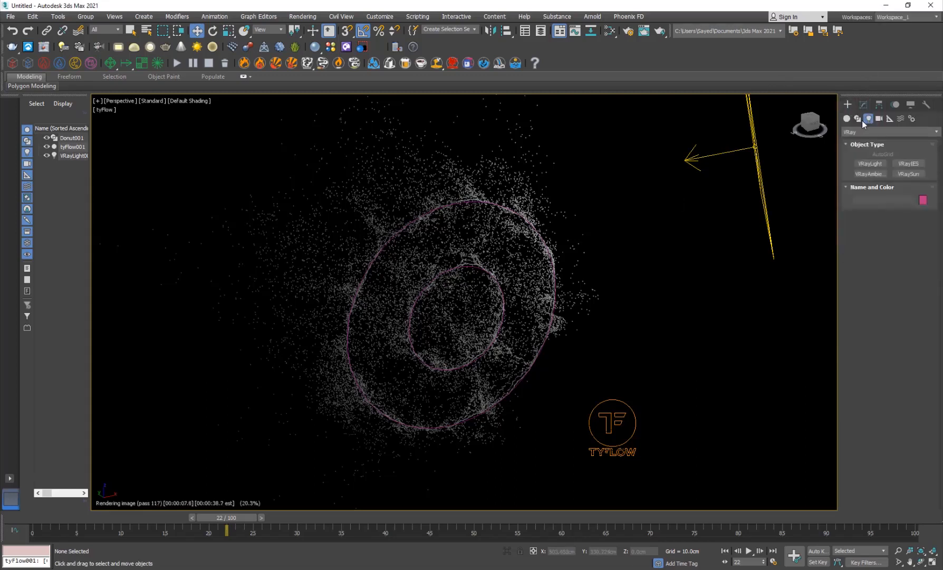
# - Create an invisible orange VRayLight of type Sphere with multiplier 185 inside the donut
pyautogui.click(869, 164)
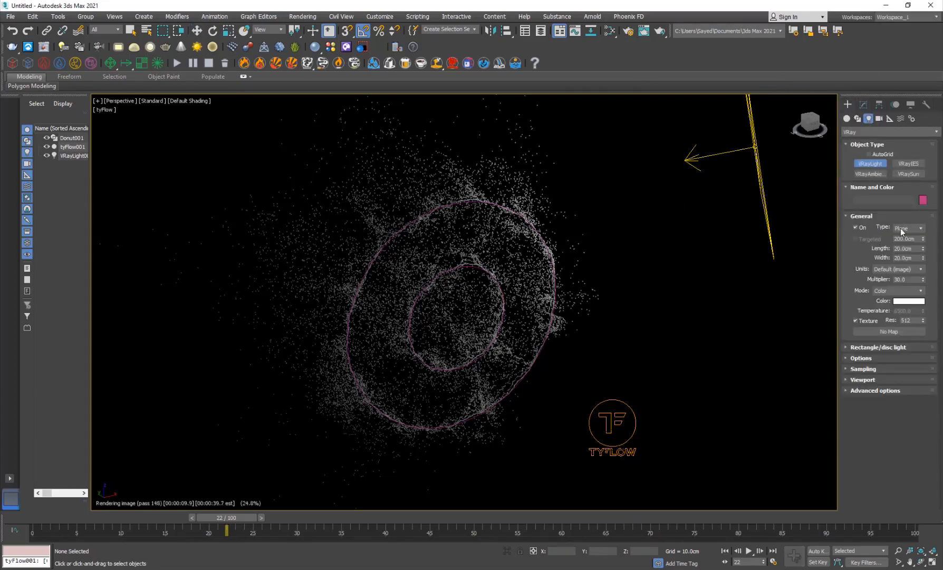
pyautogui.click(920, 228)
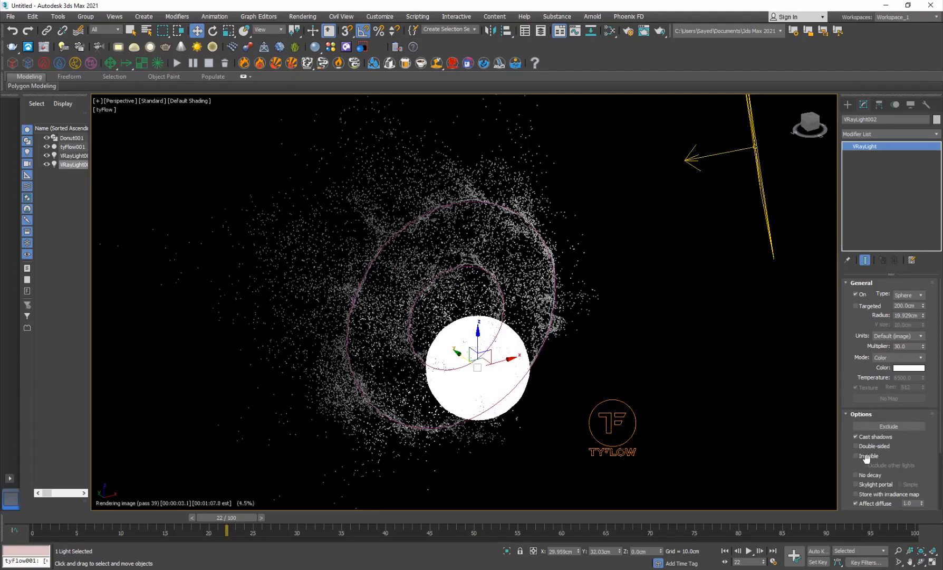
pyautogui.click(856, 456)
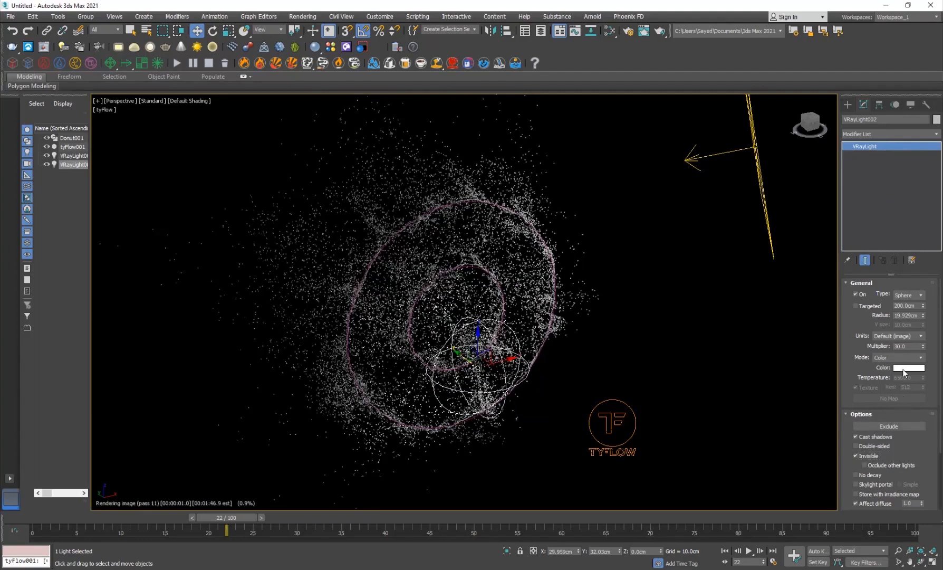
pyautogui.click(908, 369)
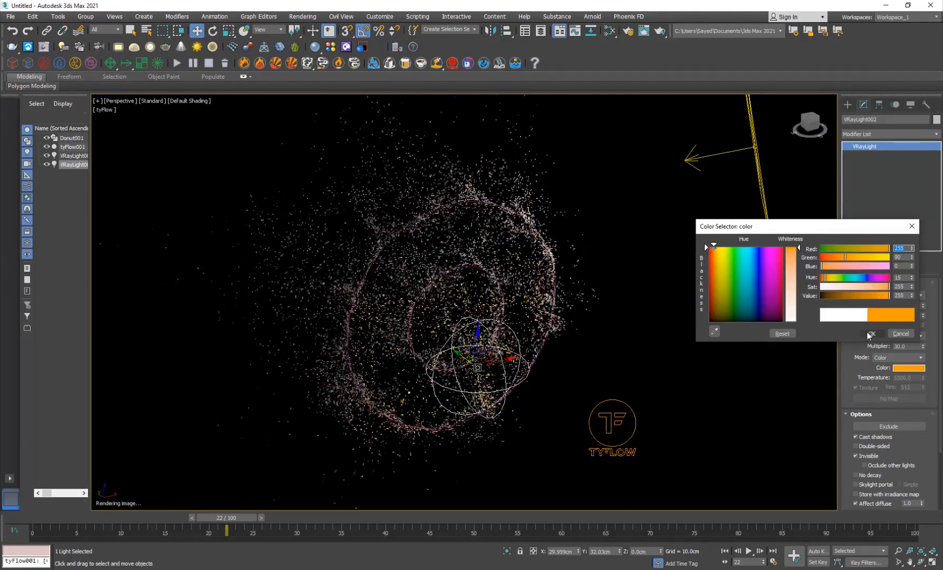
pyautogui.click(872, 334)
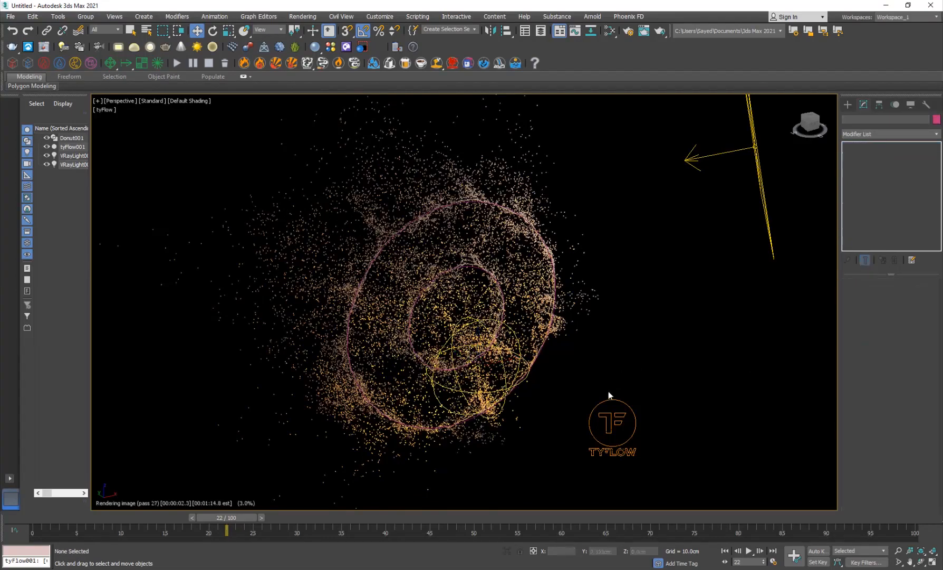
# - Reselect the sphere light, try a blue colour, then cancel to keep orange
pyautogui.click(67, 147)
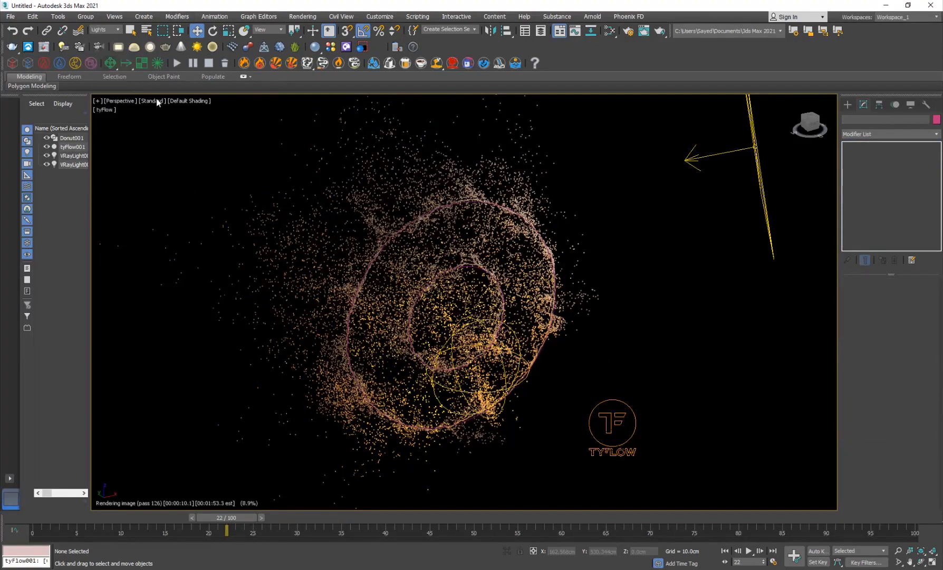
pyautogui.click(74, 164)
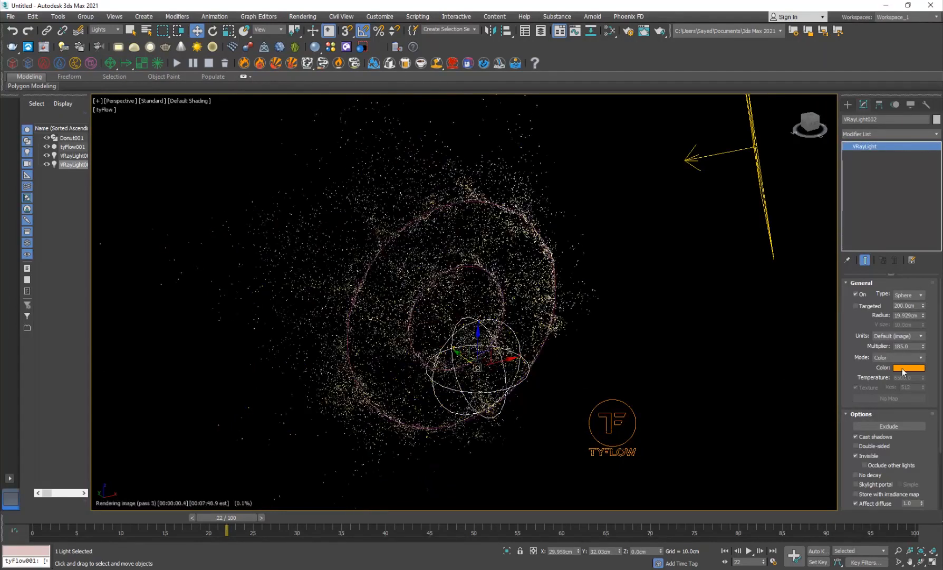
pyautogui.click(908, 367)
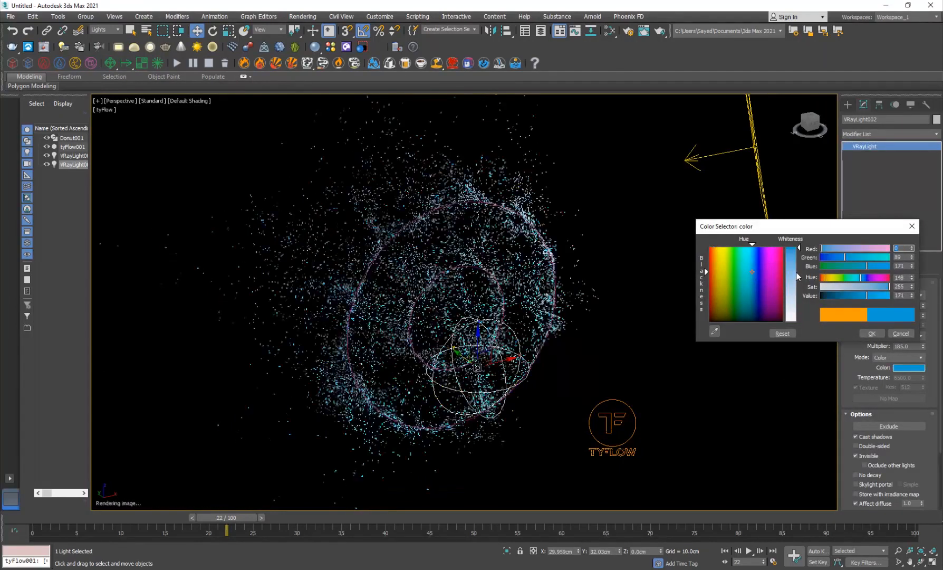
pyautogui.click(871, 333)
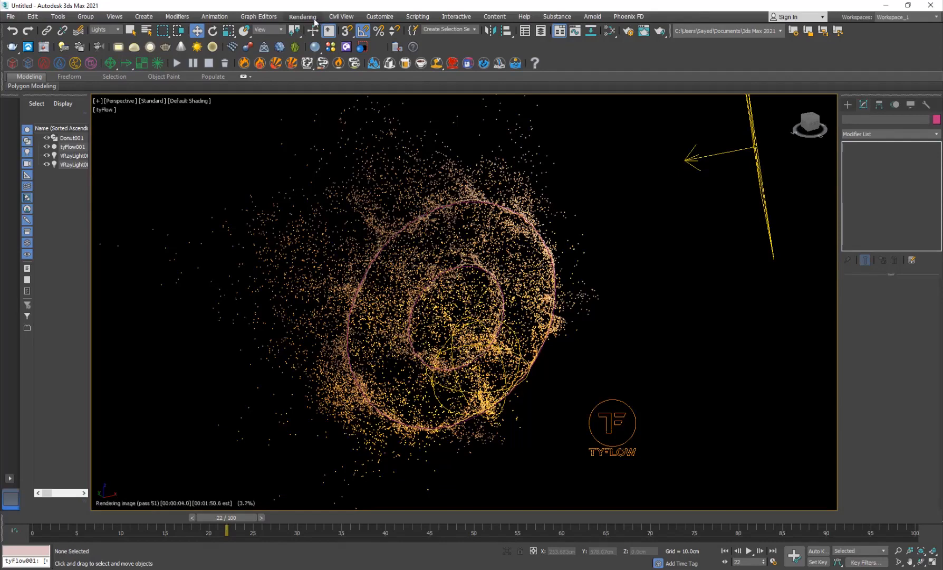
# - Set Render Setup to Range 0–100 at 1280×720 and scroll to Render Output
pyautogui.click(303, 17)
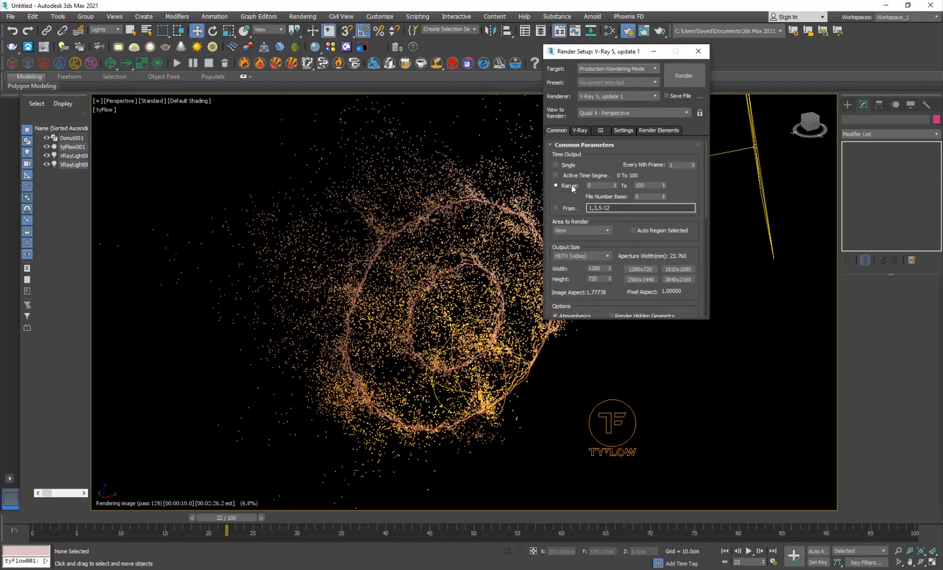
pyautogui.moveTo(877, 411)
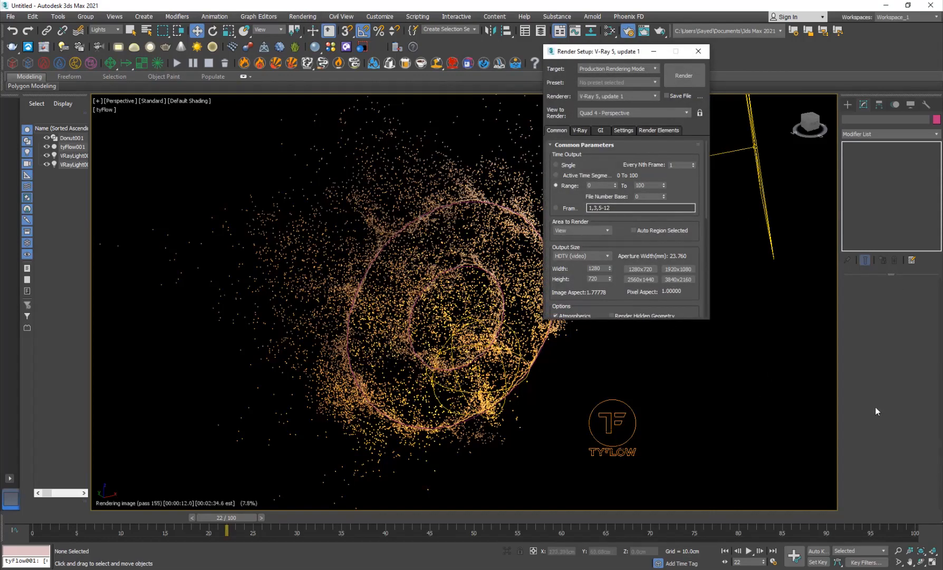
pyautogui.click(598, 186)
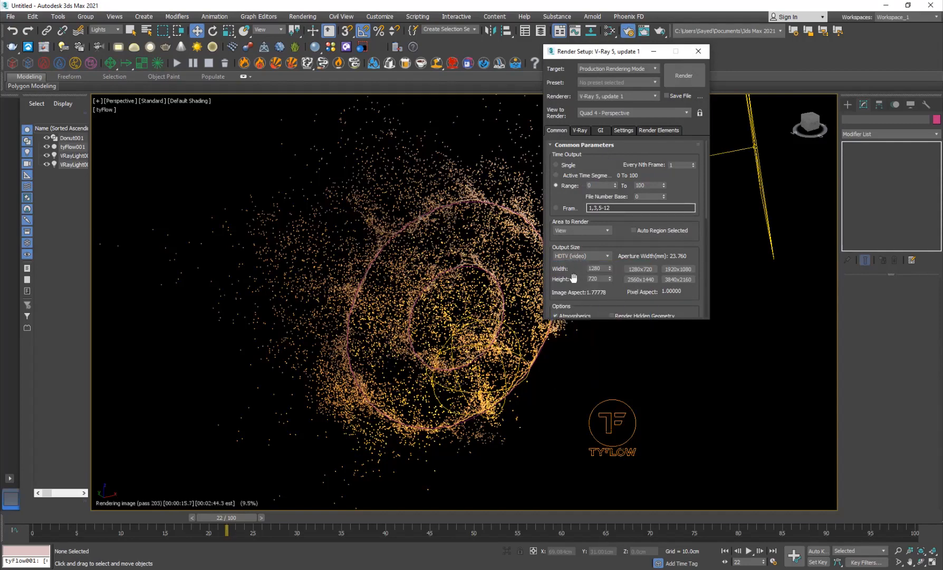
pyautogui.scroll(-3)
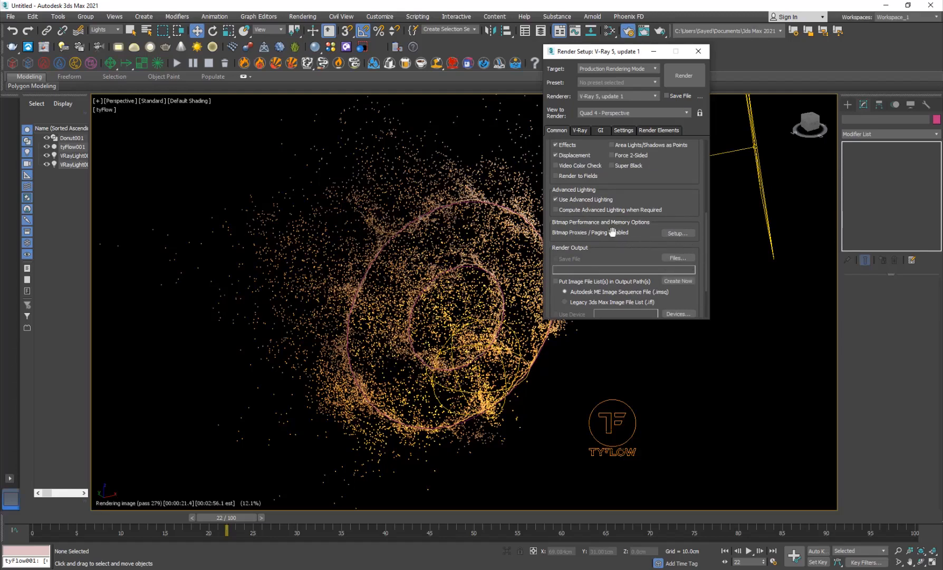
pyautogui.moveTo(221, 489)
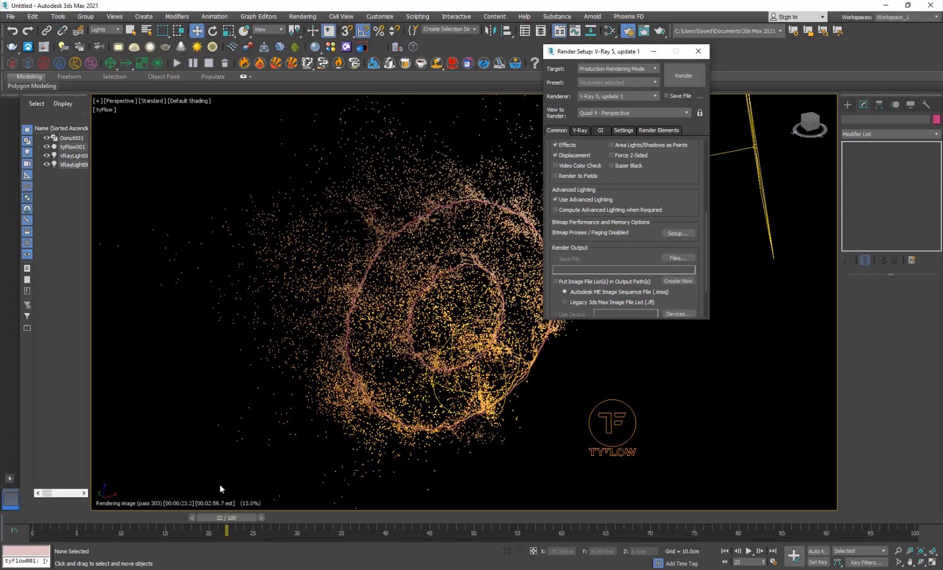
pyautogui.moveTo(363, 420)
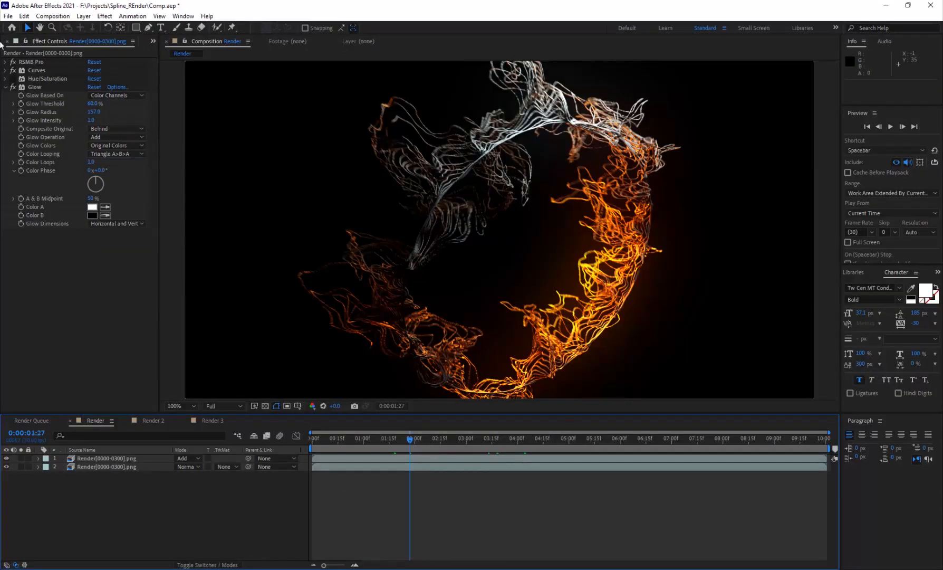
# - Create Render 4 and Render 5 compositions from the rendered PNG sequence in the Project panel
pyautogui.click(9, 41)
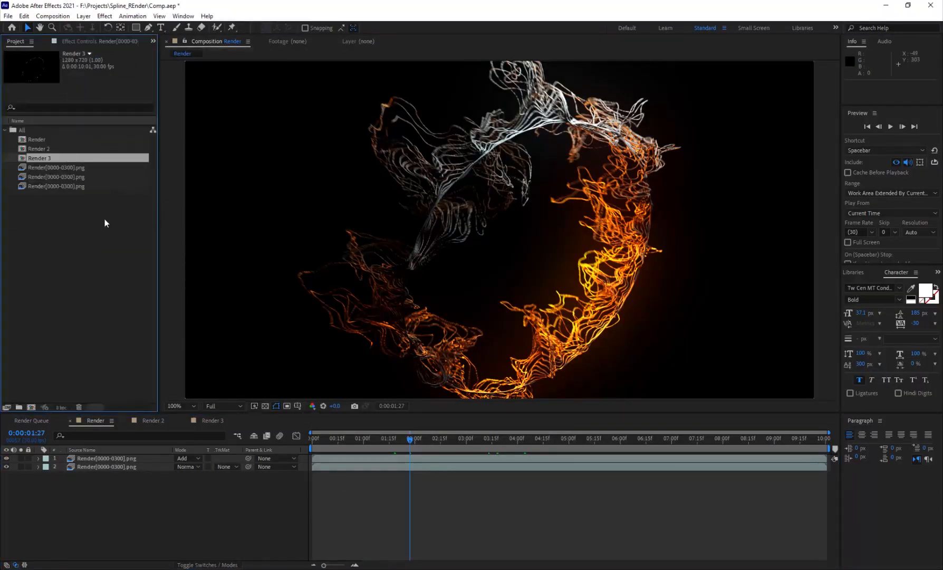
pyautogui.click(55, 167)
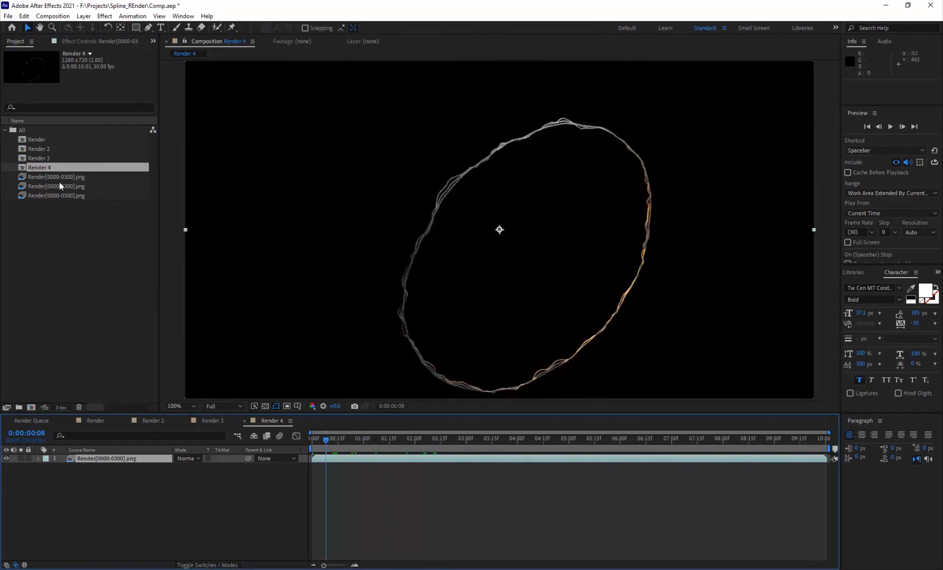
pyautogui.rightClick(55, 177)
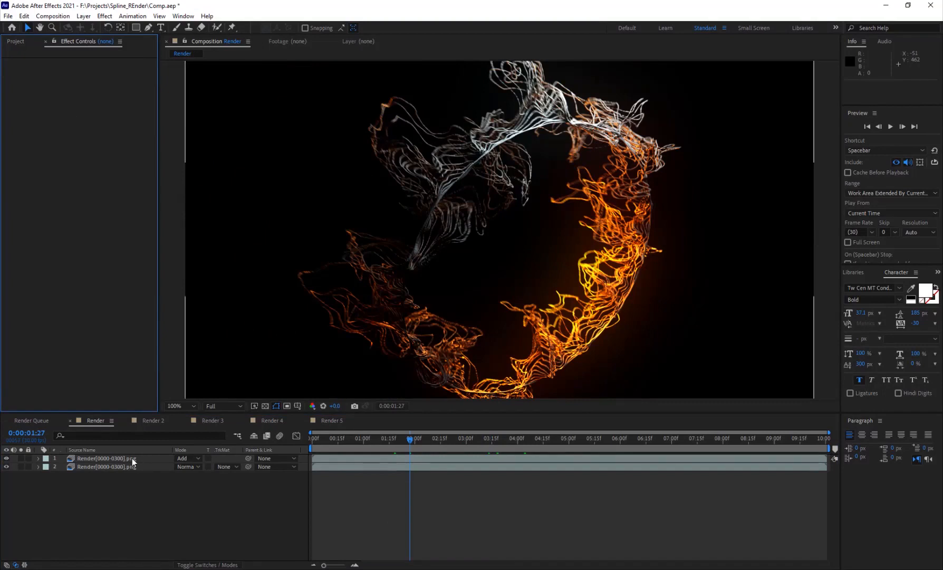
# - Review layer 1's RSMB Pro, Curves, Hue/Saturation and Glow effects, scrubbing to 6:01
pyautogui.click(105, 458)
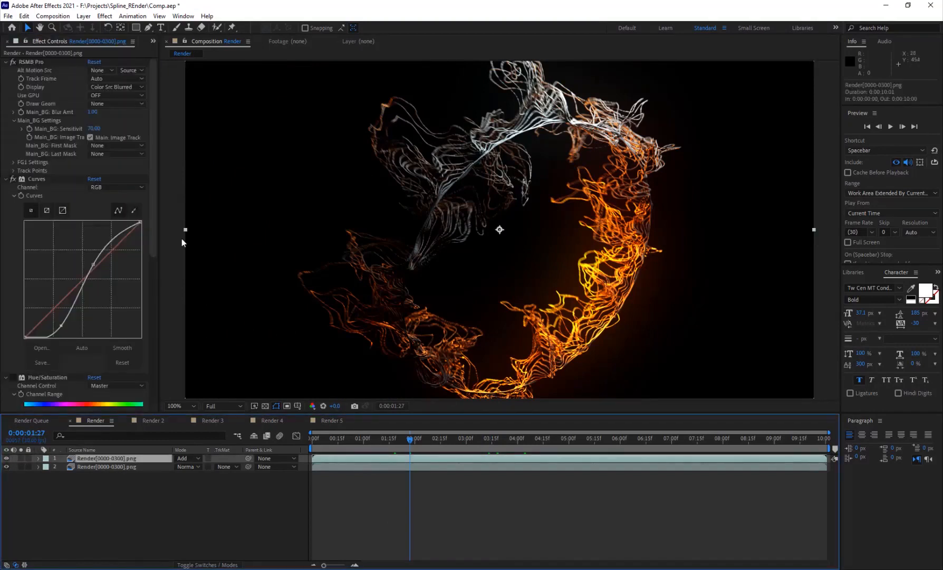
pyautogui.click(11, 63)
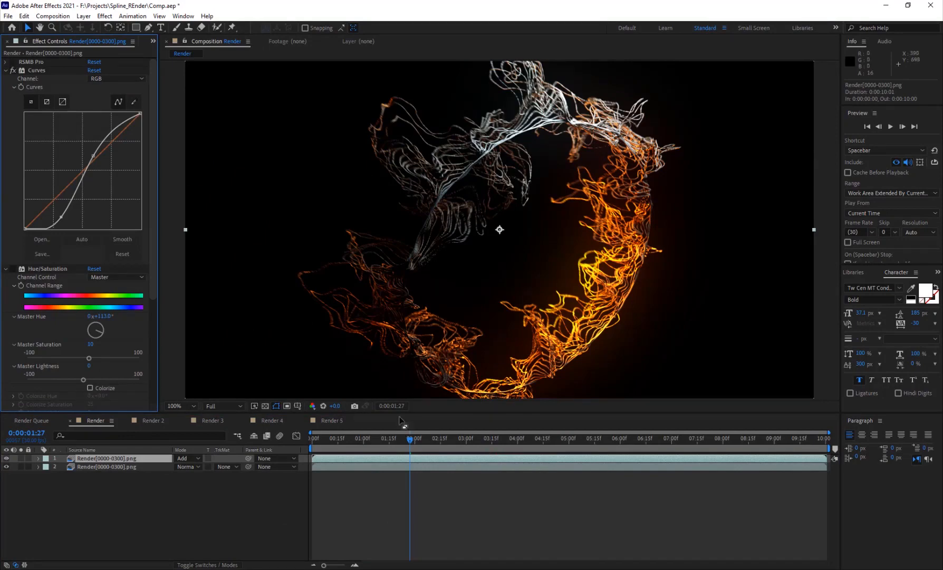
pyautogui.click(620, 439)
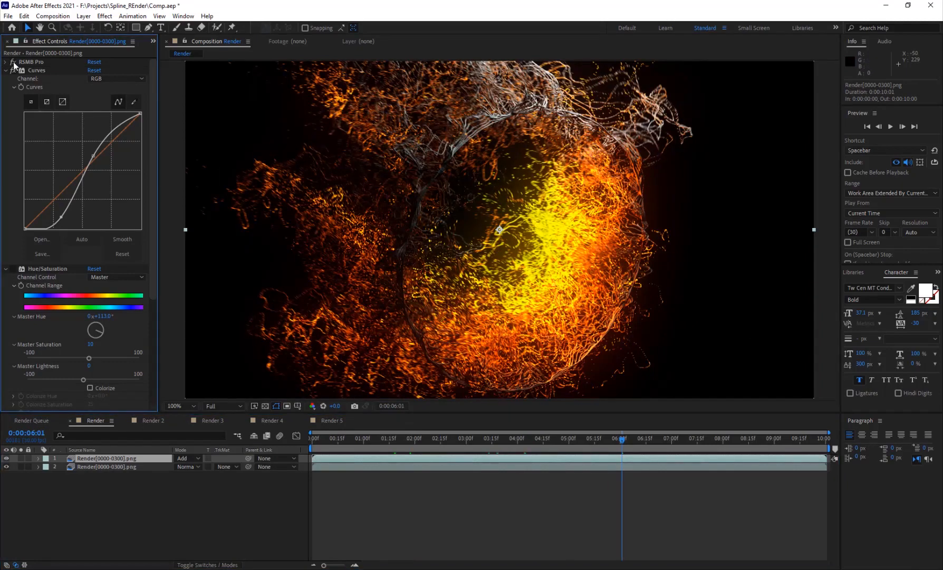
pyautogui.click(108, 467)
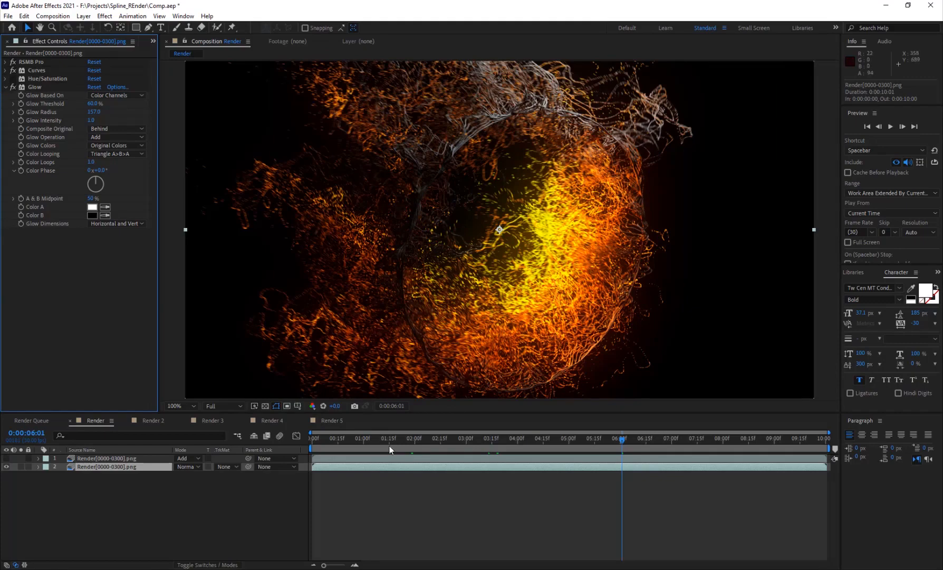
pyautogui.click(625, 441)
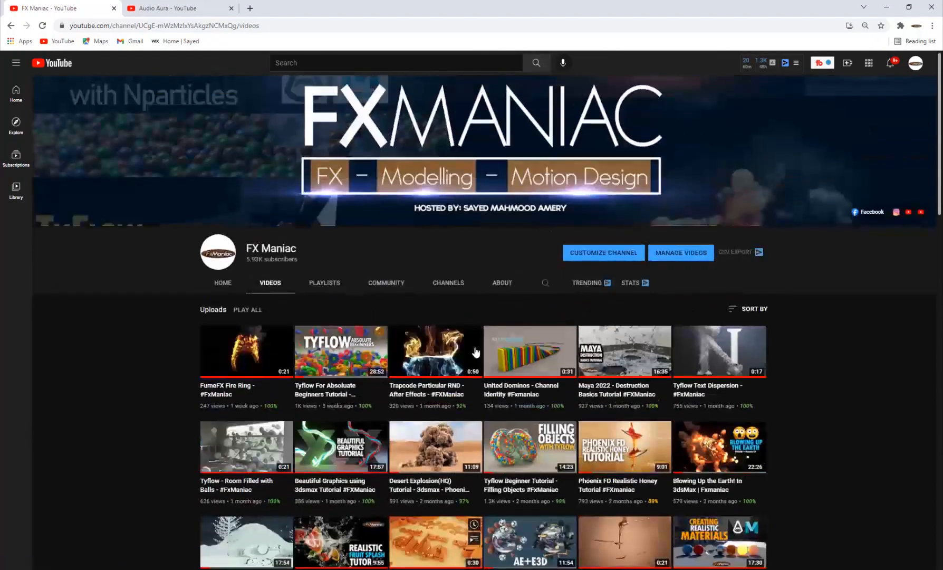
pyautogui.moveTo(474, 351)
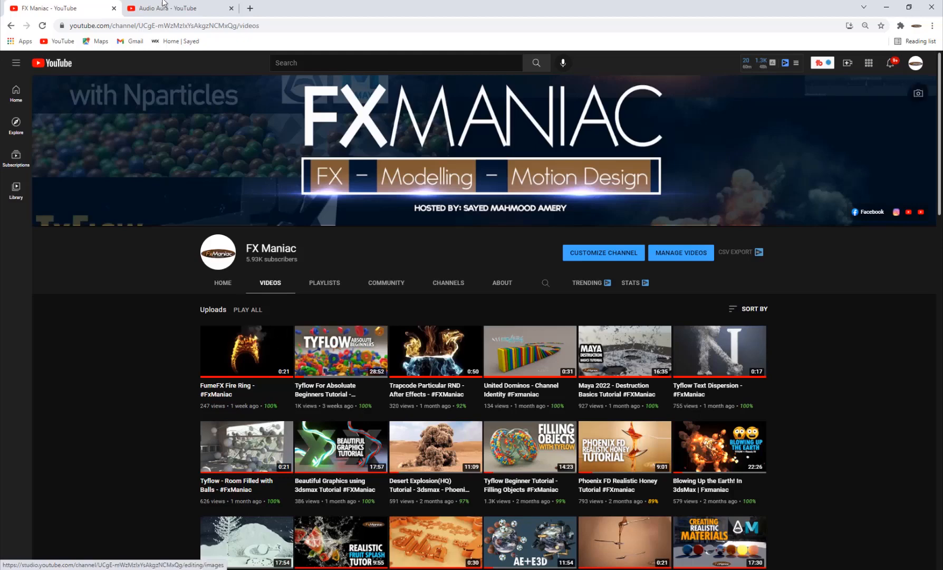
pyautogui.click(174, 9)
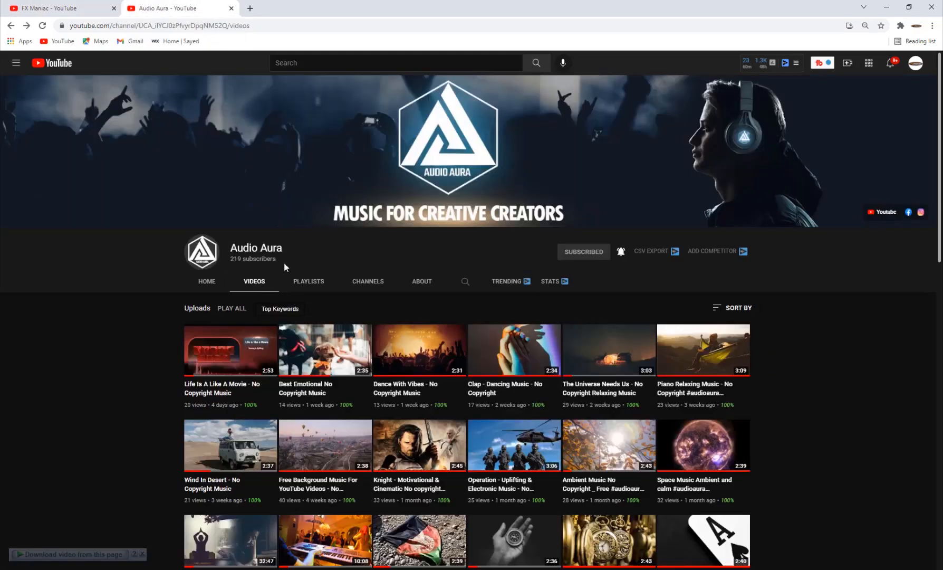
pyautogui.scroll(-3)
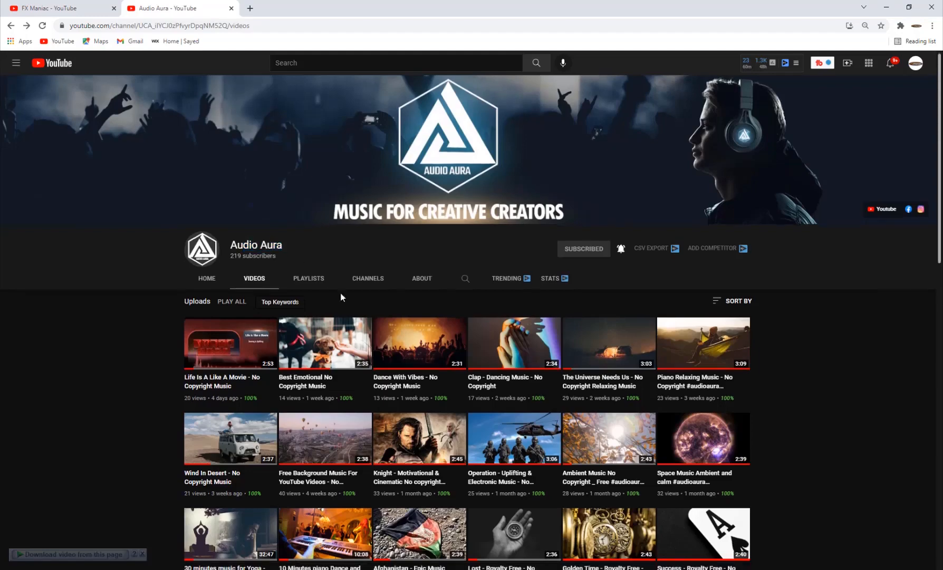
pyautogui.scroll(-3)
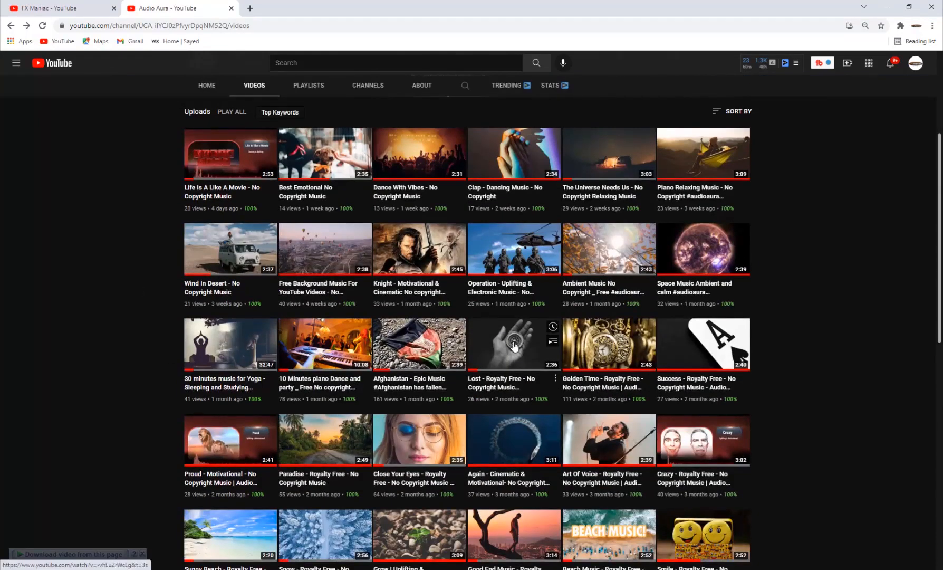
pyautogui.scroll(-3)
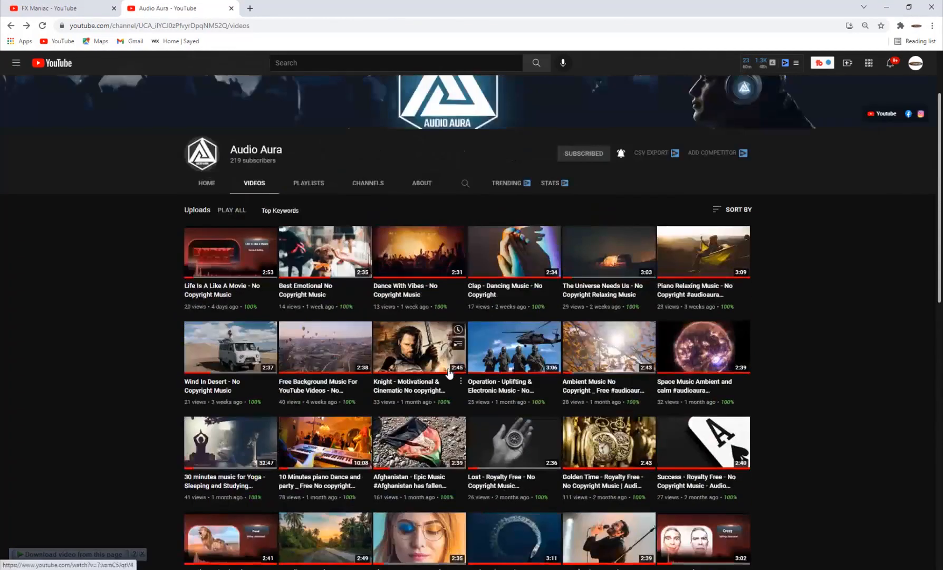
pyautogui.click(63, 9)
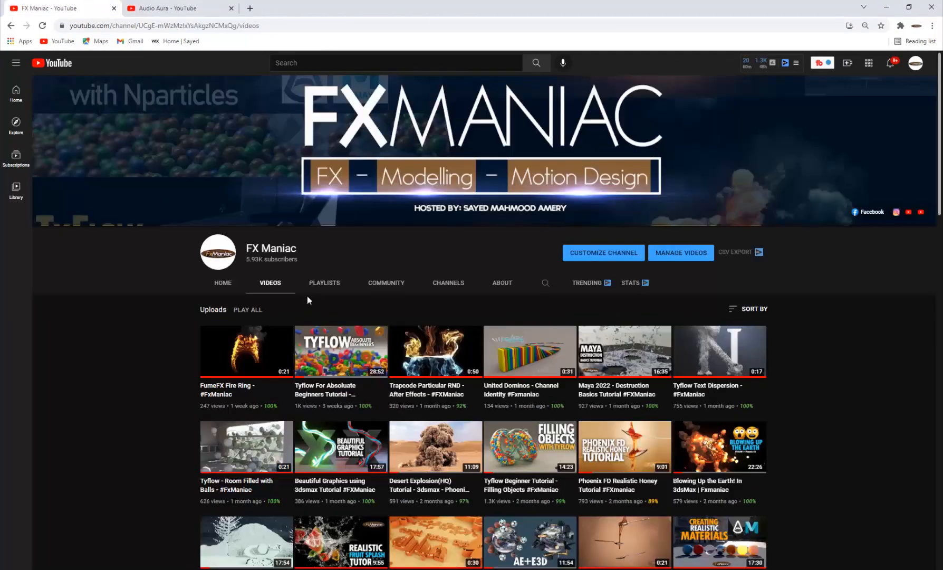